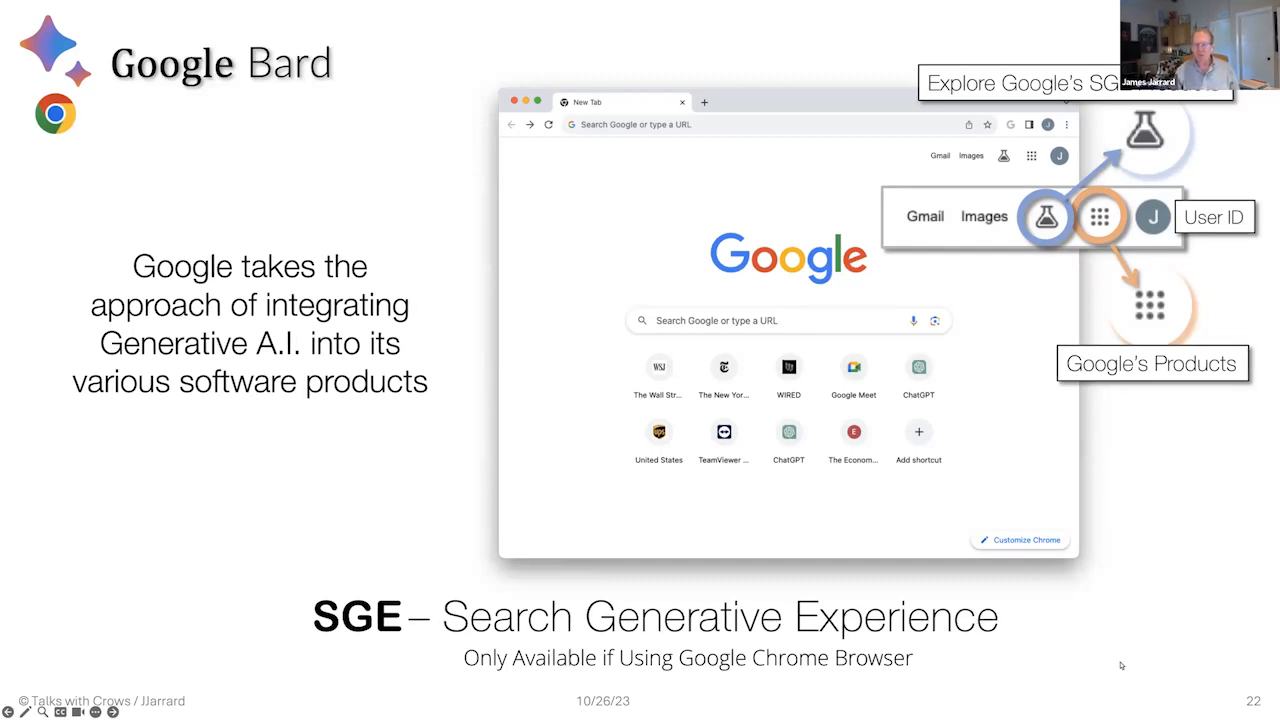
mouse_move(874, 544)
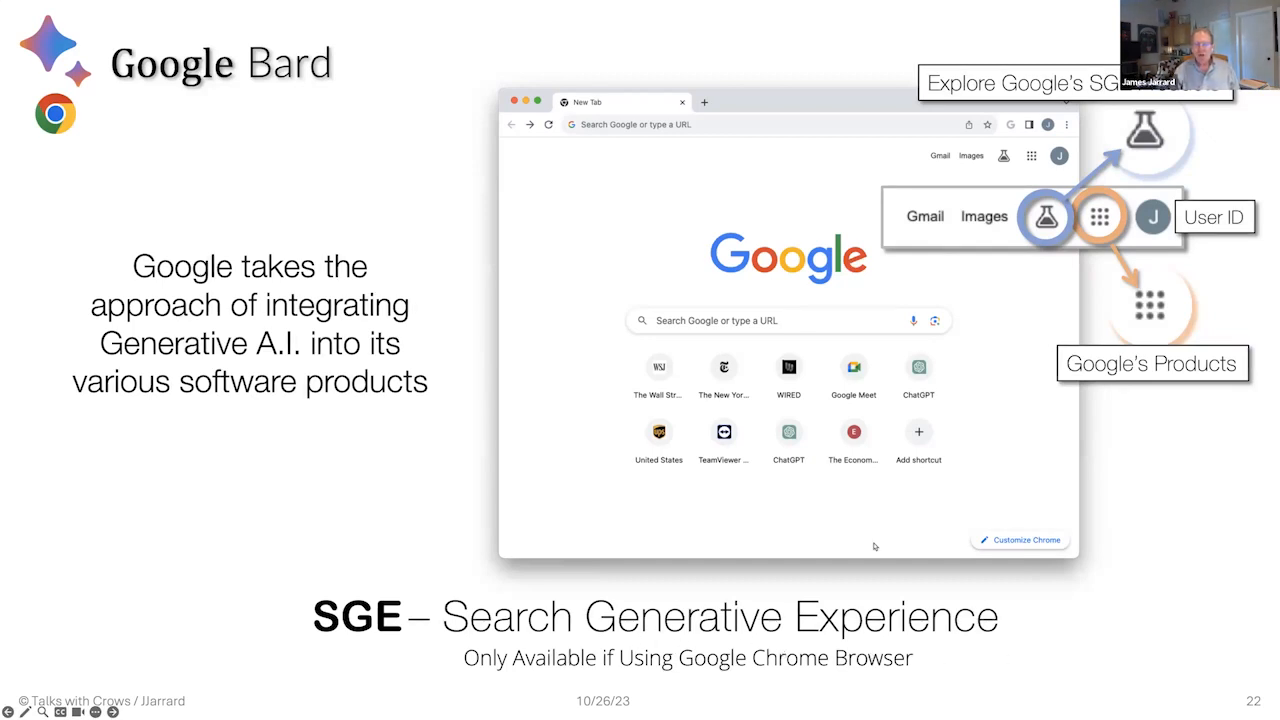
mouse_move(1048, 260)
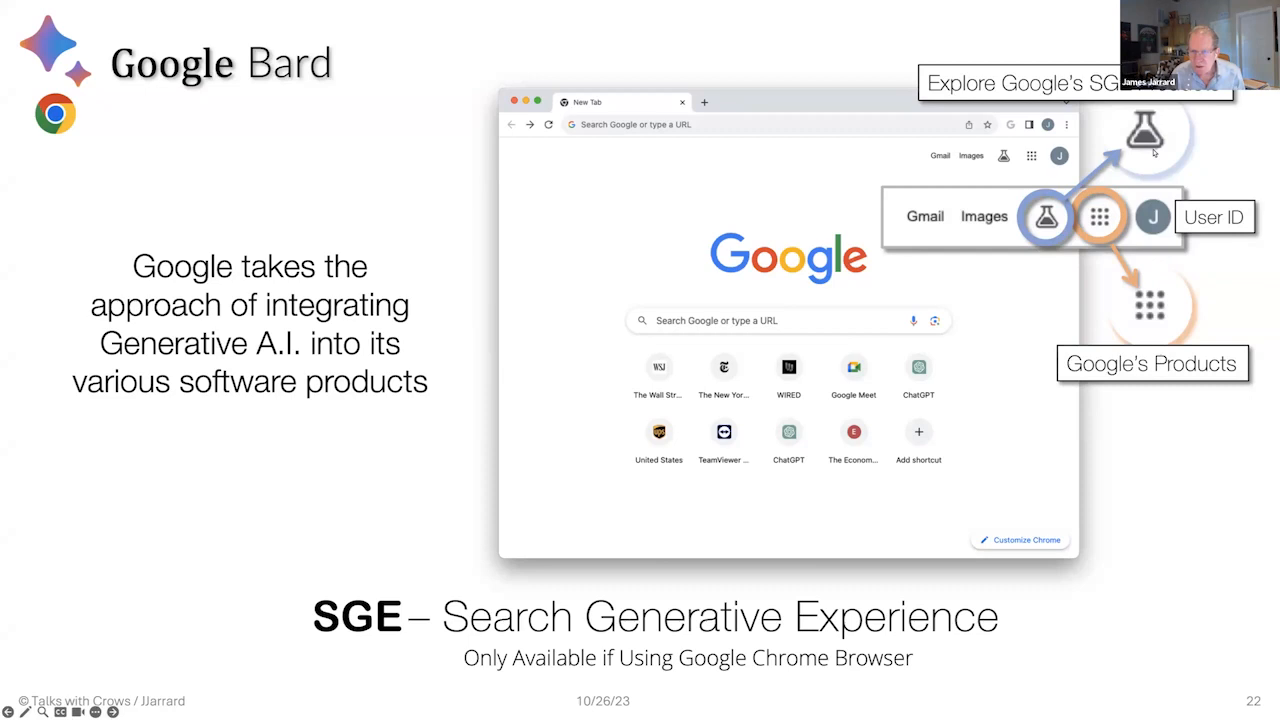
mouse_move(1120, 232)
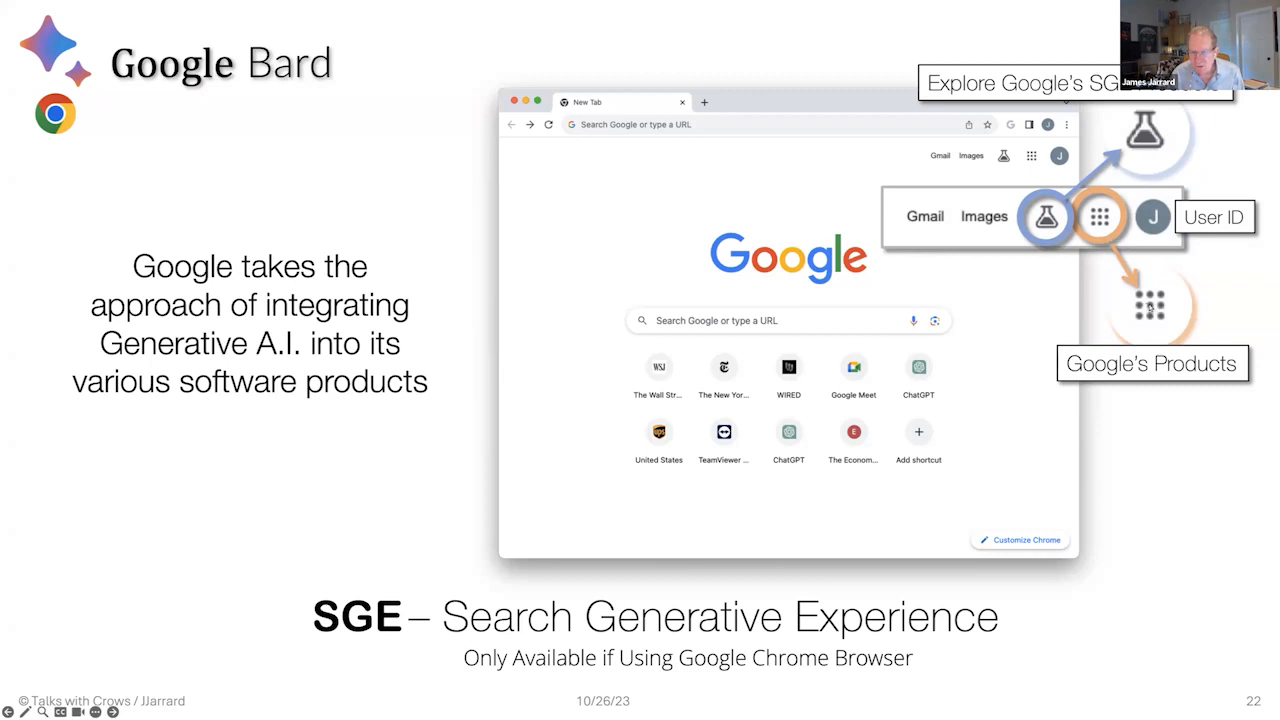
mouse_move(1184, 300)
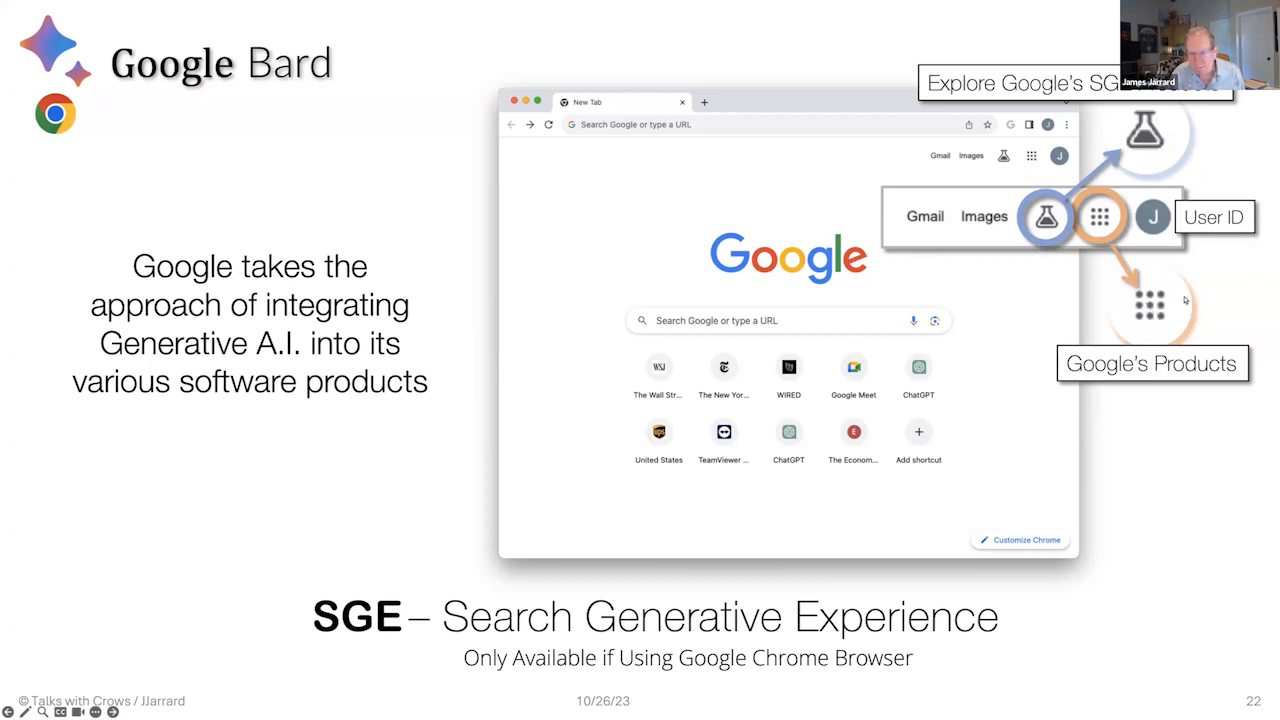
mouse_move(1218, 230)
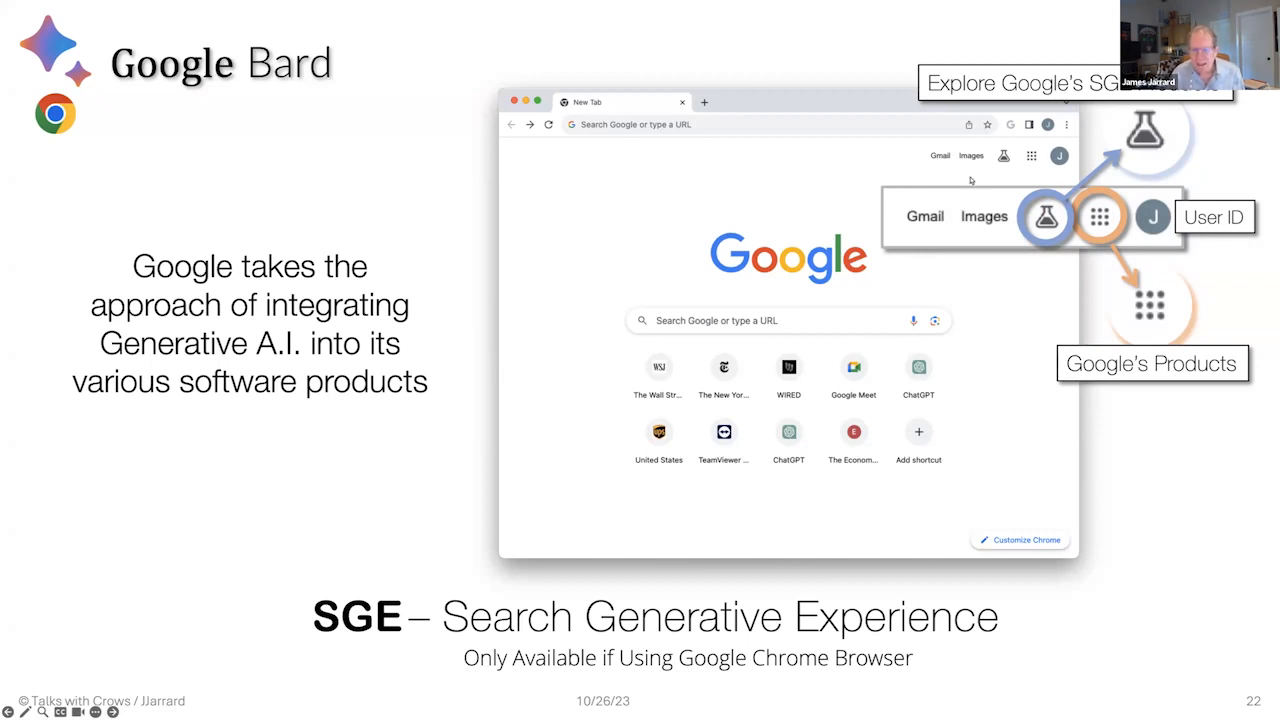
mouse_move(940, 172)
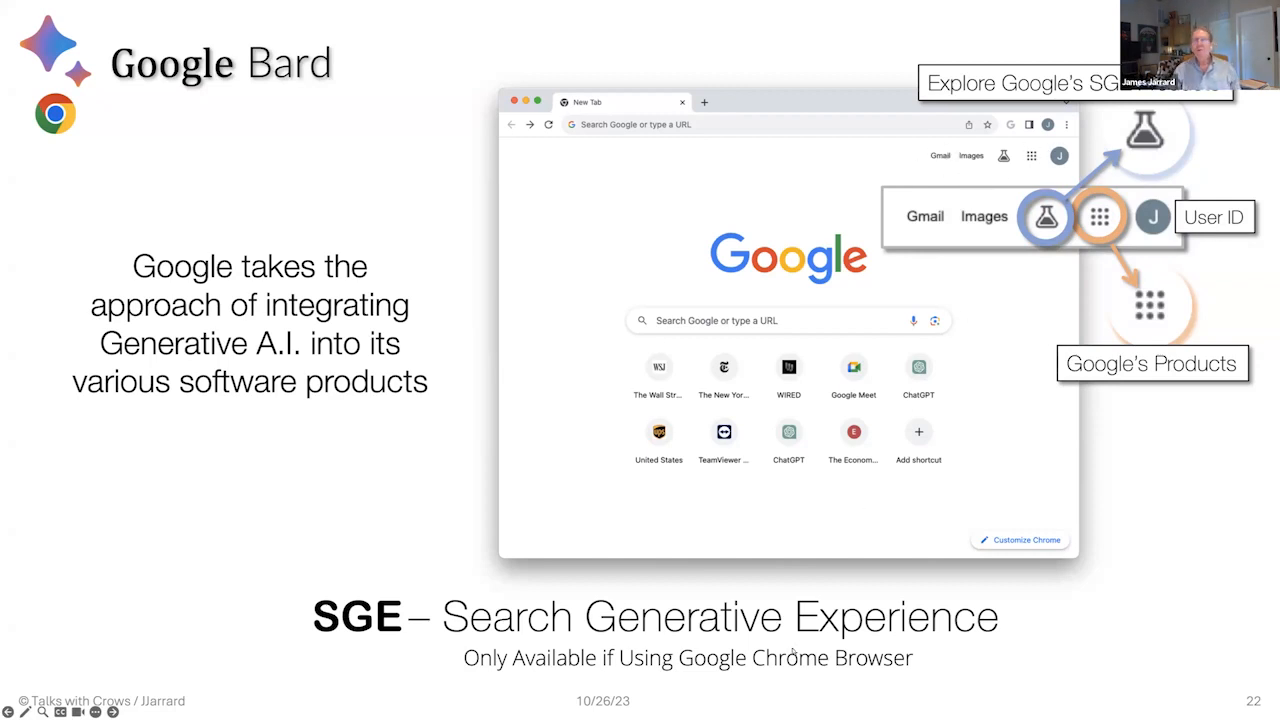
- Advance to slide 23 showing the four SGE experiment cards and toggles
key("right")
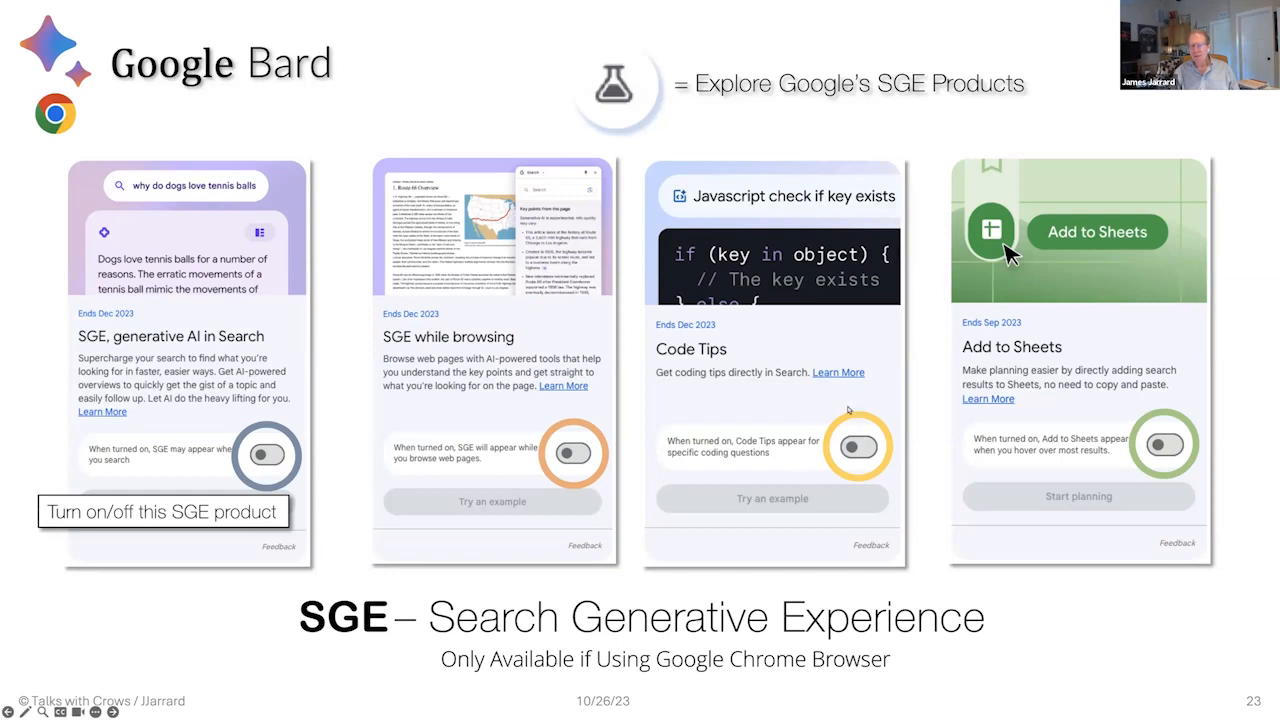
mouse_move(898, 496)
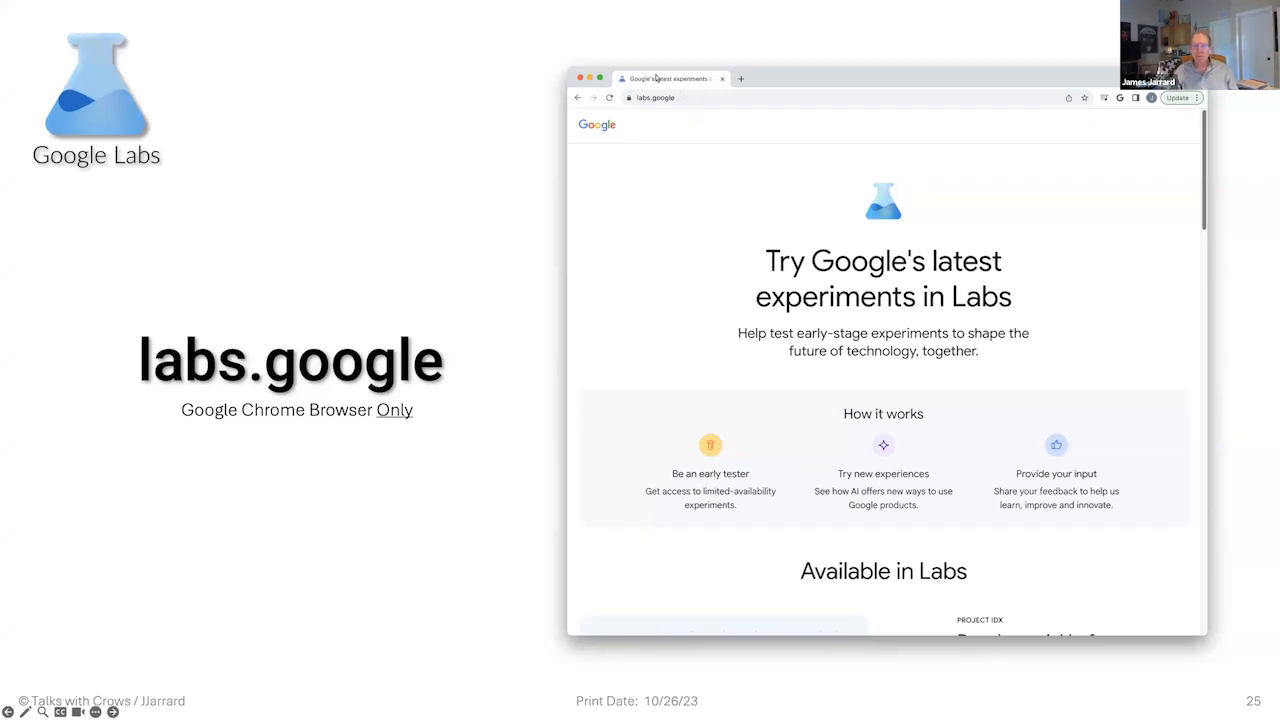
mouse_move(608, 132)
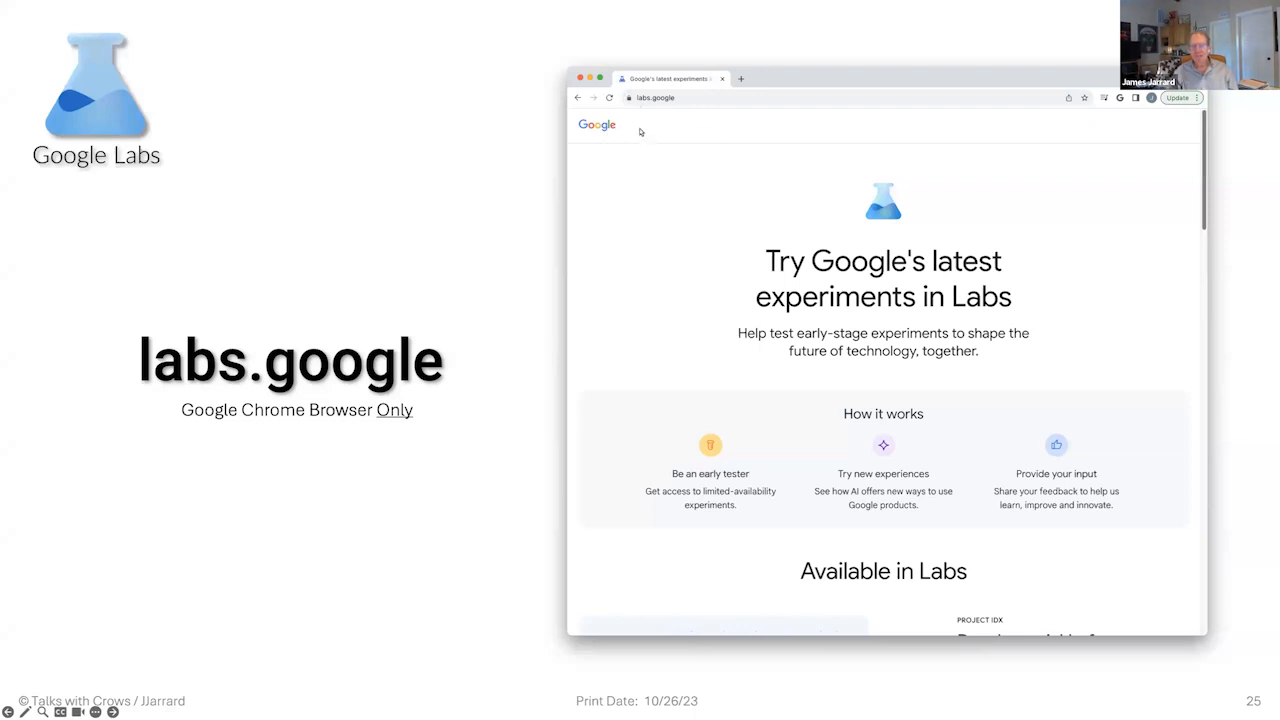
mouse_move(1146, 164)
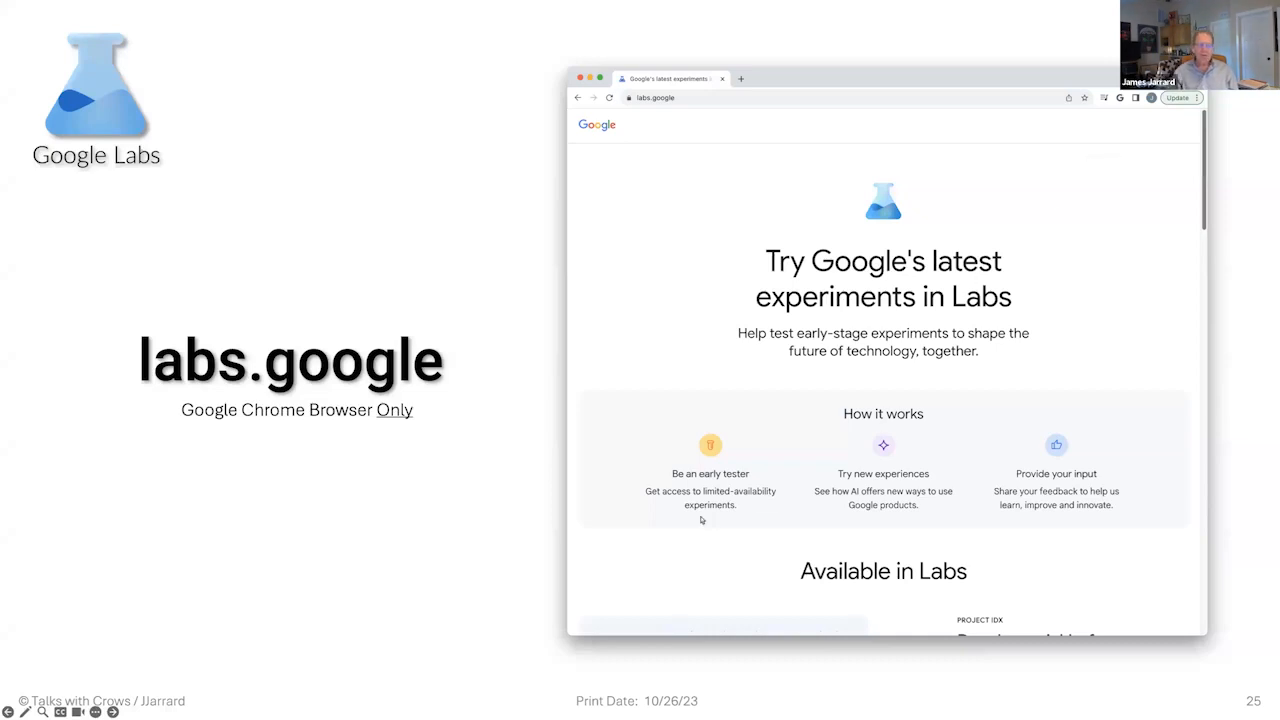
mouse_move(718, 526)
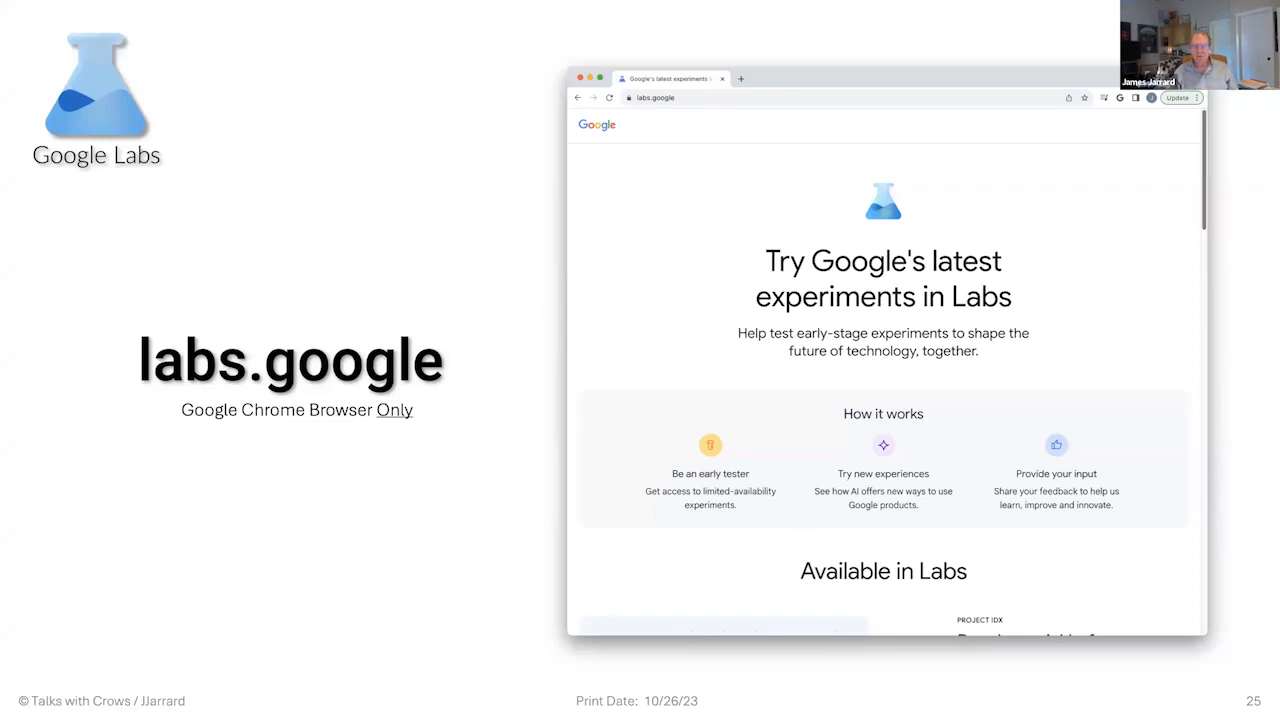
- Advance through slide 26 to slide 27 on turning on SGE in Search and while browsing
key("Right")
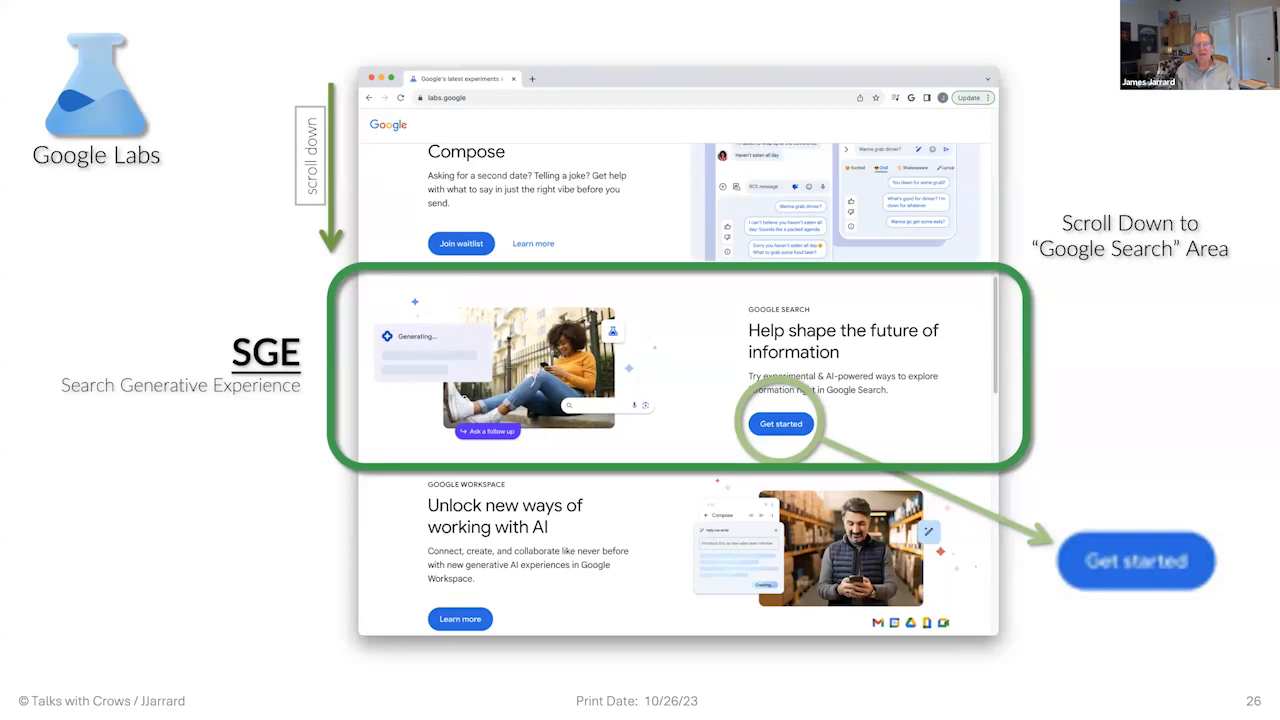
key("Right")
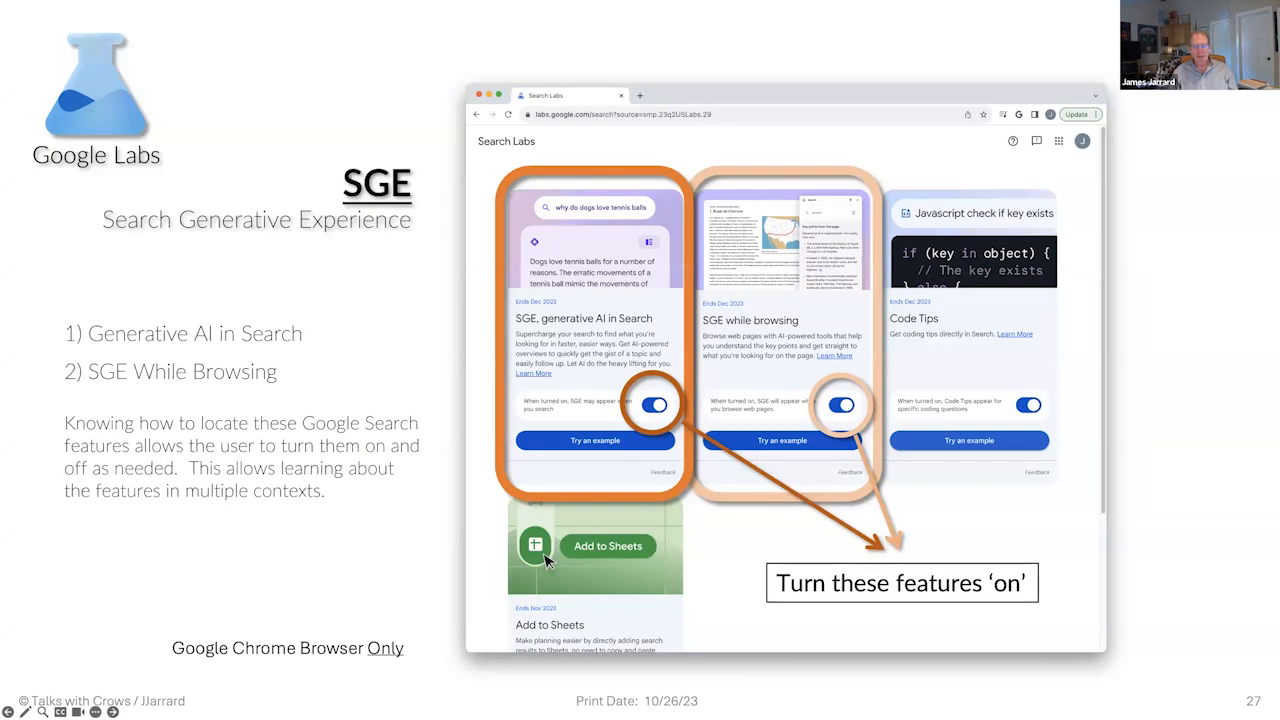
- Advance to slide 28 pointing out the Labs and Google apps icons on google.com
key("Right")
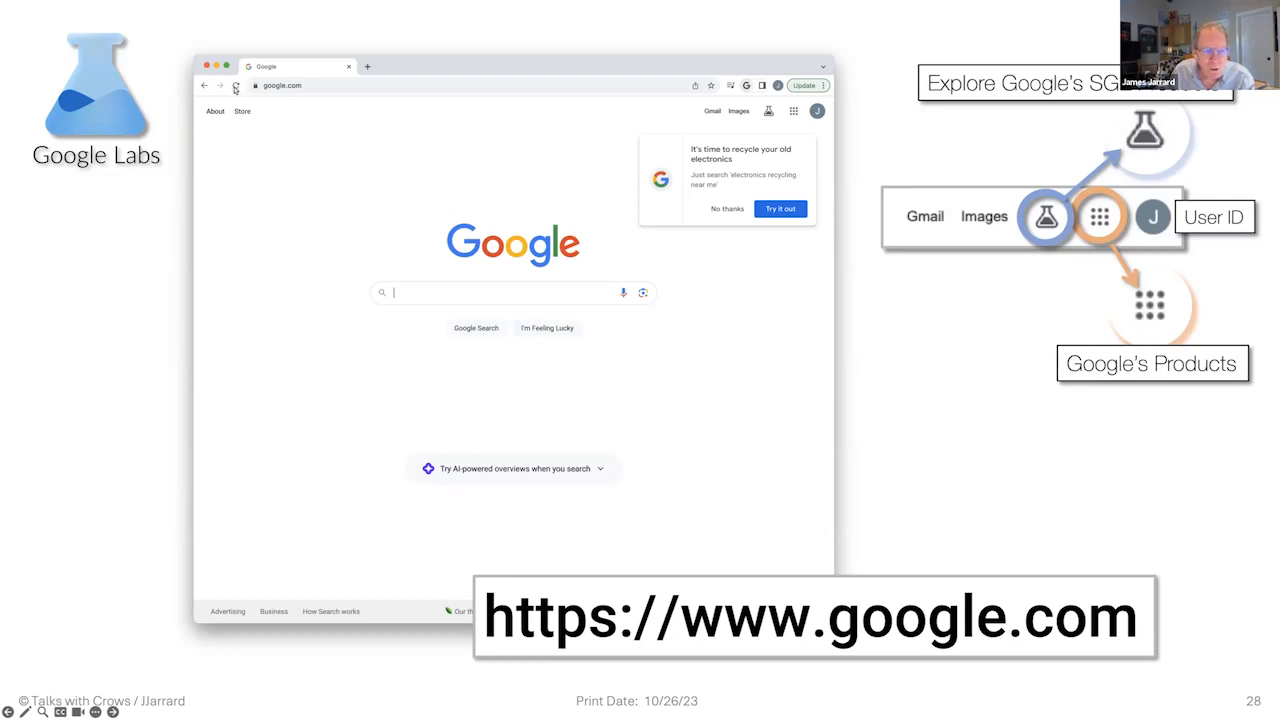
mouse_move(310, 100)
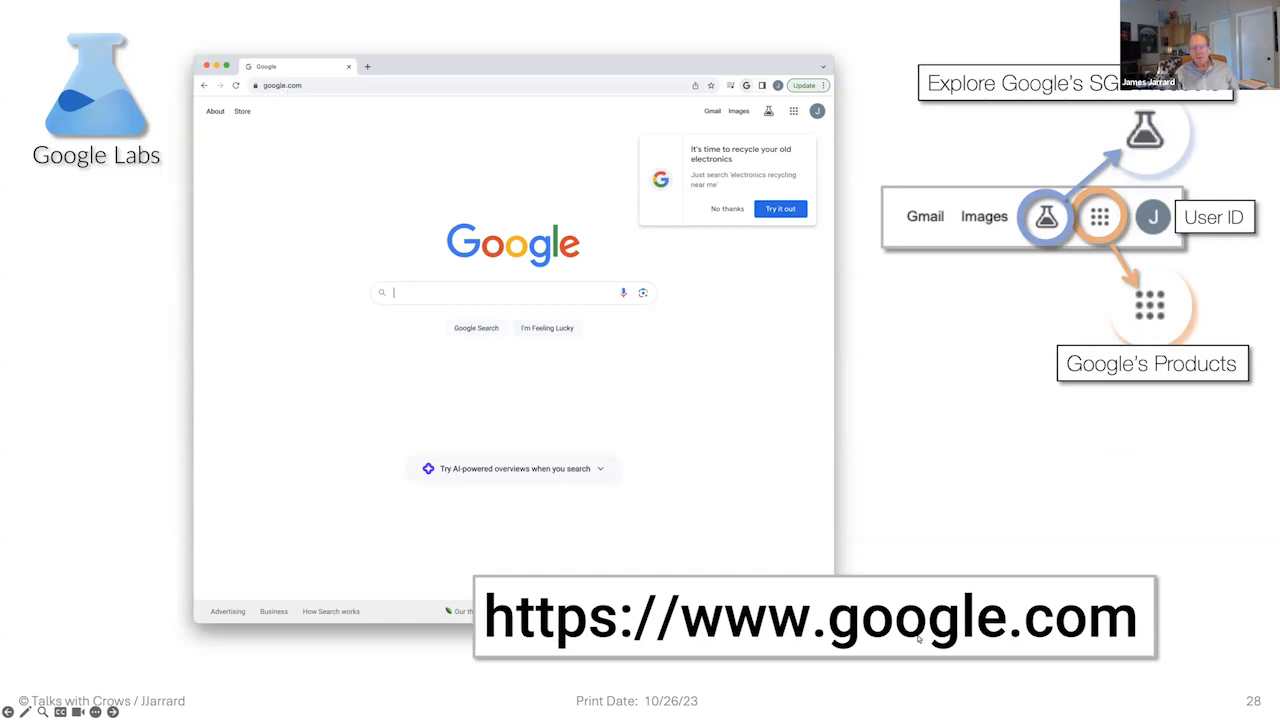
mouse_move(1164, 188)
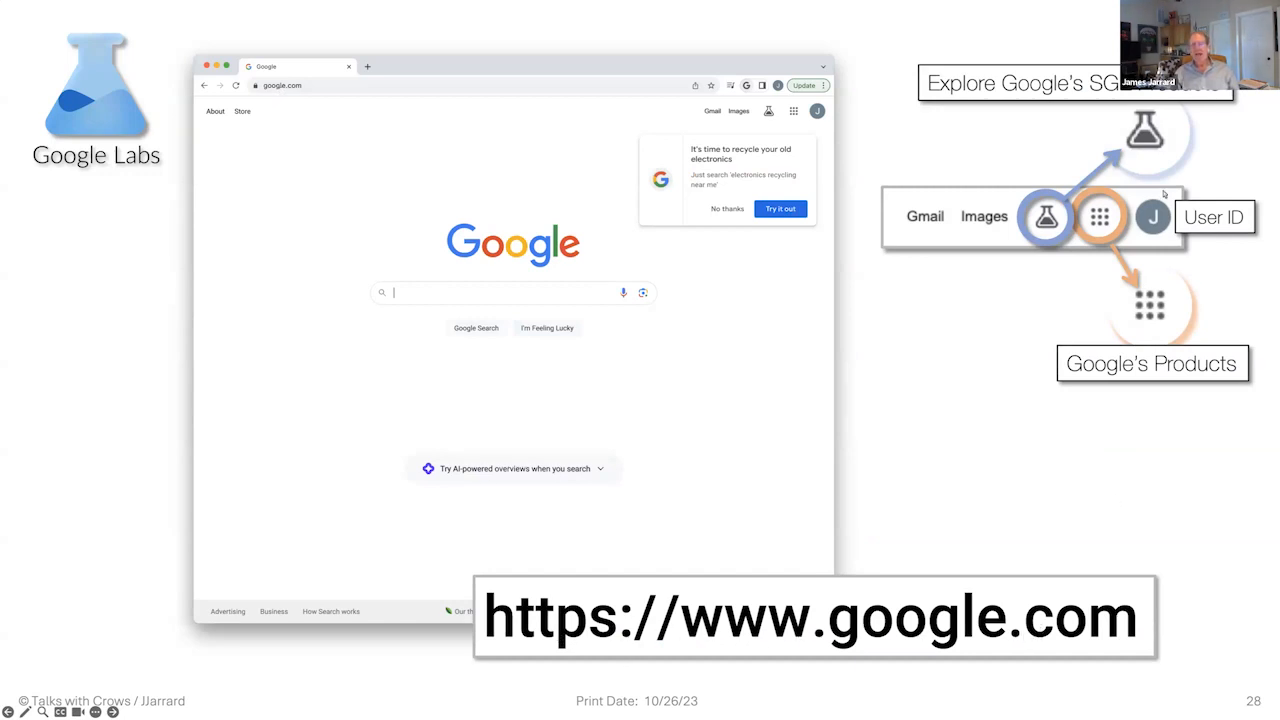
mouse_move(1160, 154)
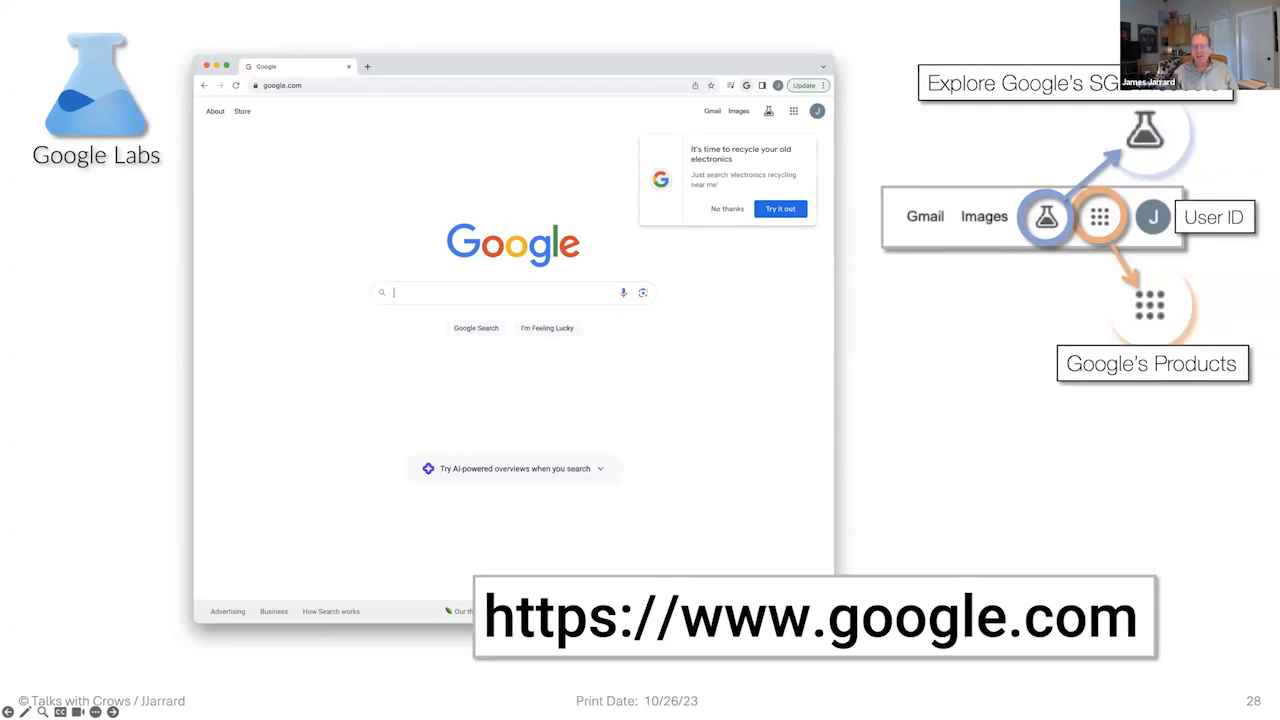
- Advance to slide 29 on the SGE-active indicator, sign-in requirement and Know Your Customer
key("Right")
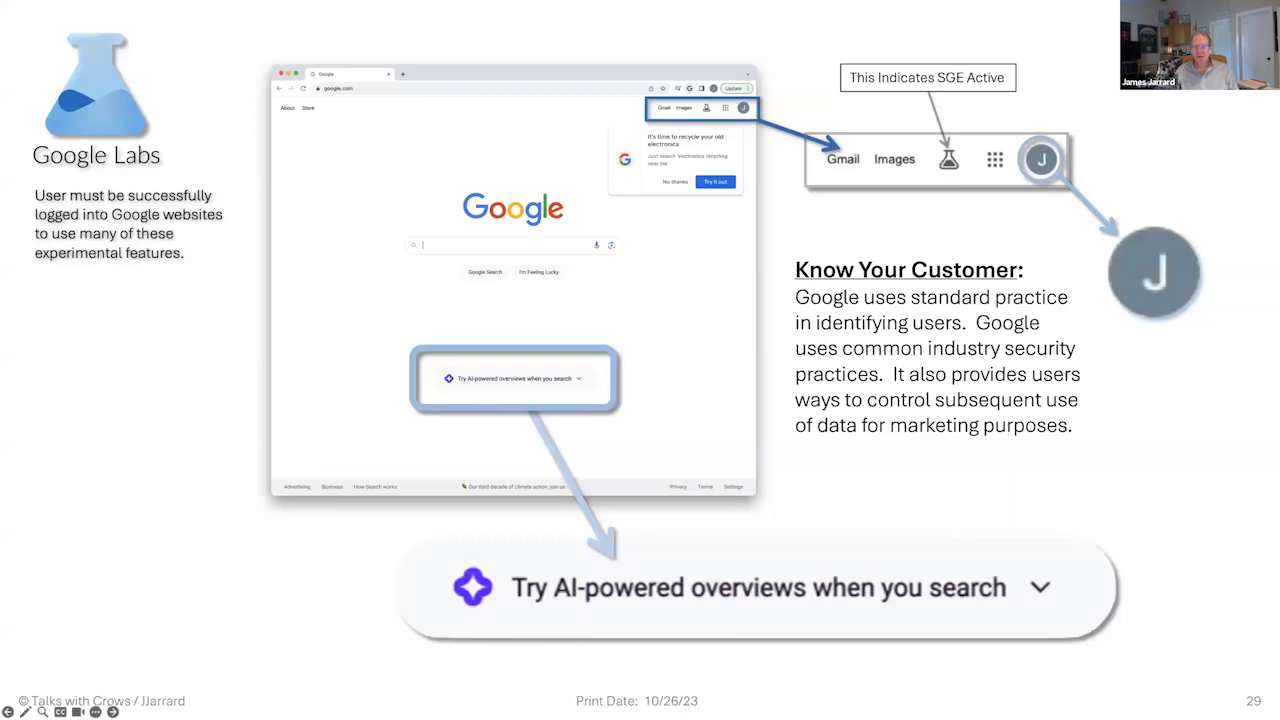
- Advance to slide 30 on entering a text-to-image prompt with example sphere images
key("Right")
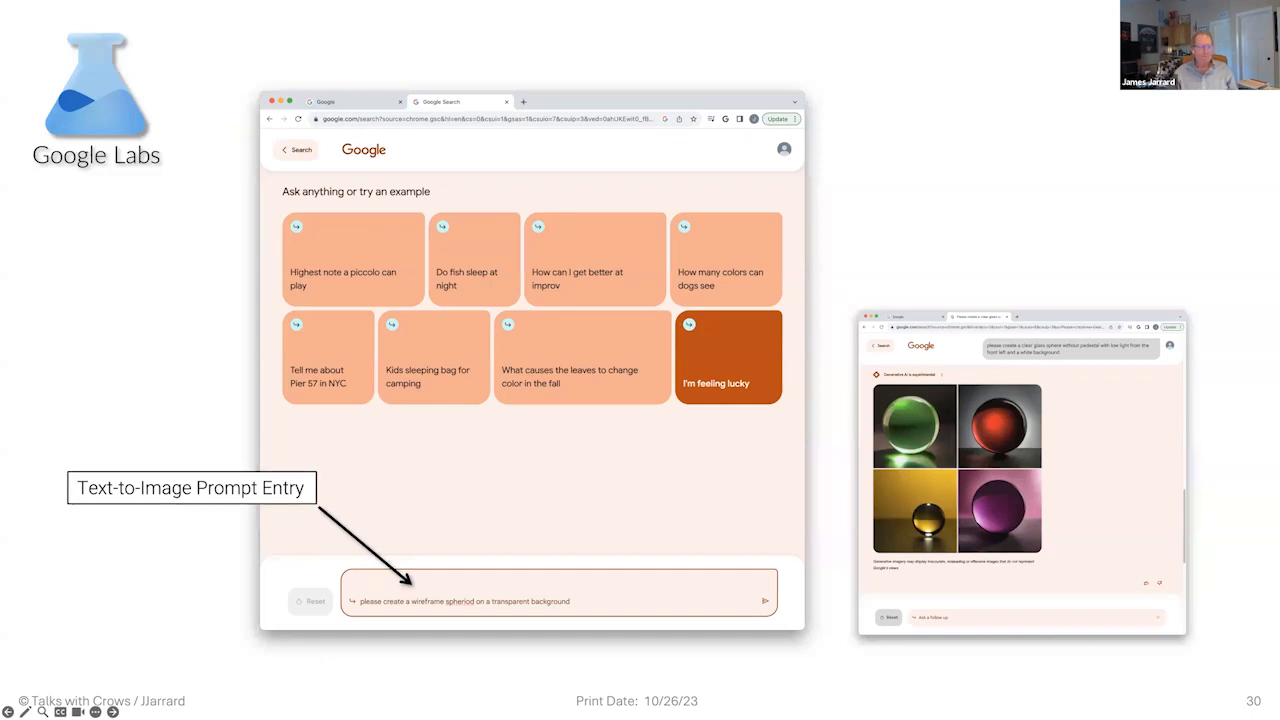
- Advance to slide 31 showing Google's image-generation page with prompt box and recent images
key("right")
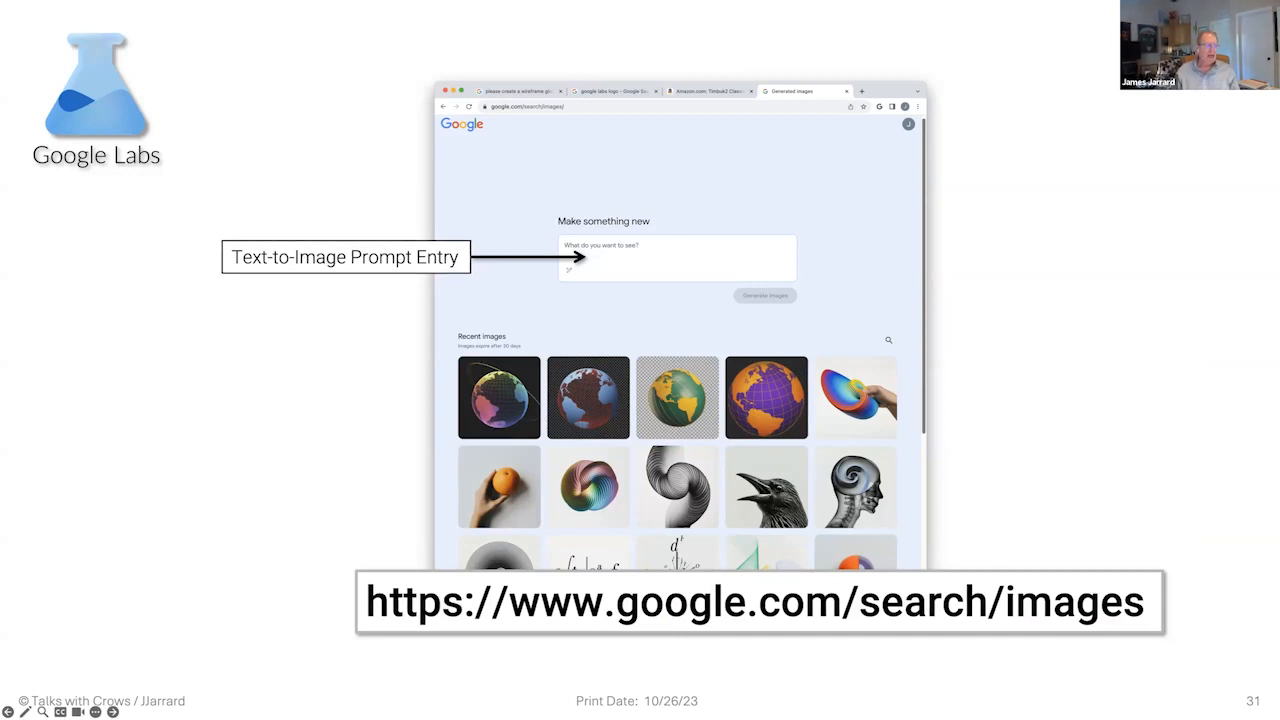
mouse_move(804, 280)
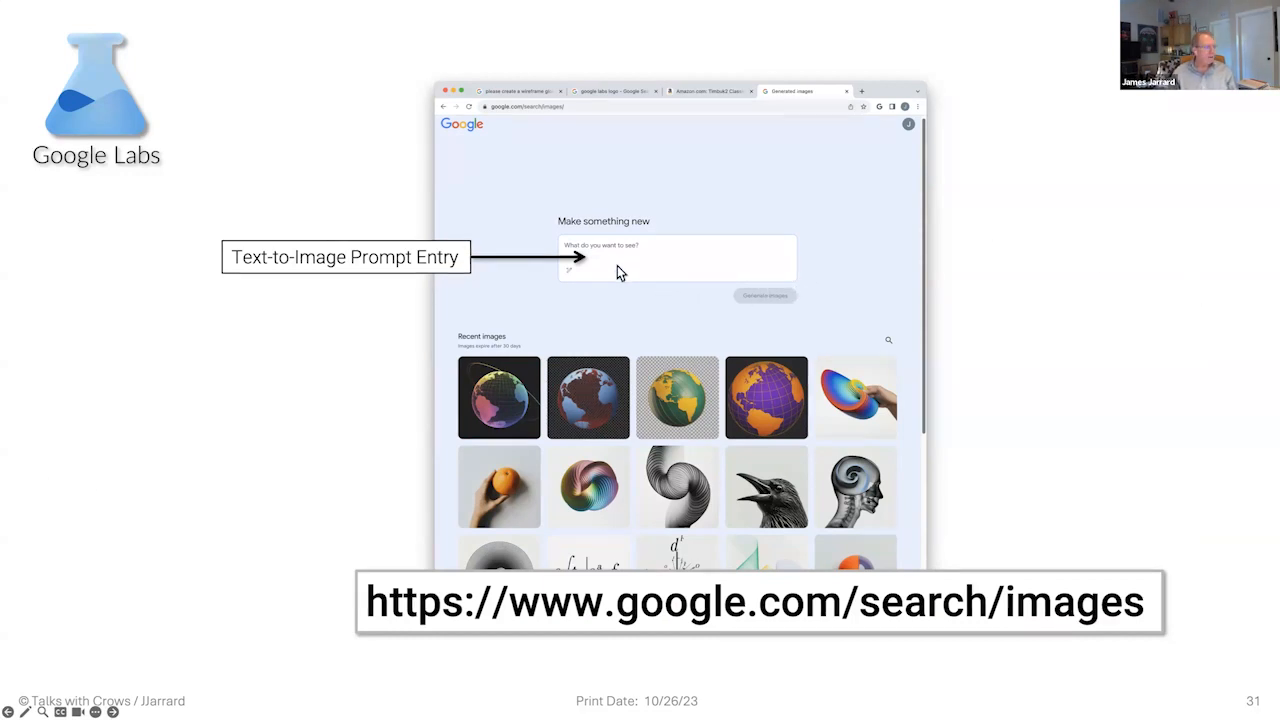
mouse_move(640, 288)
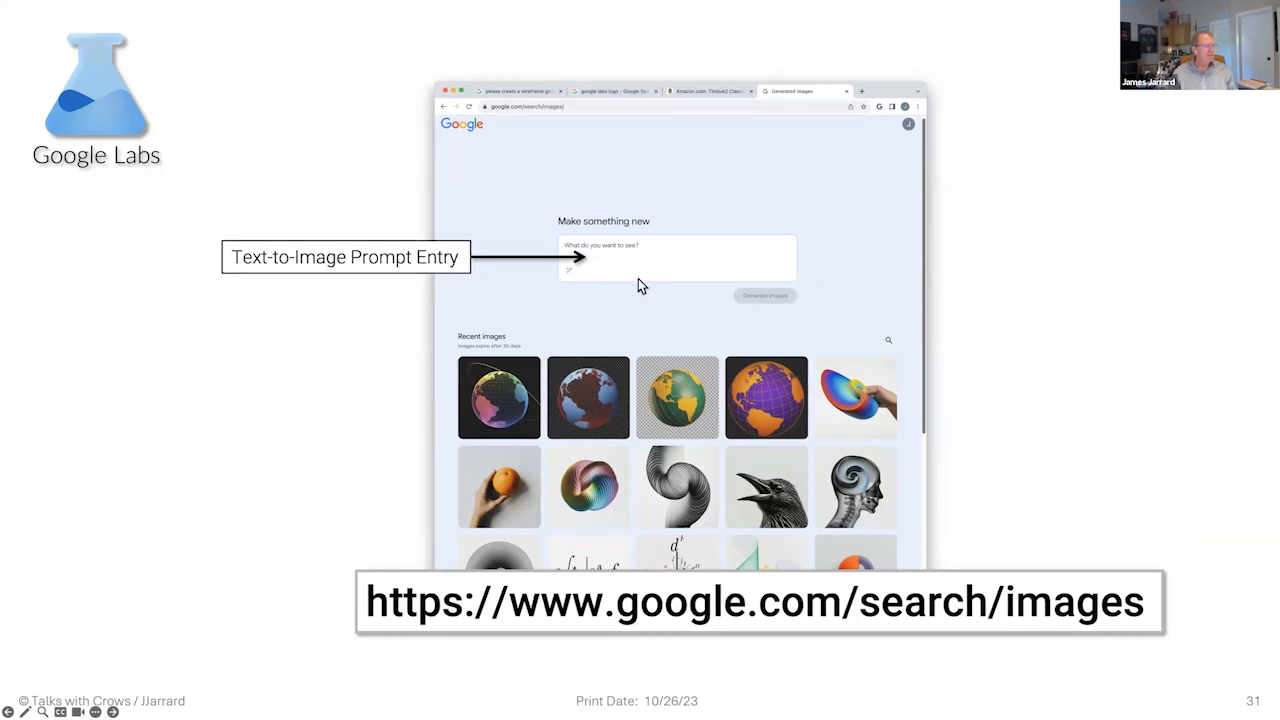
mouse_move(522, 454)
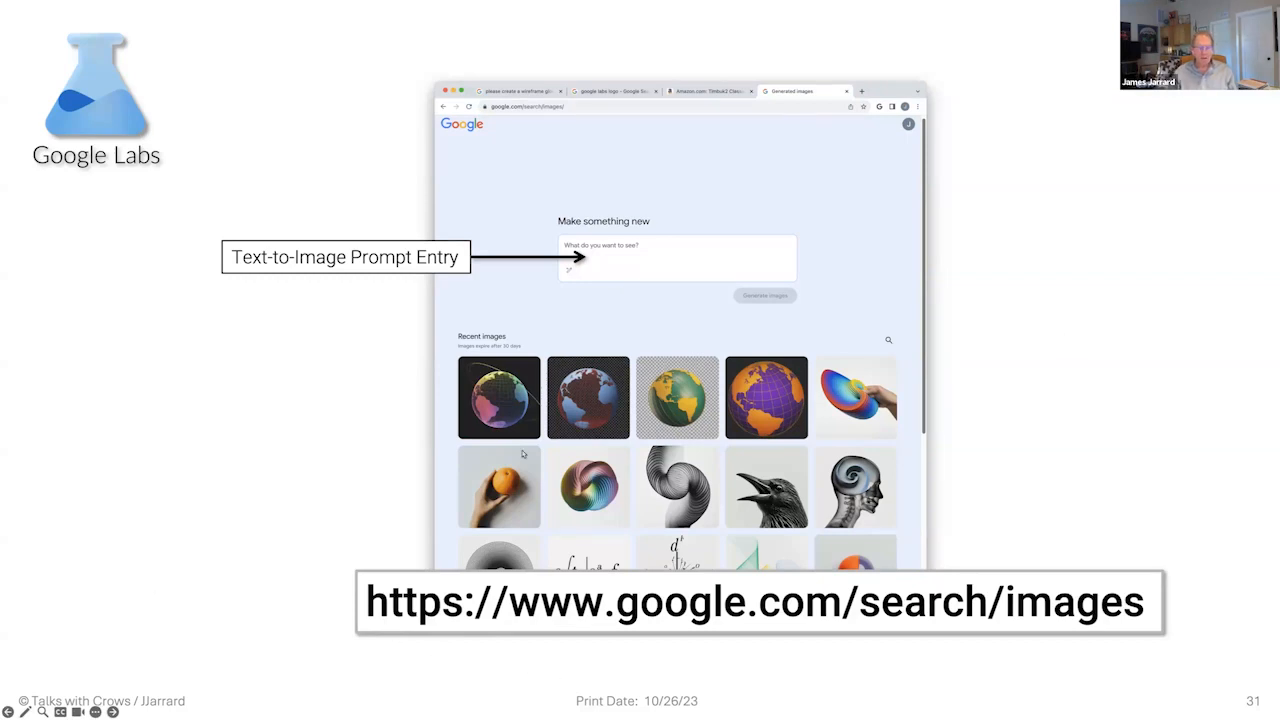
mouse_move(524, 504)
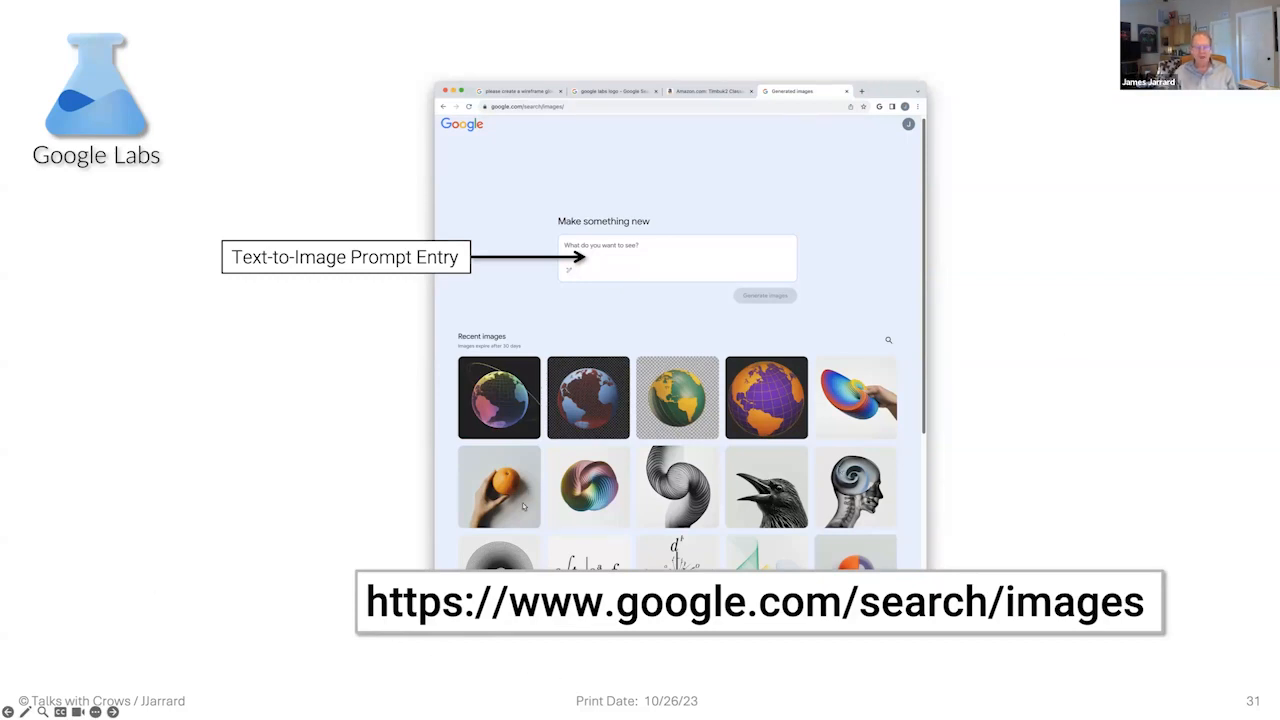
- Advance through the generated glass spheres slide to slide 33 on editing and exporting
key("Right")
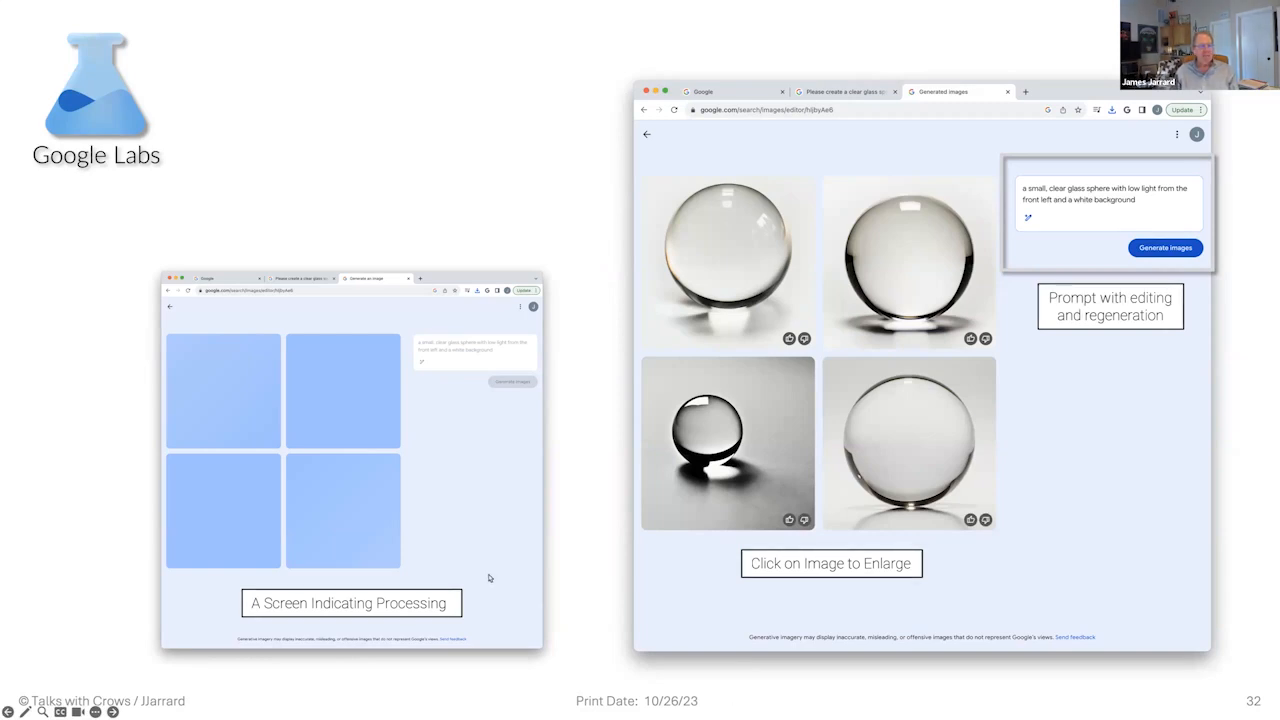
mouse_move(256, 436)
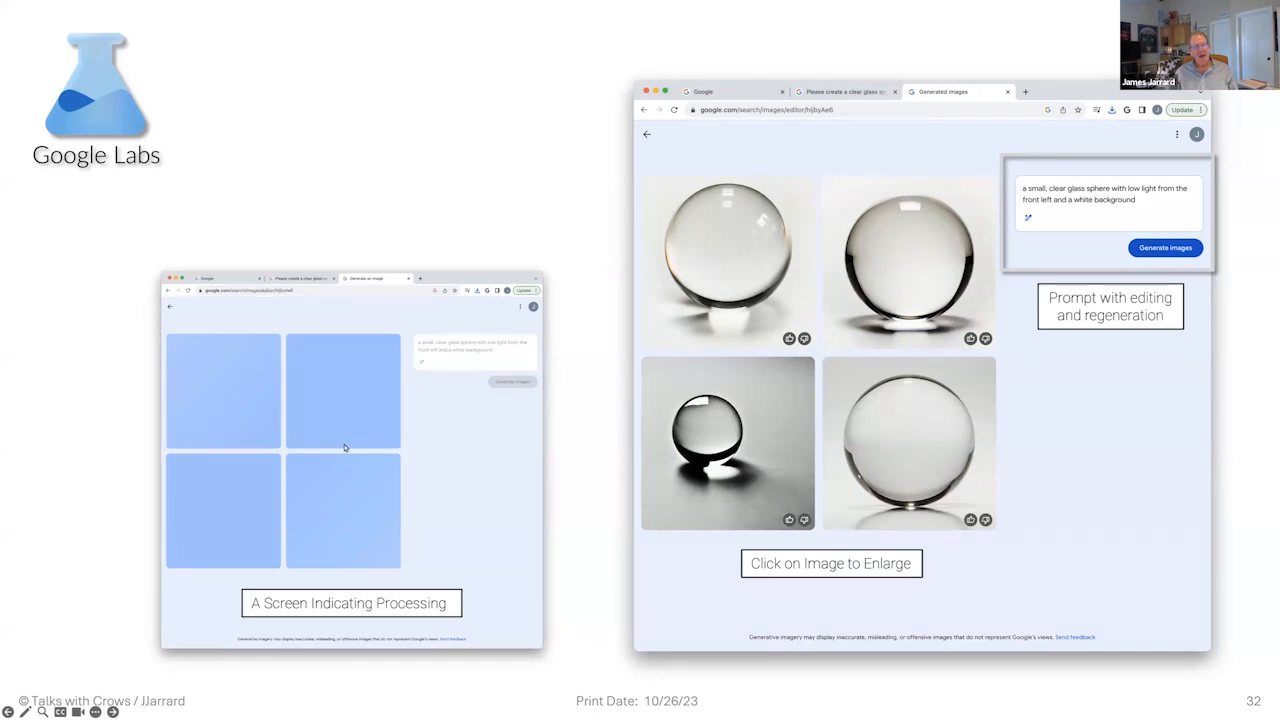
mouse_move(356, 512)
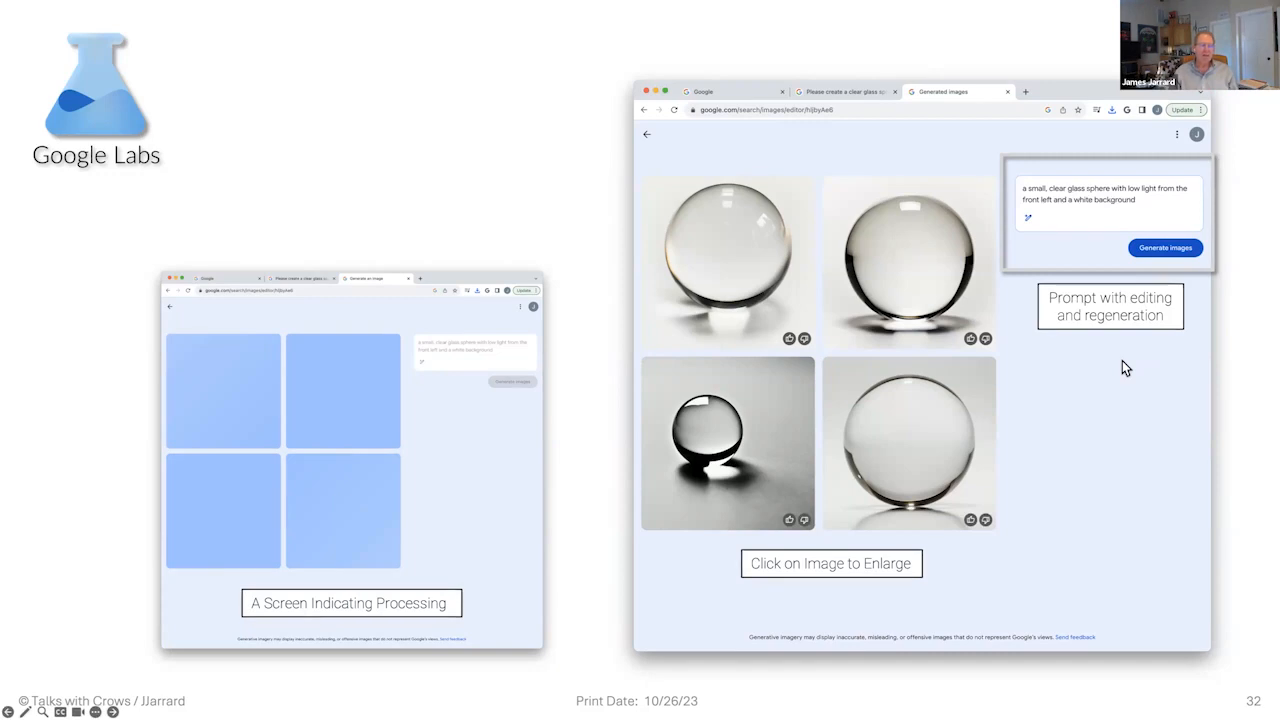
mouse_move(1008, 464)
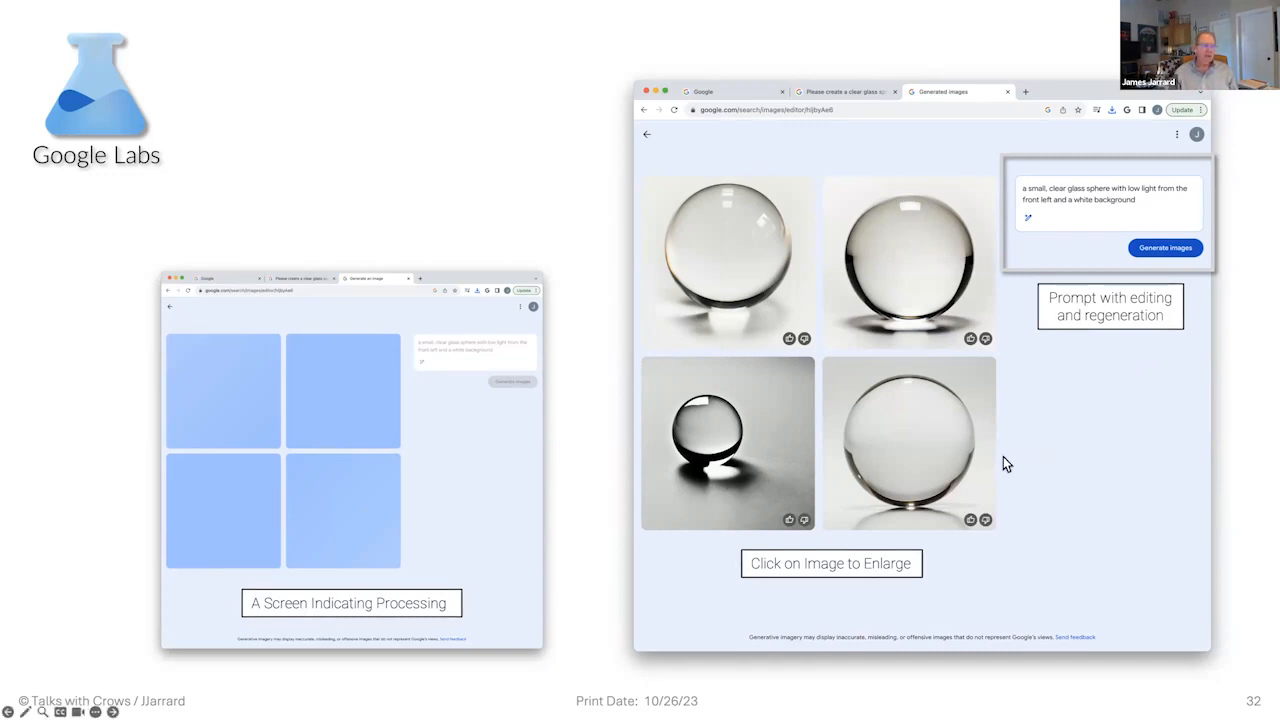
mouse_move(1016, 472)
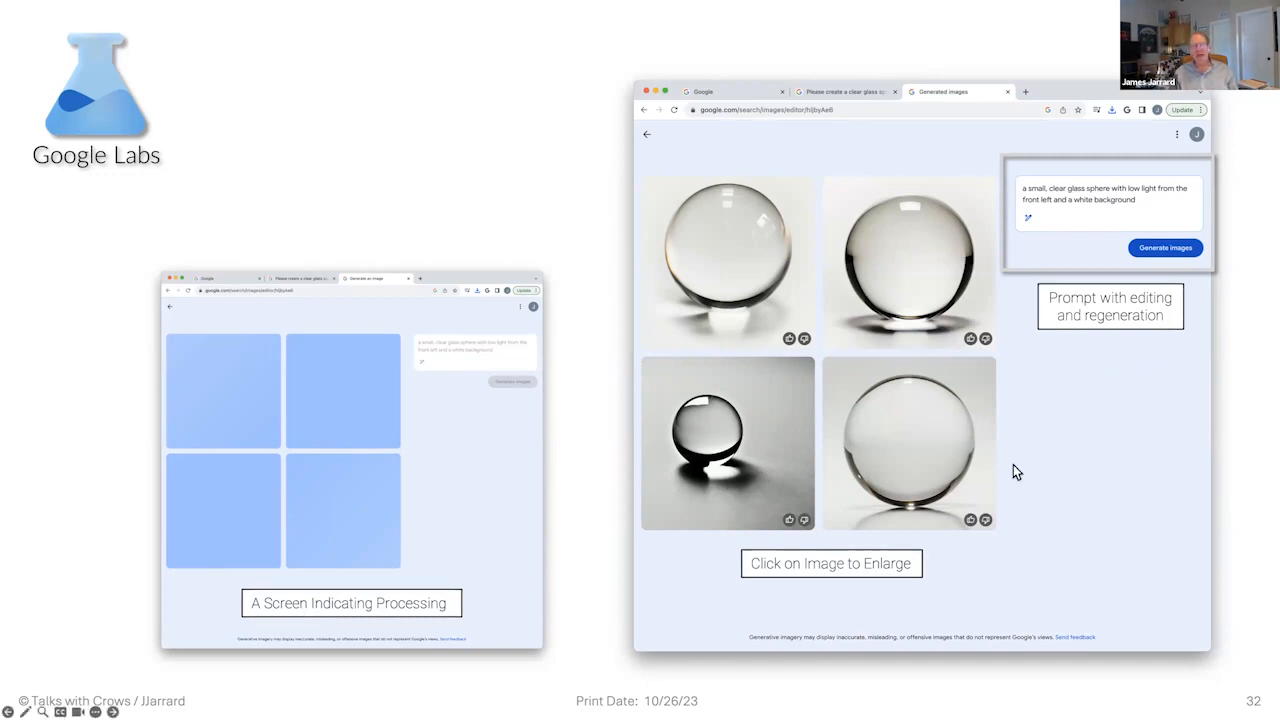
mouse_move(944, 504)
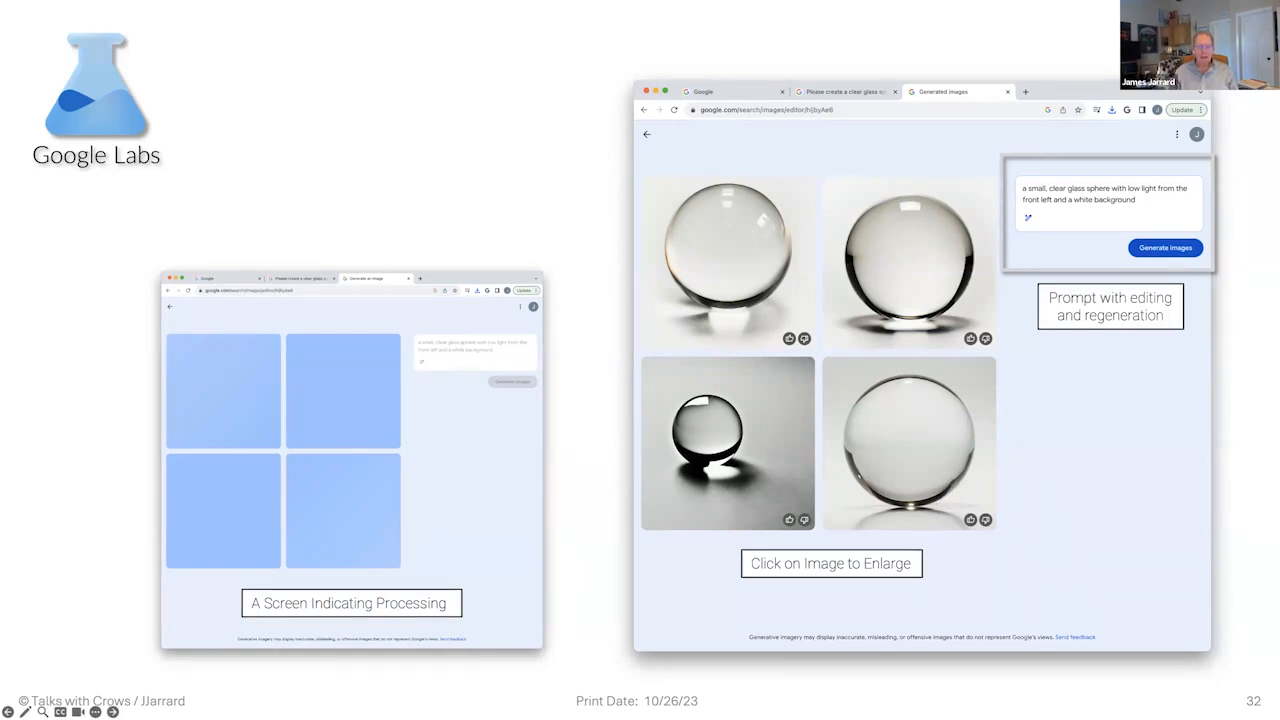
key("Right")
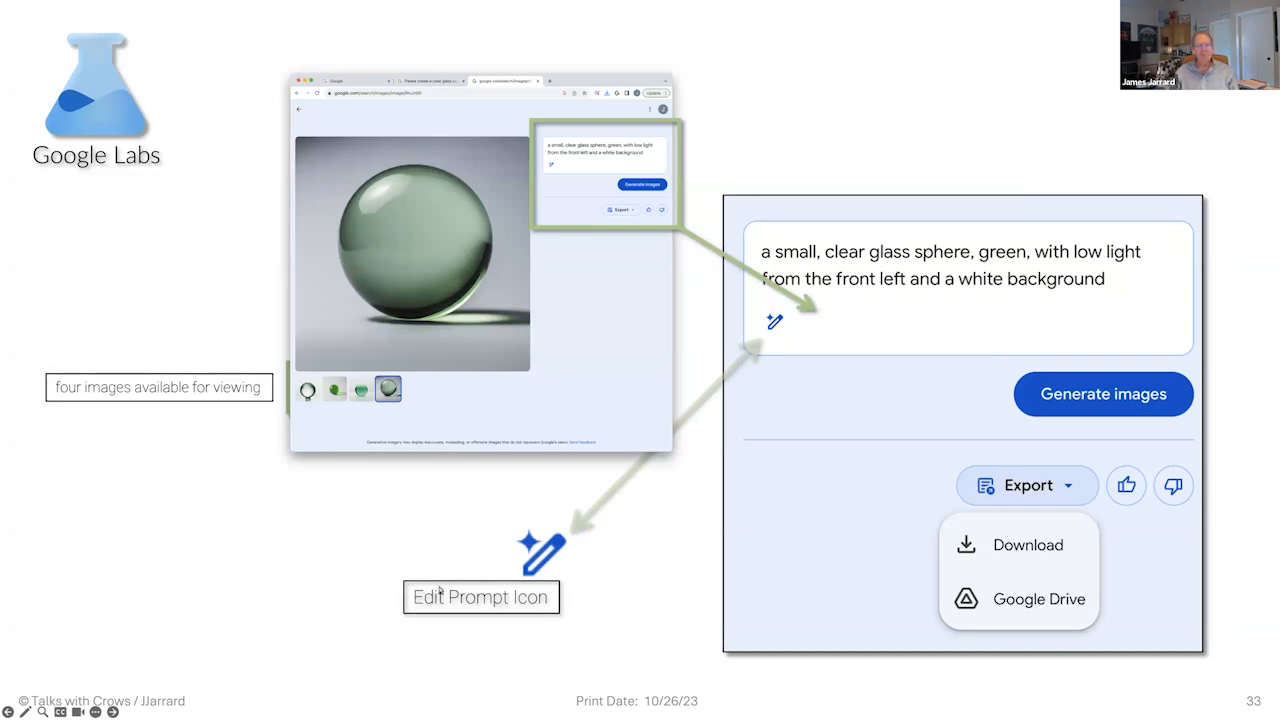
mouse_move(784, 304)
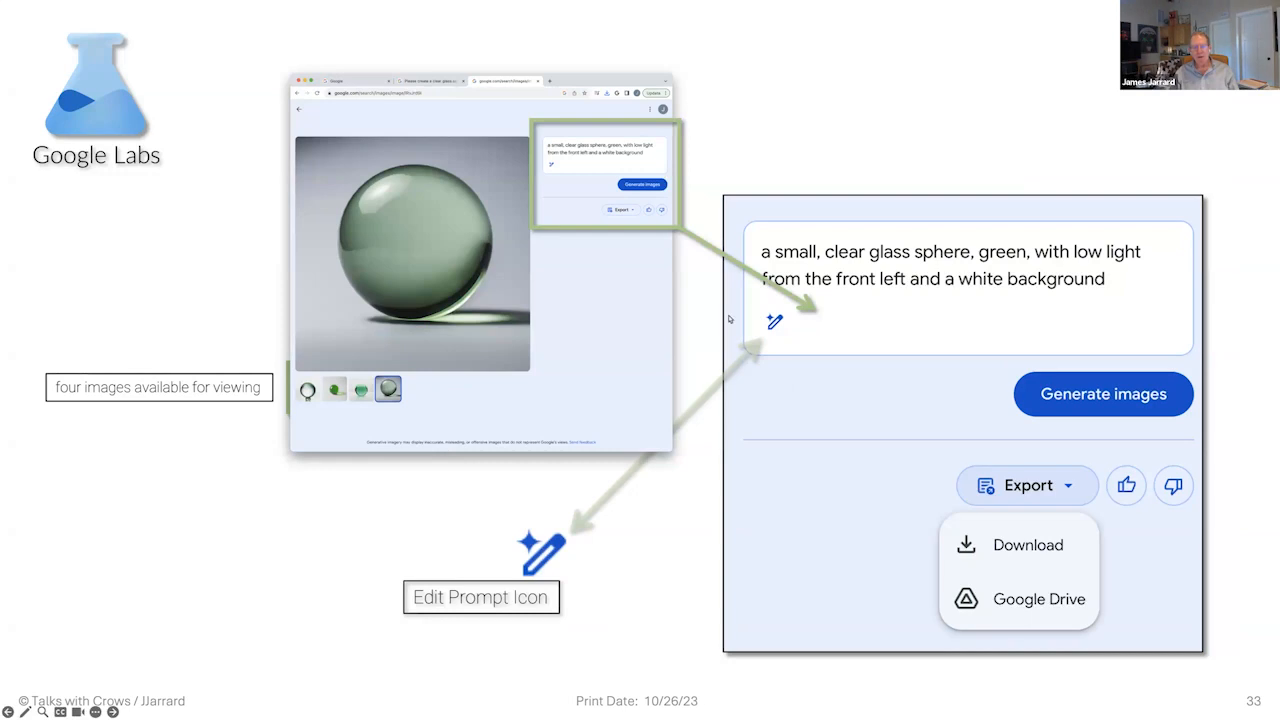
mouse_move(480, 614)
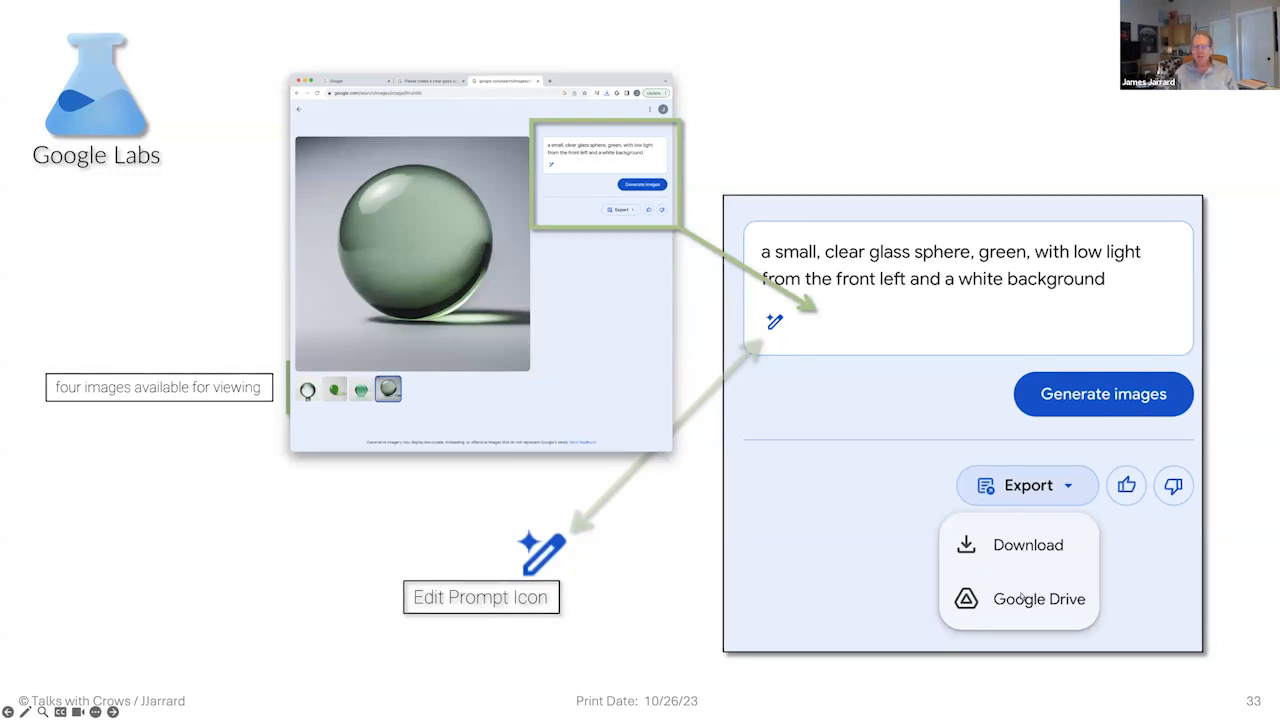
mouse_move(1038, 578)
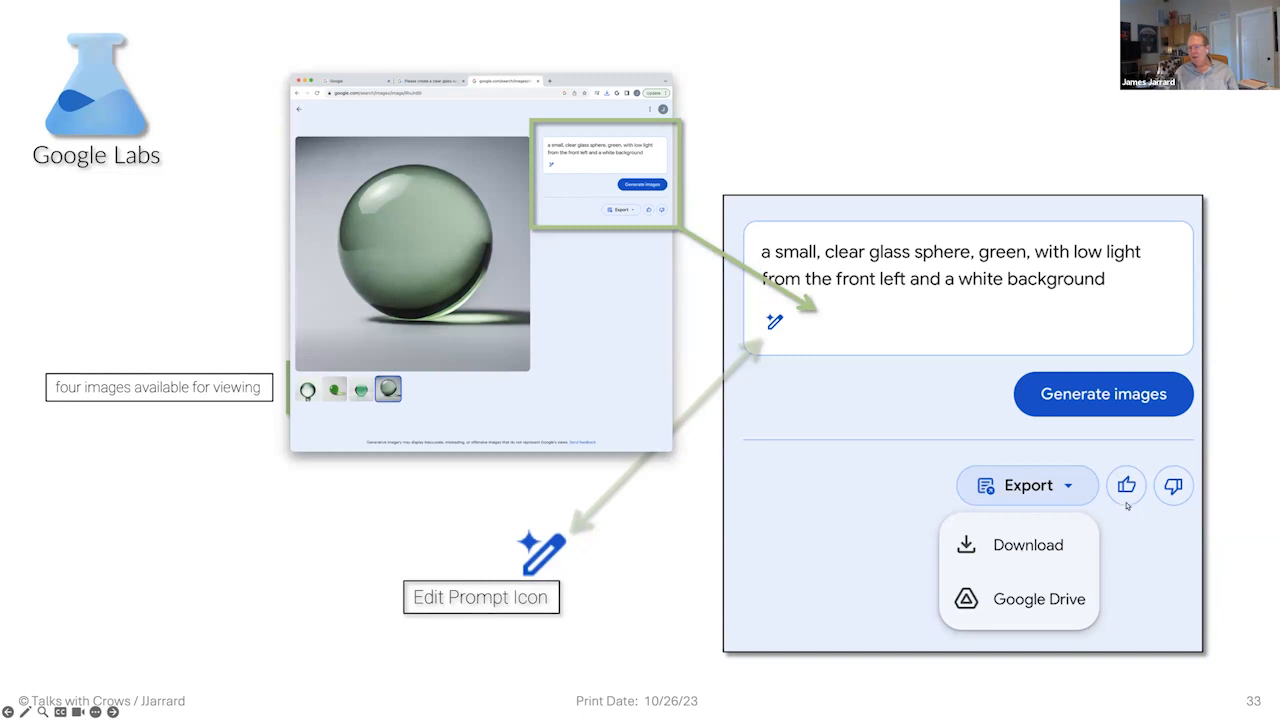
mouse_move(1162, 508)
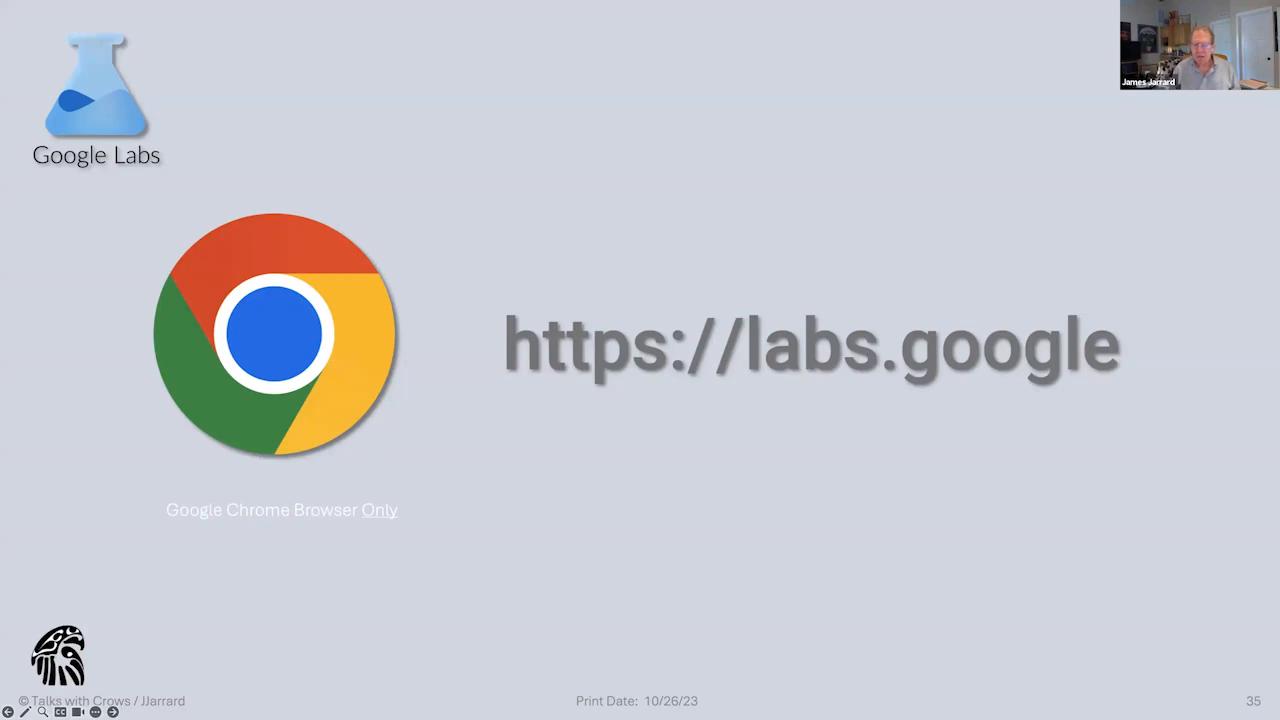
- Advance past the Android SGE slide to slide 37 with the labs.google sign-up phone screenshots
key("Right")
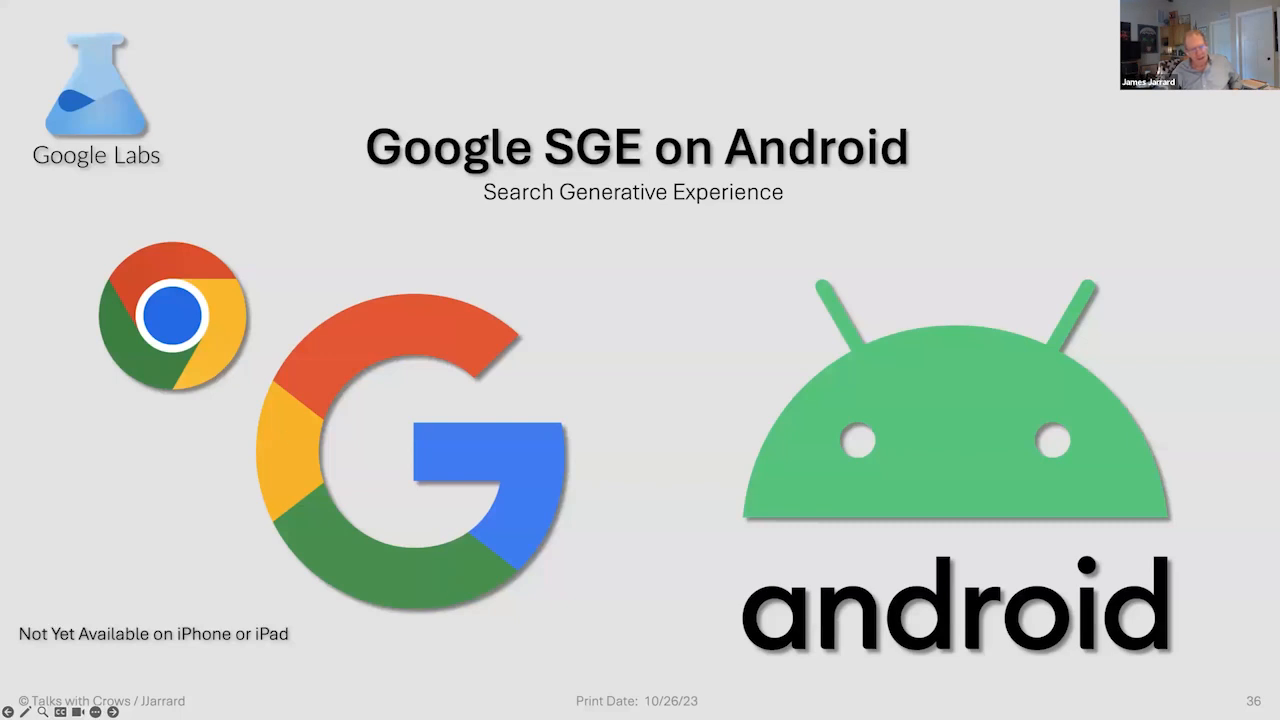
key("Right")
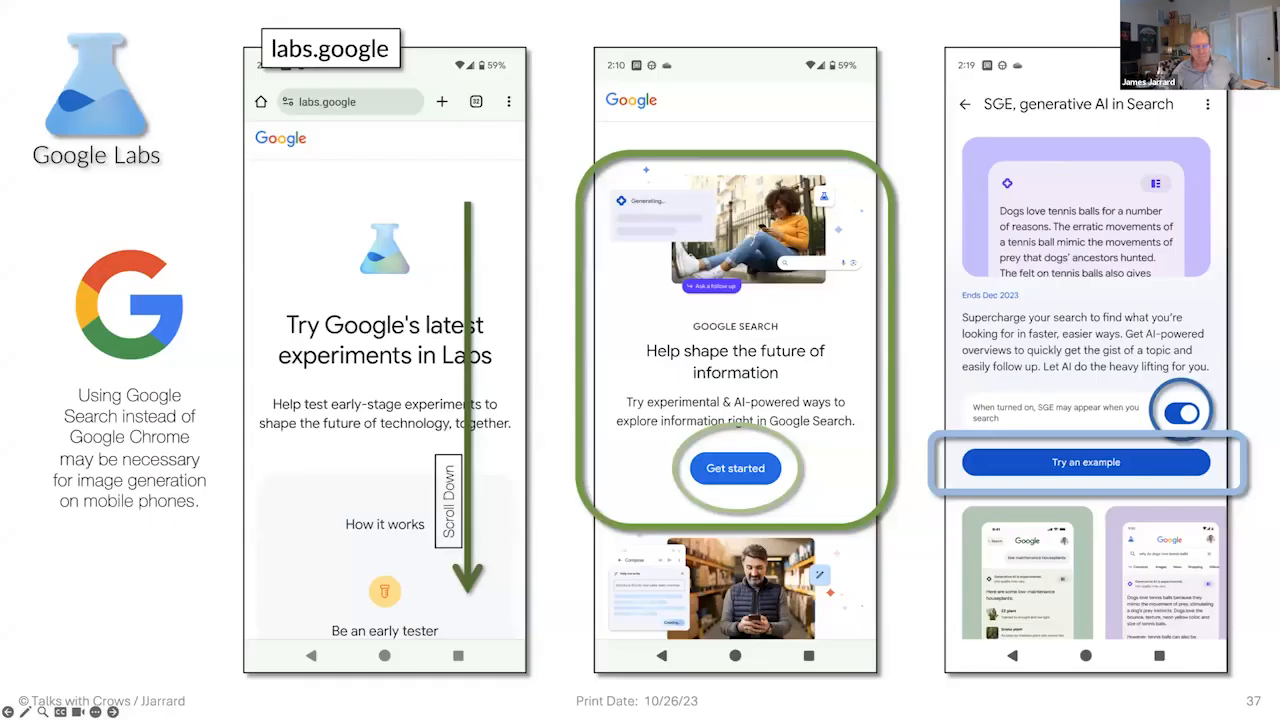
- Advance to slide 38 showing generated glass-cylinder images on an Android phone
key("Right")
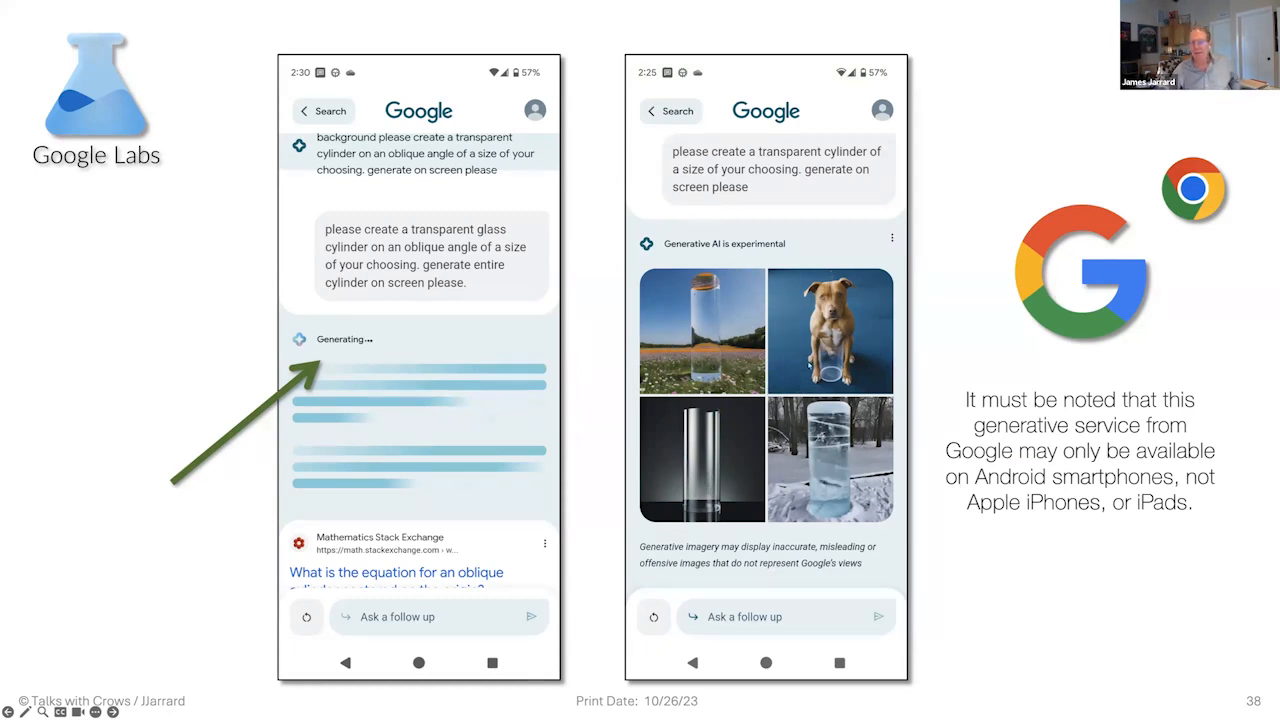
mouse_move(748, 424)
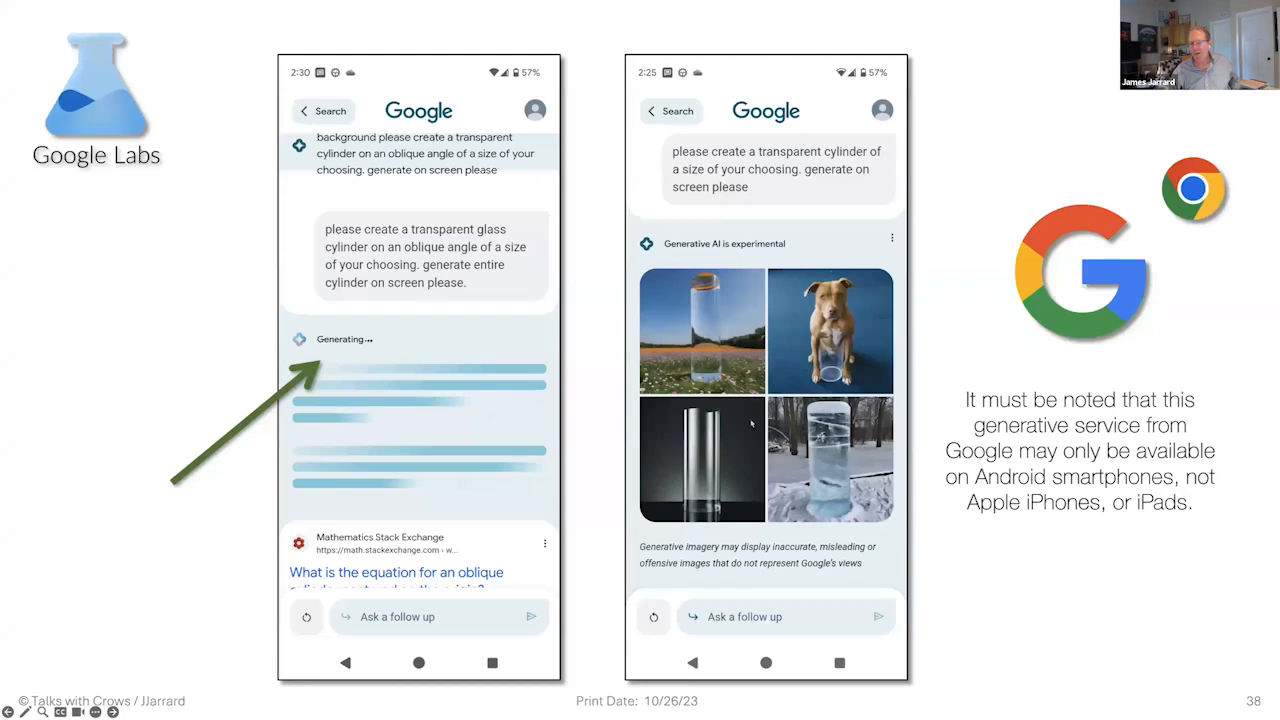
mouse_move(810, 652)
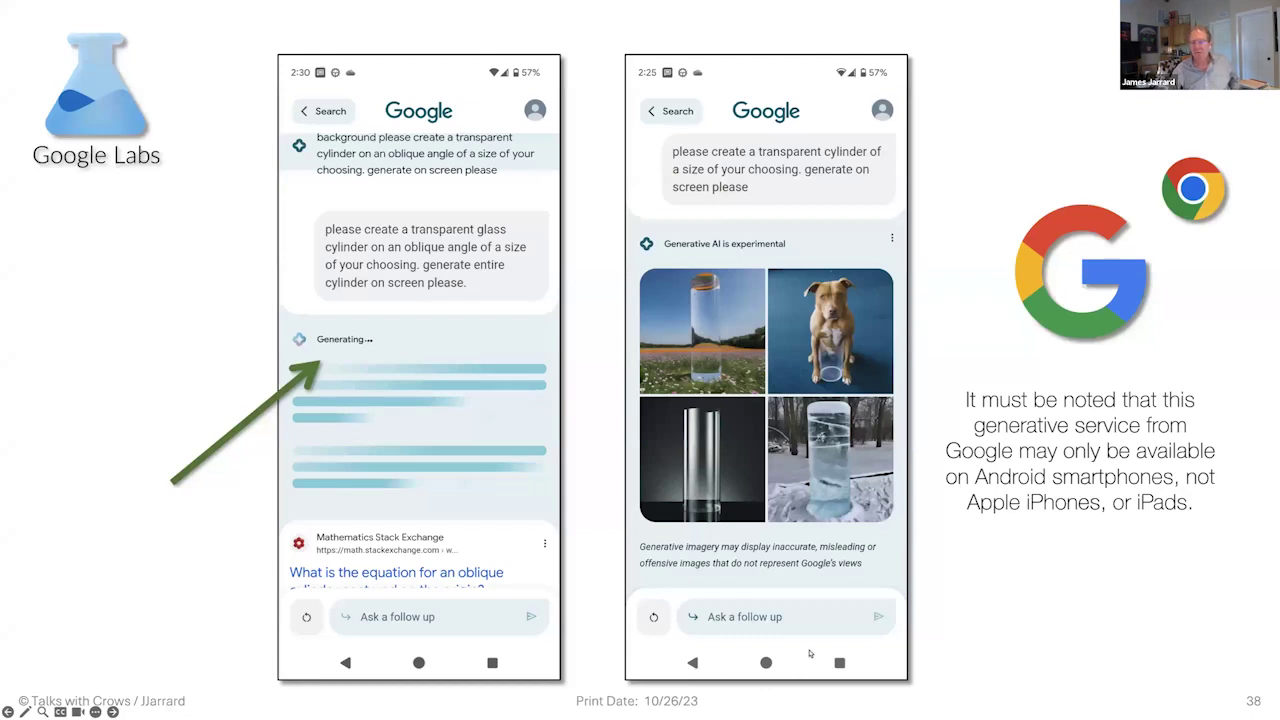
- Advance to slide 40 on enlarging and downloading a generated sphere image
key("Right")
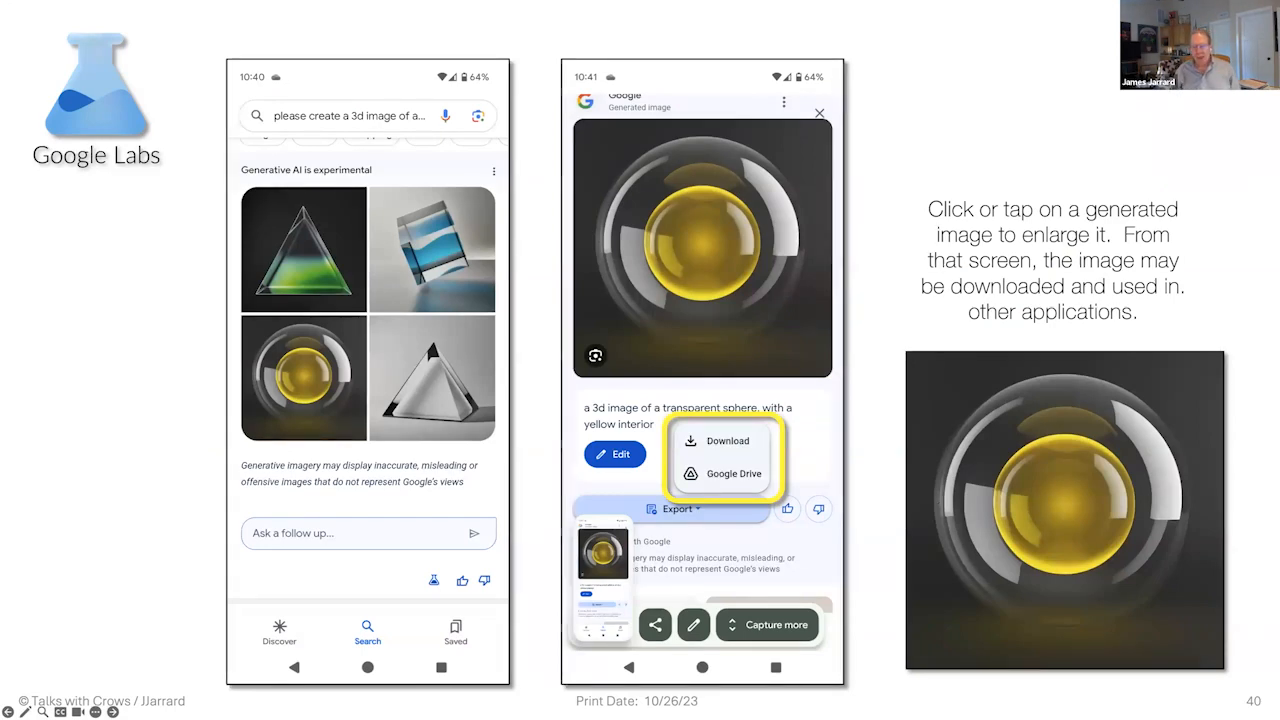
key("Right")
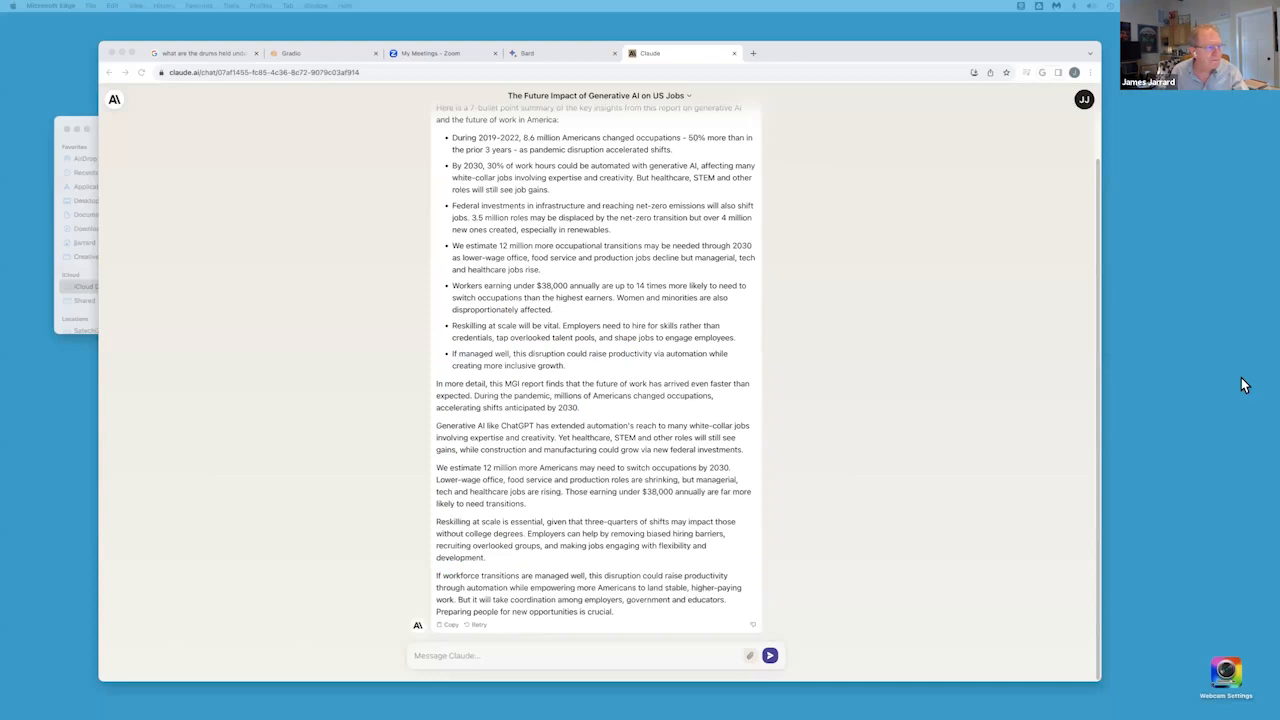
mouse_move(1120, 392)
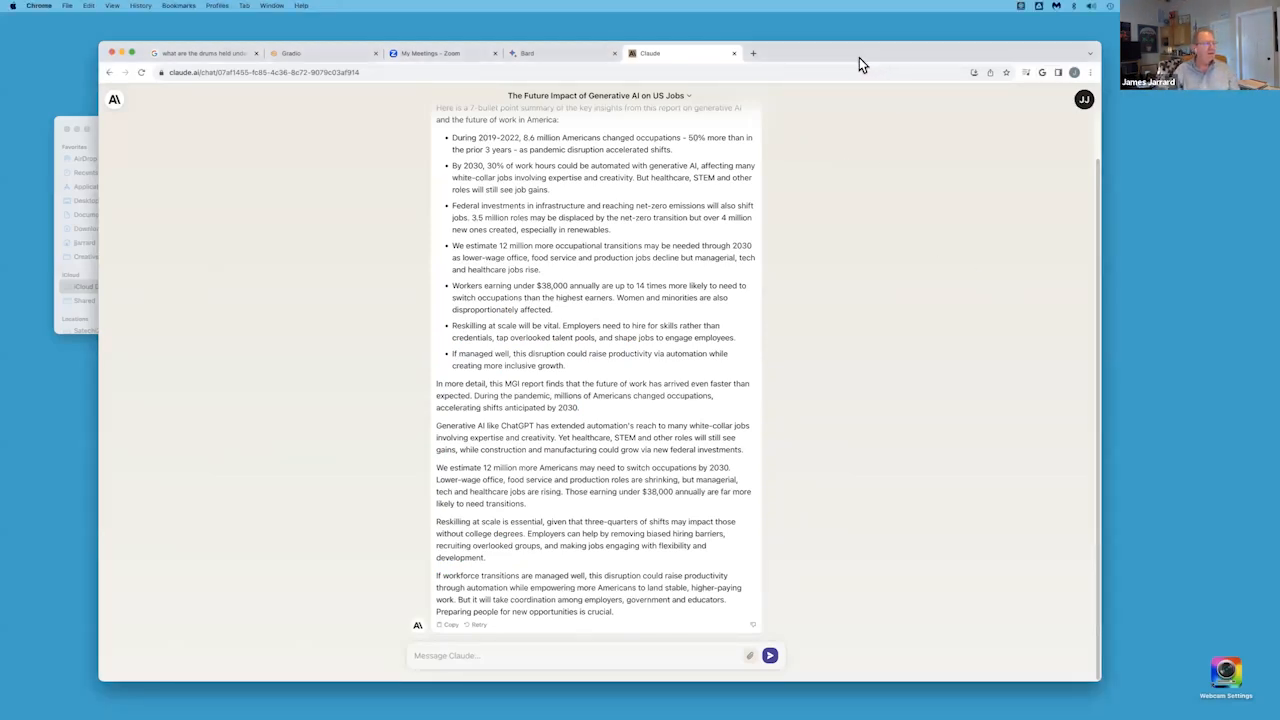
mouse_move(684, 126)
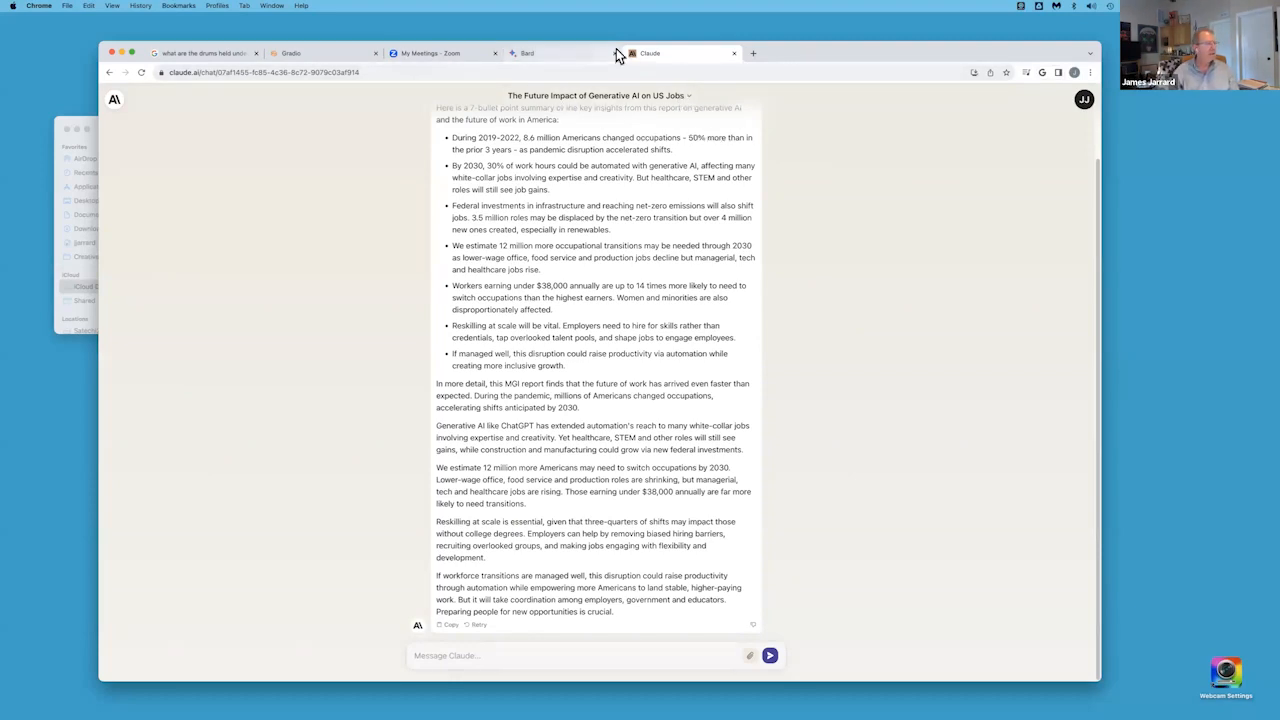
mouse_move(592, 48)
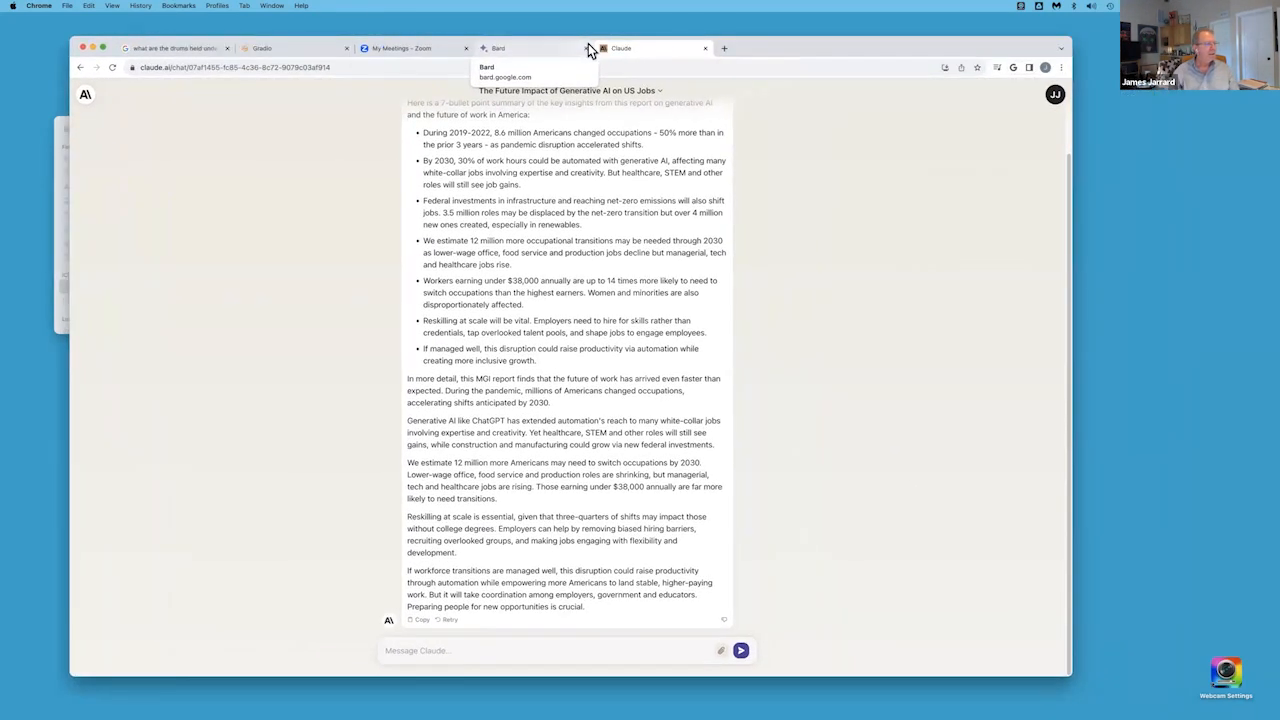
mouse_move(738, 60)
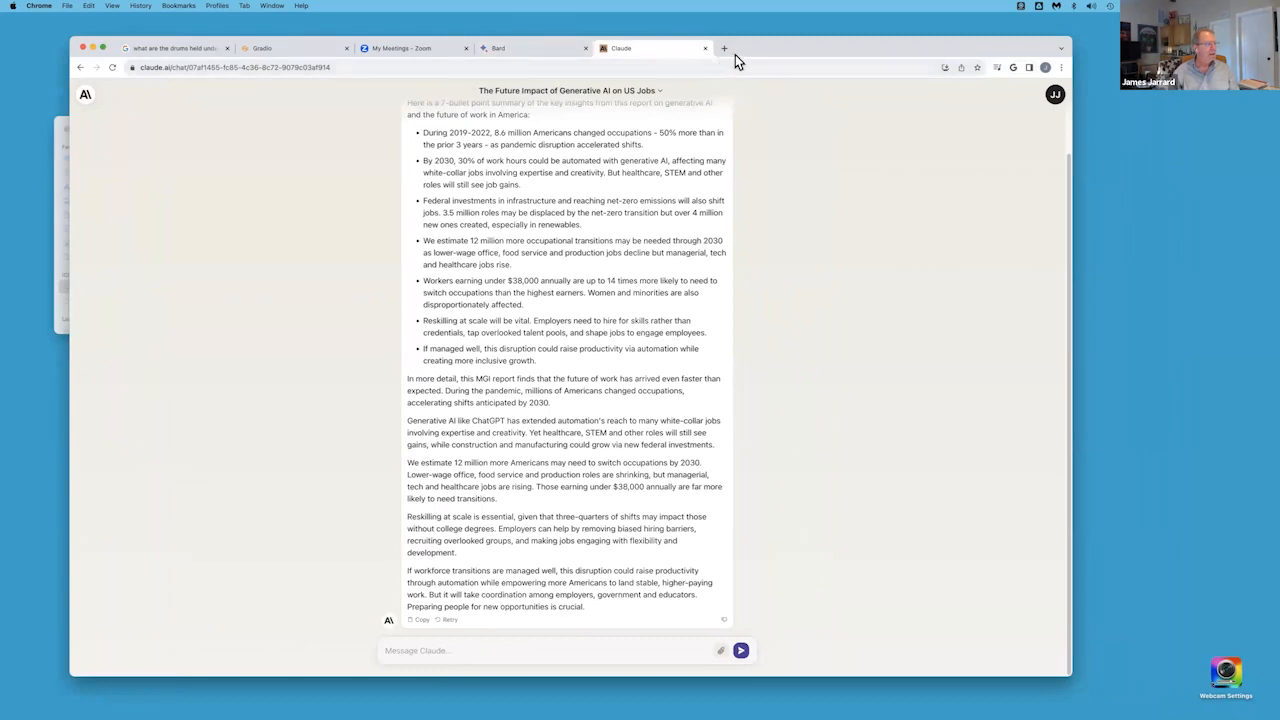
- Open a new blank browser tab beside the Claude conversation
left_click(724, 48)
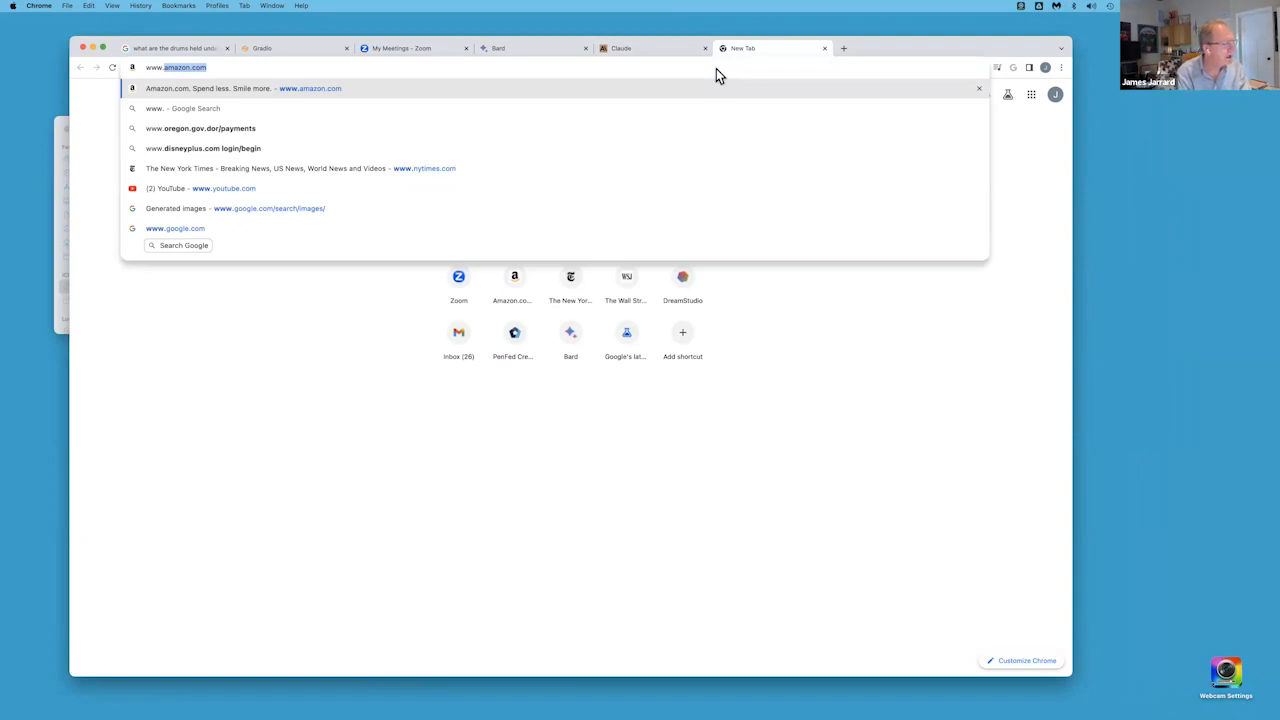
type("www.google.com/search/images/")
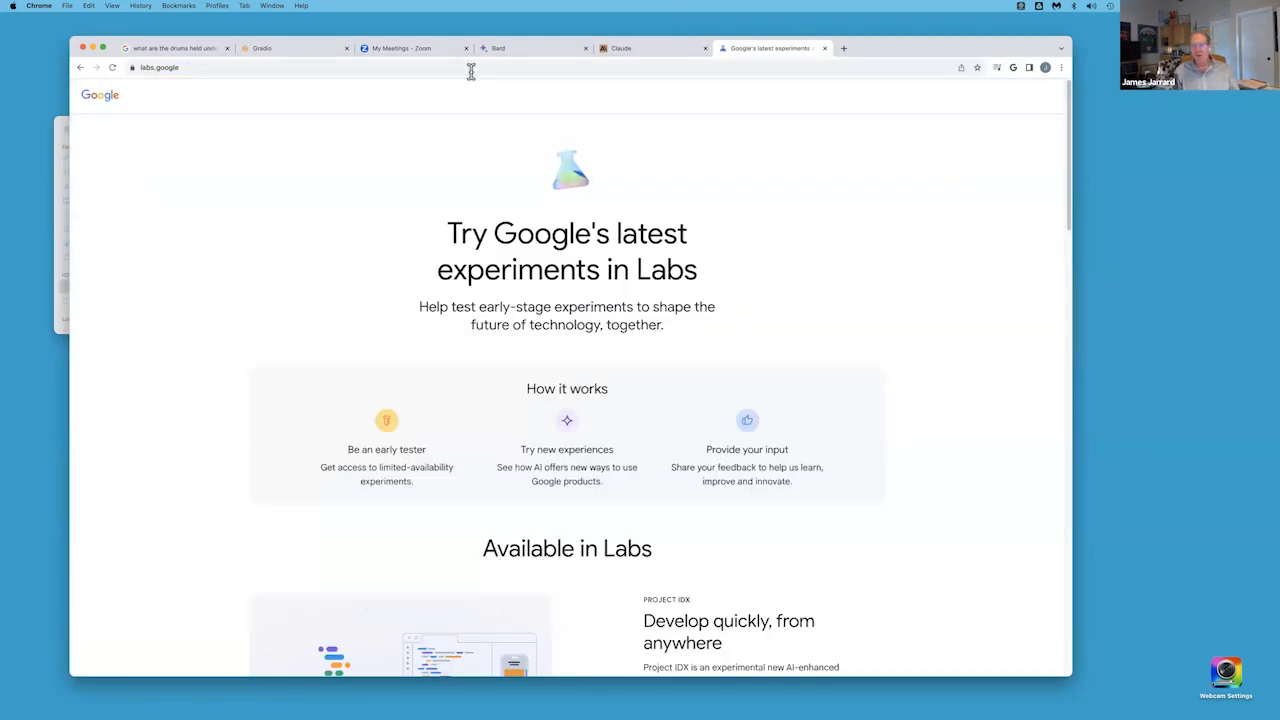
mouse_move(830, 284)
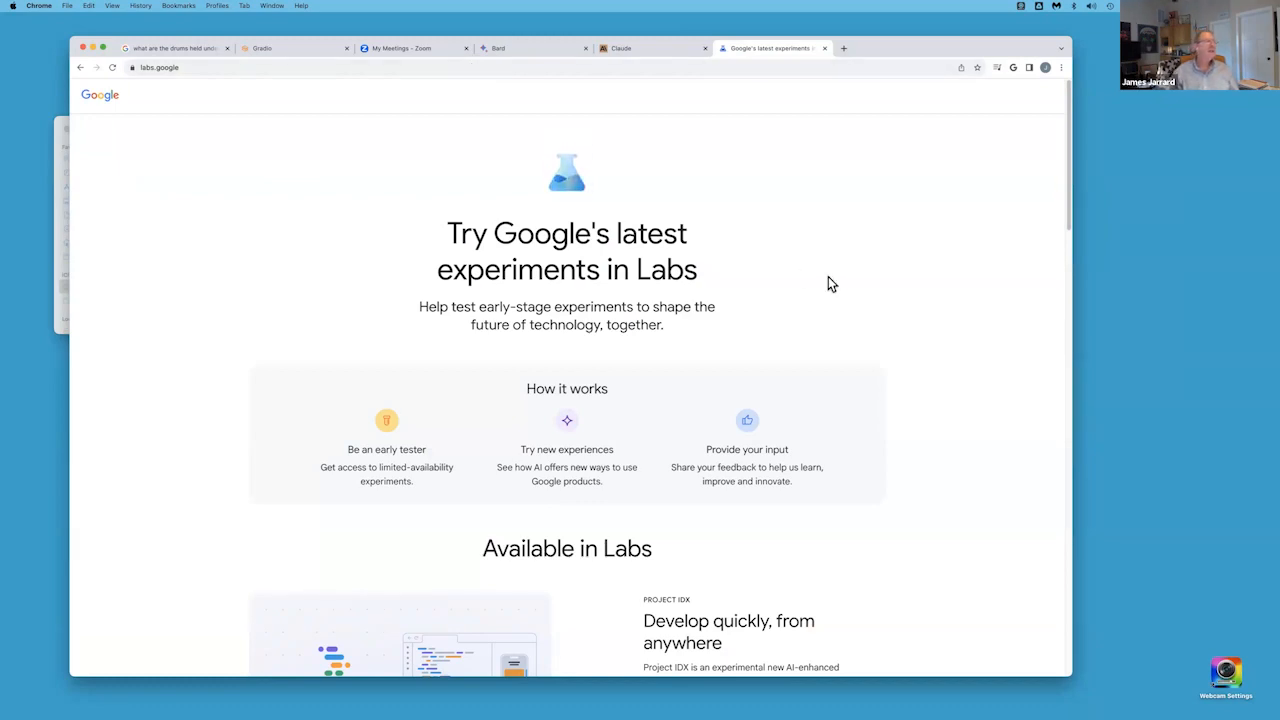
- Scroll down the labs.google page to the Google Search experiment card with Get started
scroll("down", 3)
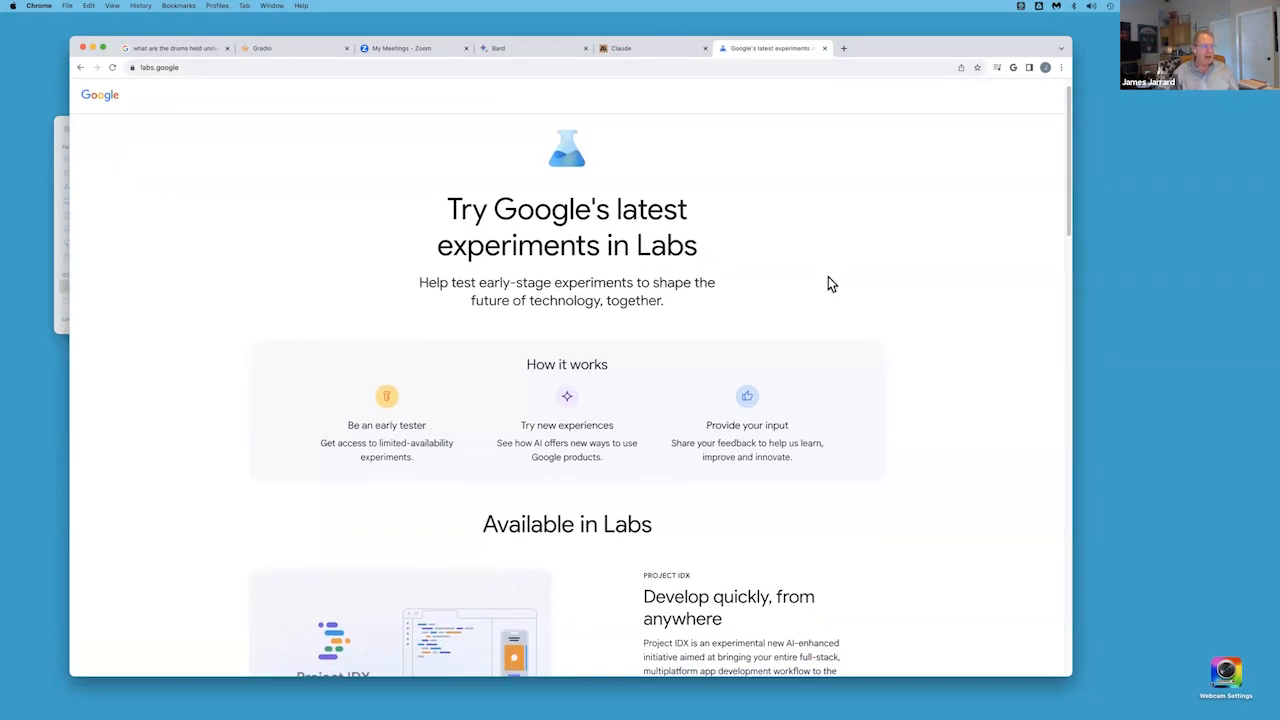
scroll("down", 3)
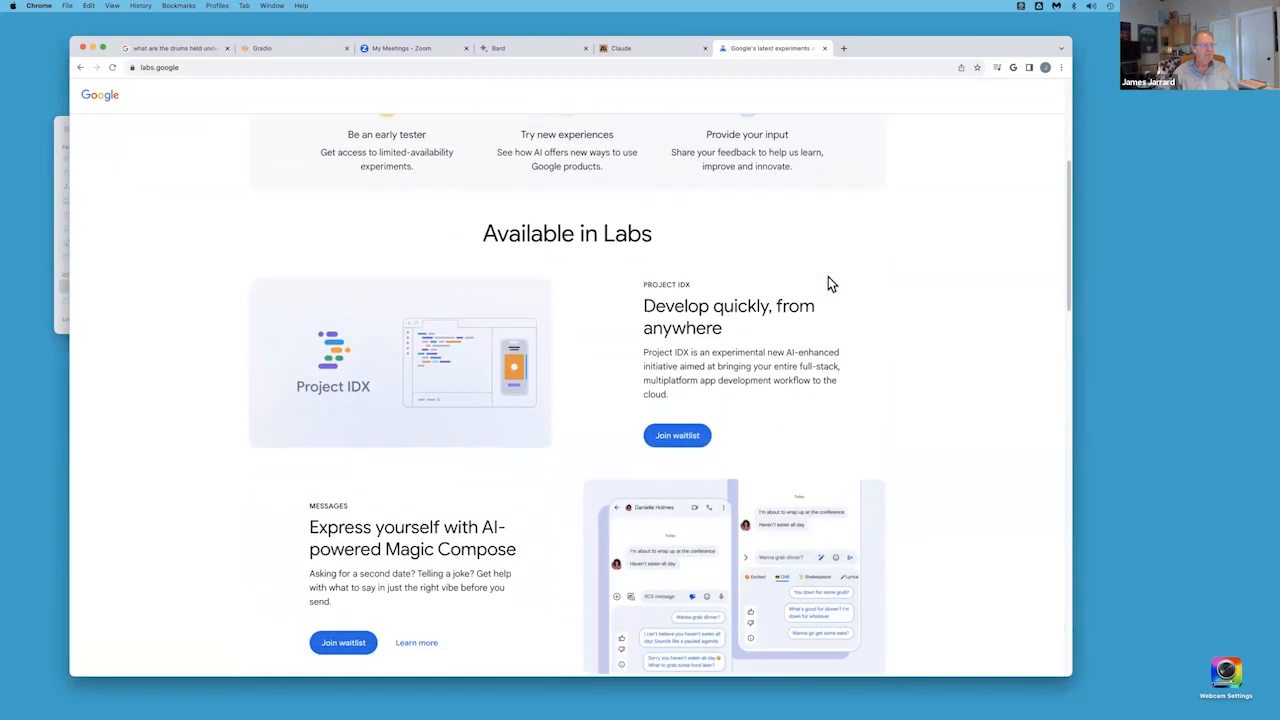
scroll("down", 3)
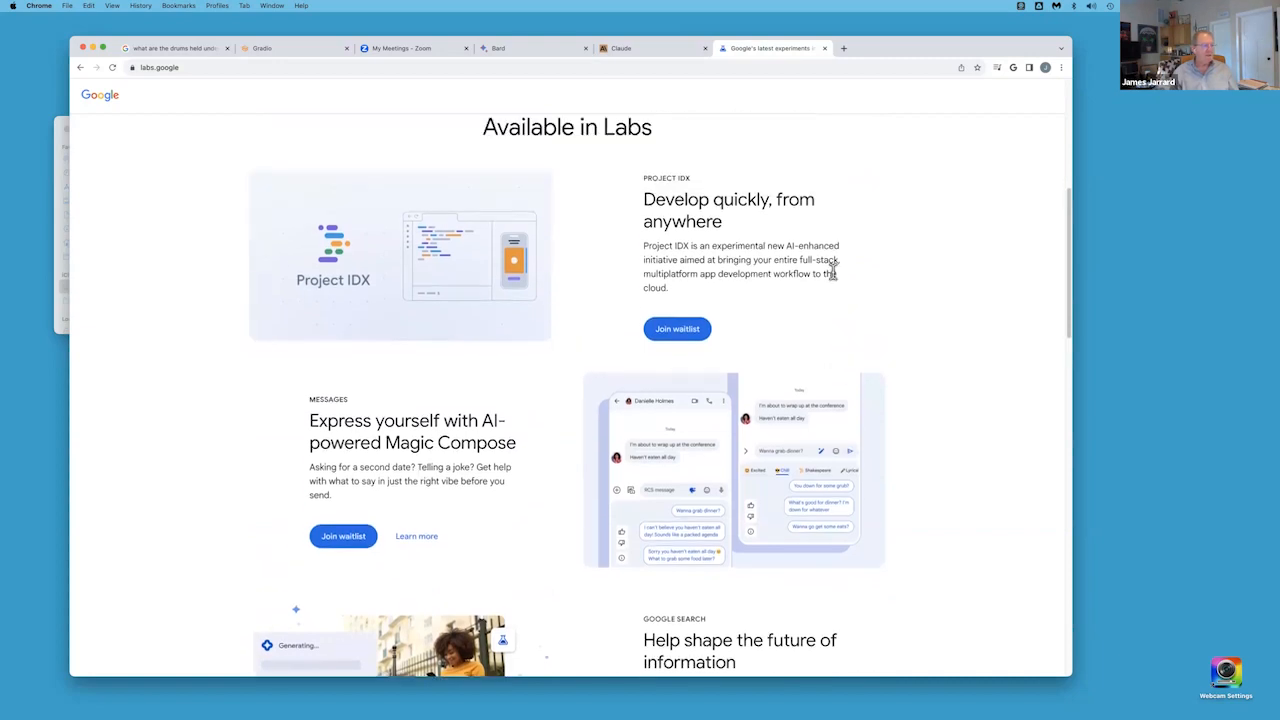
scroll("down", 3)
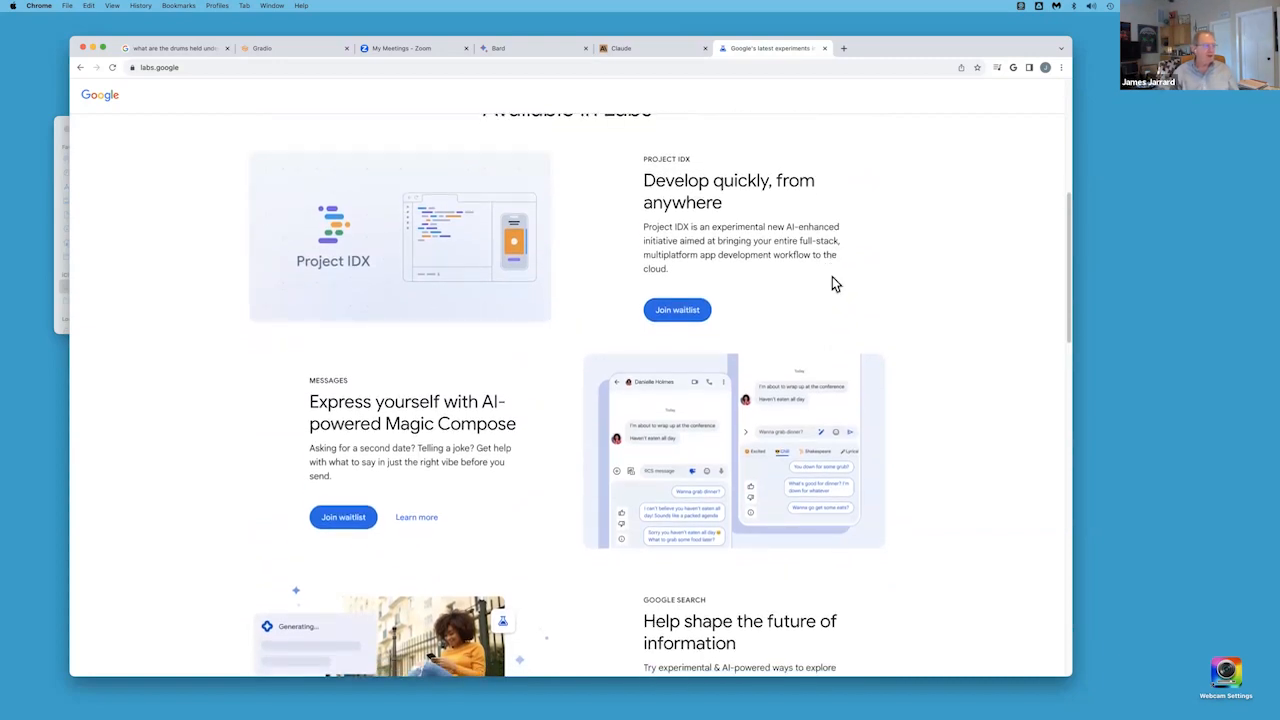
scroll("down", 3)
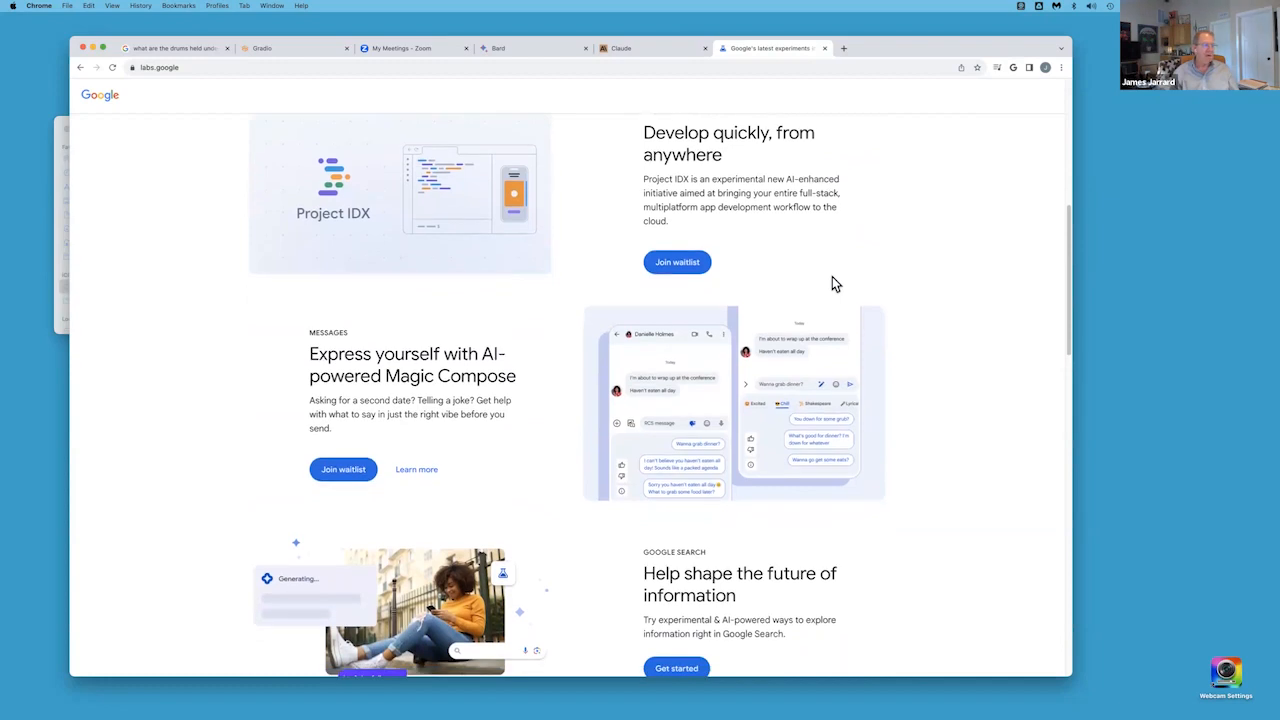
scroll("down", 3)
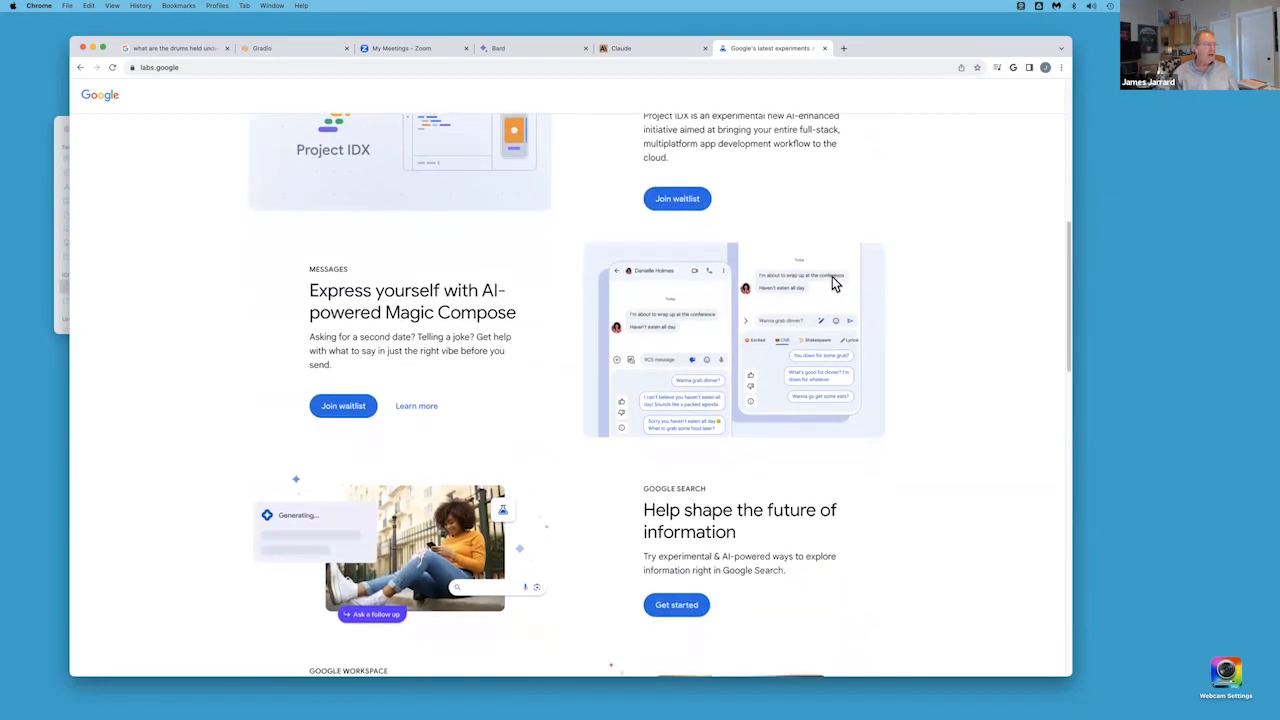
scroll("down", 3)
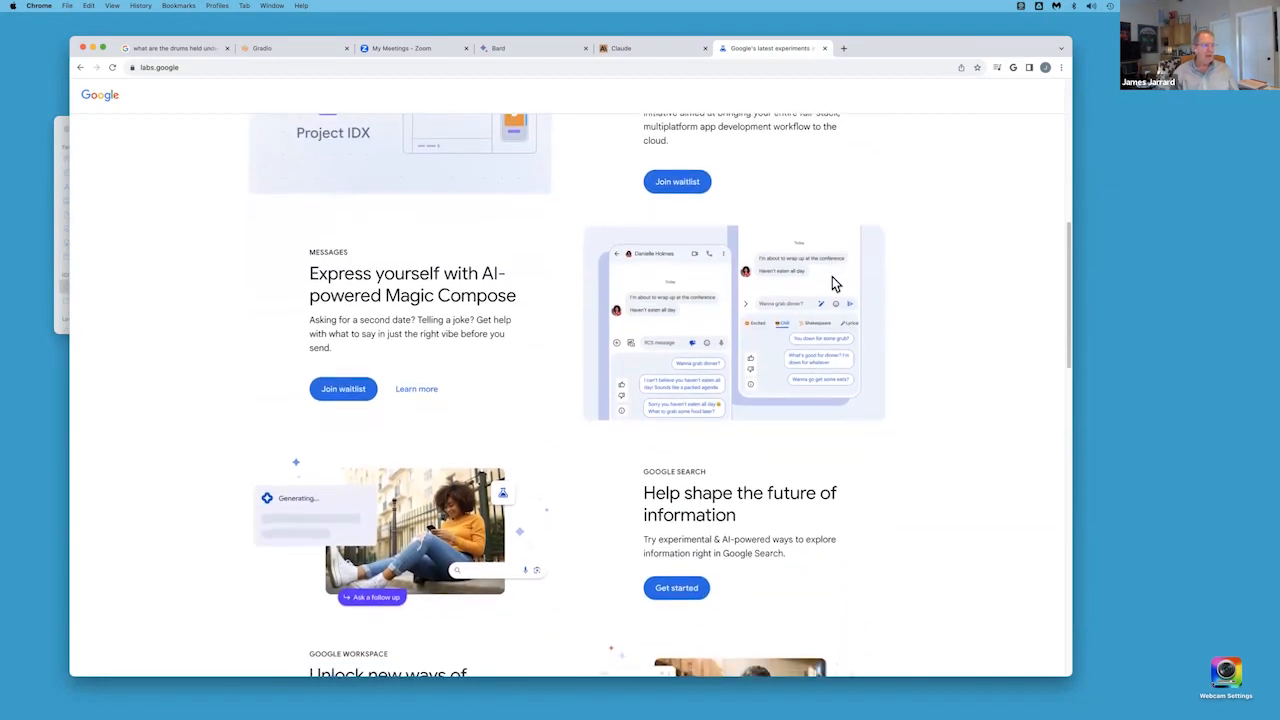
scroll("down", 3)
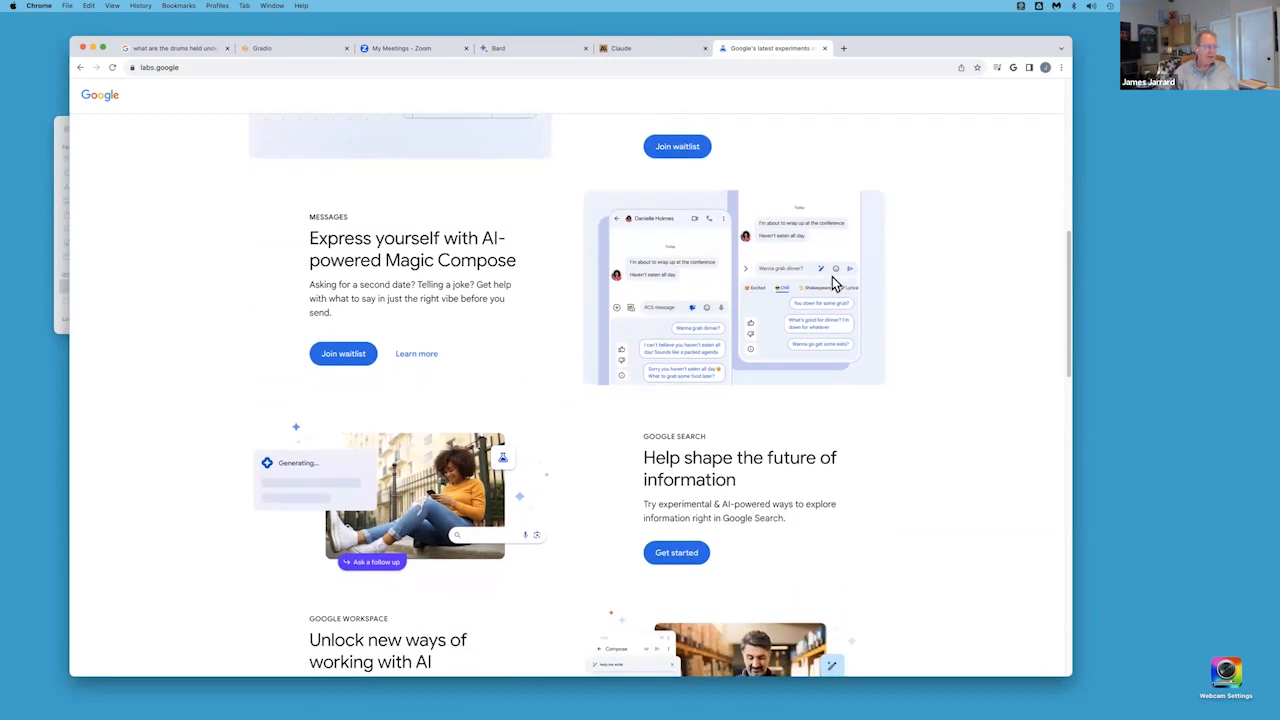
scroll("down", 3)
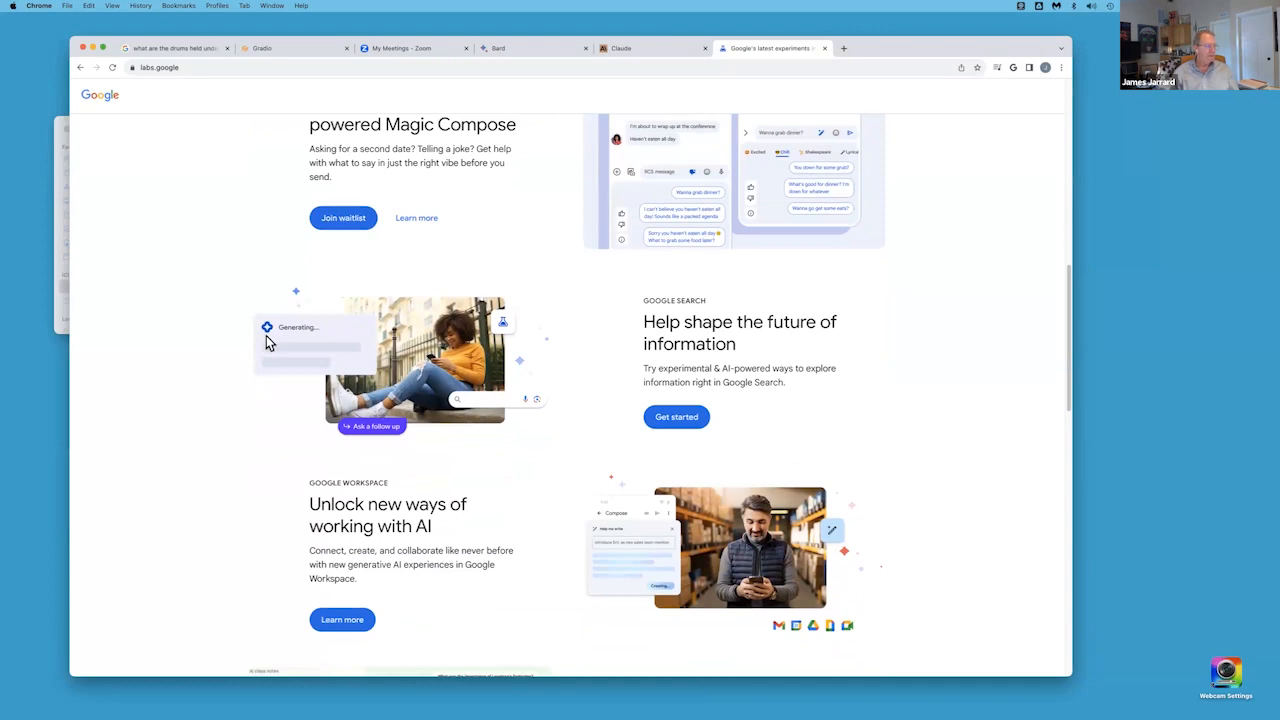
mouse_move(284, 344)
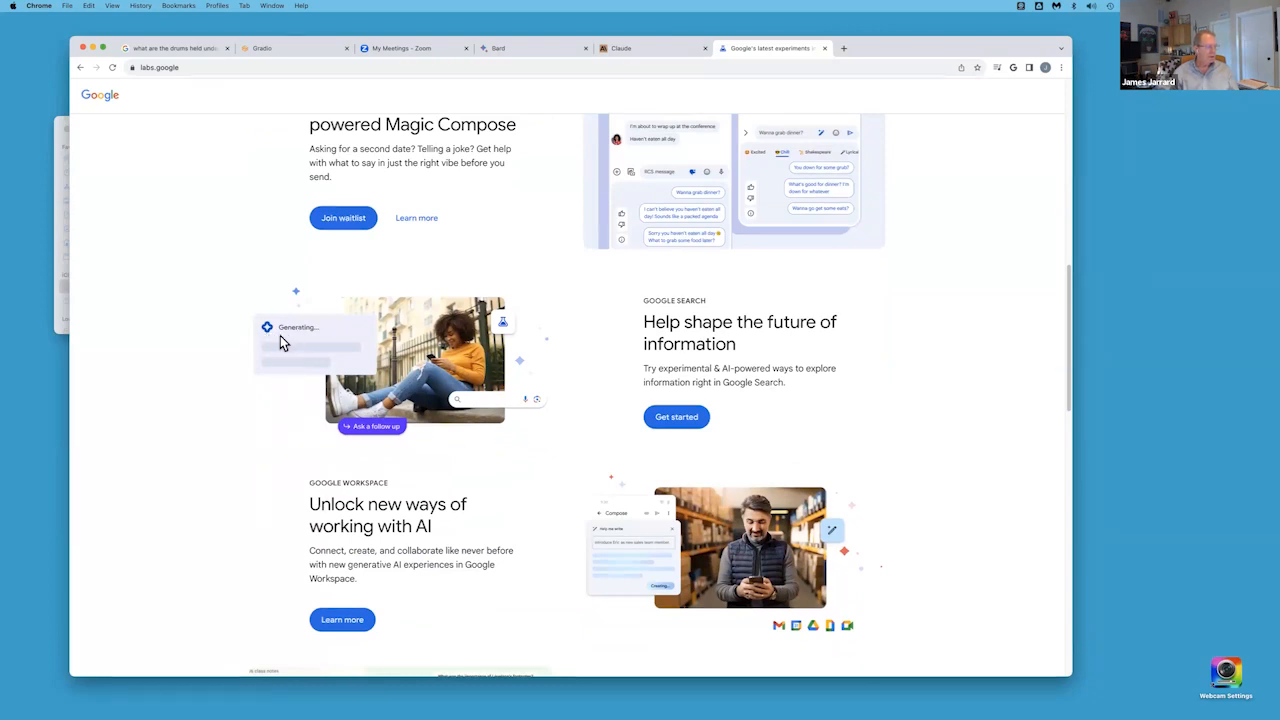
mouse_move(676, 418)
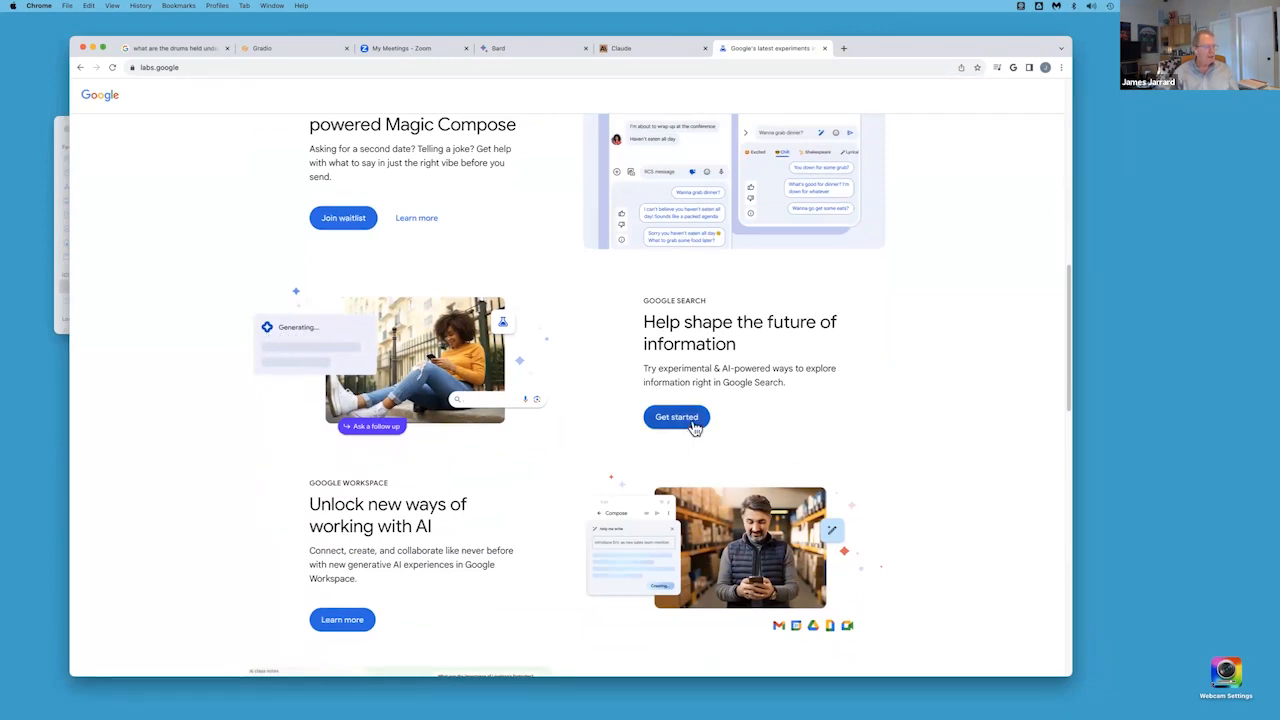
mouse_move(660, 328)
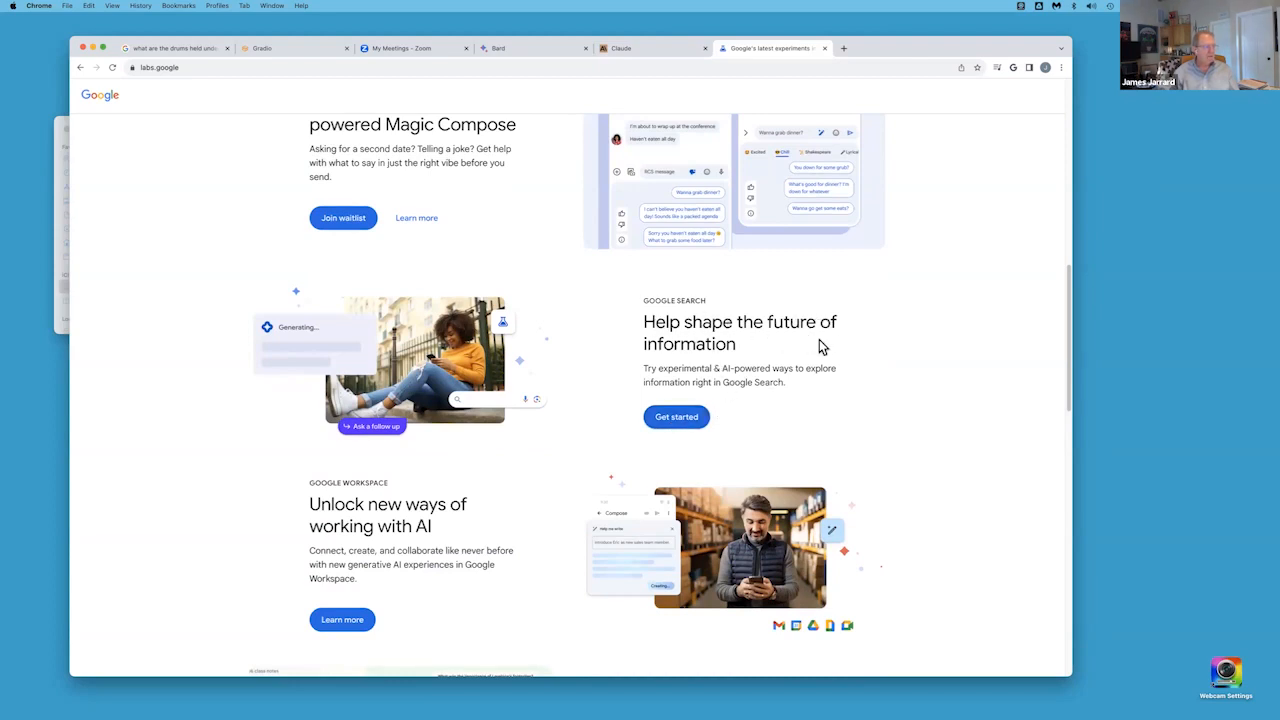
mouse_move(684, 420)
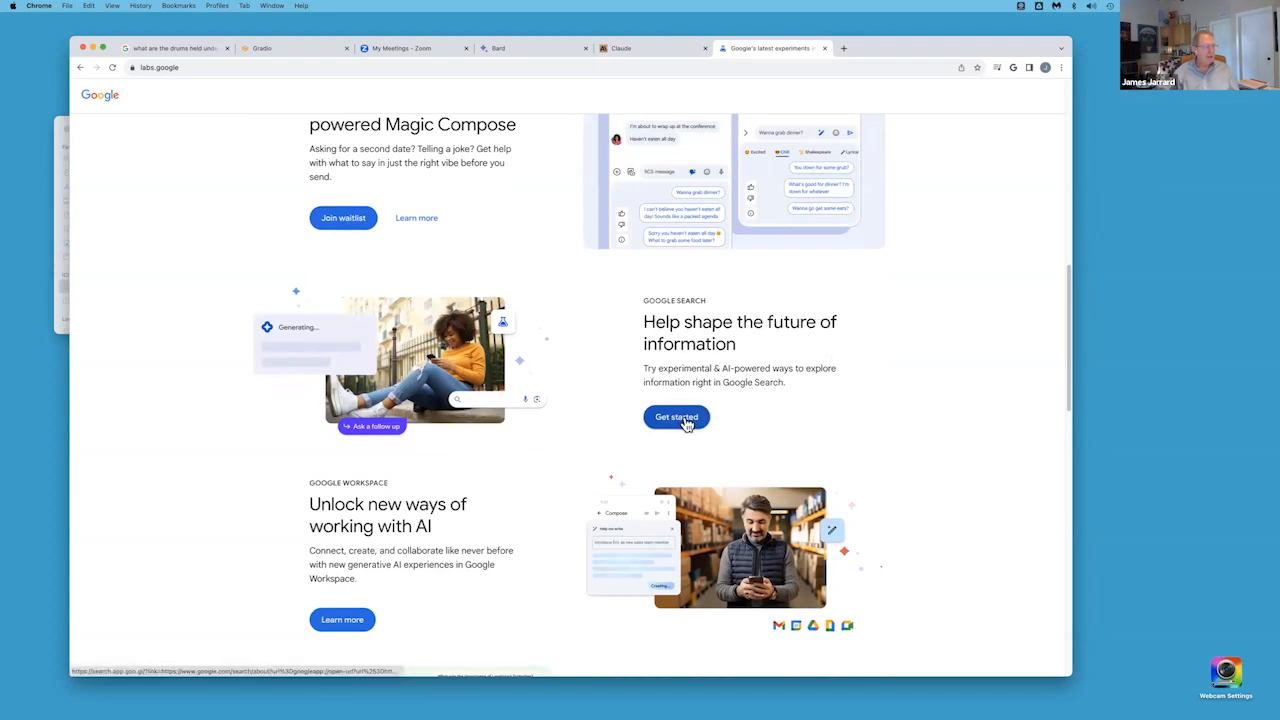
- Enter Search Labs, toggle Code Tips off and on, decline then accept its terms
left_click(676, 418)
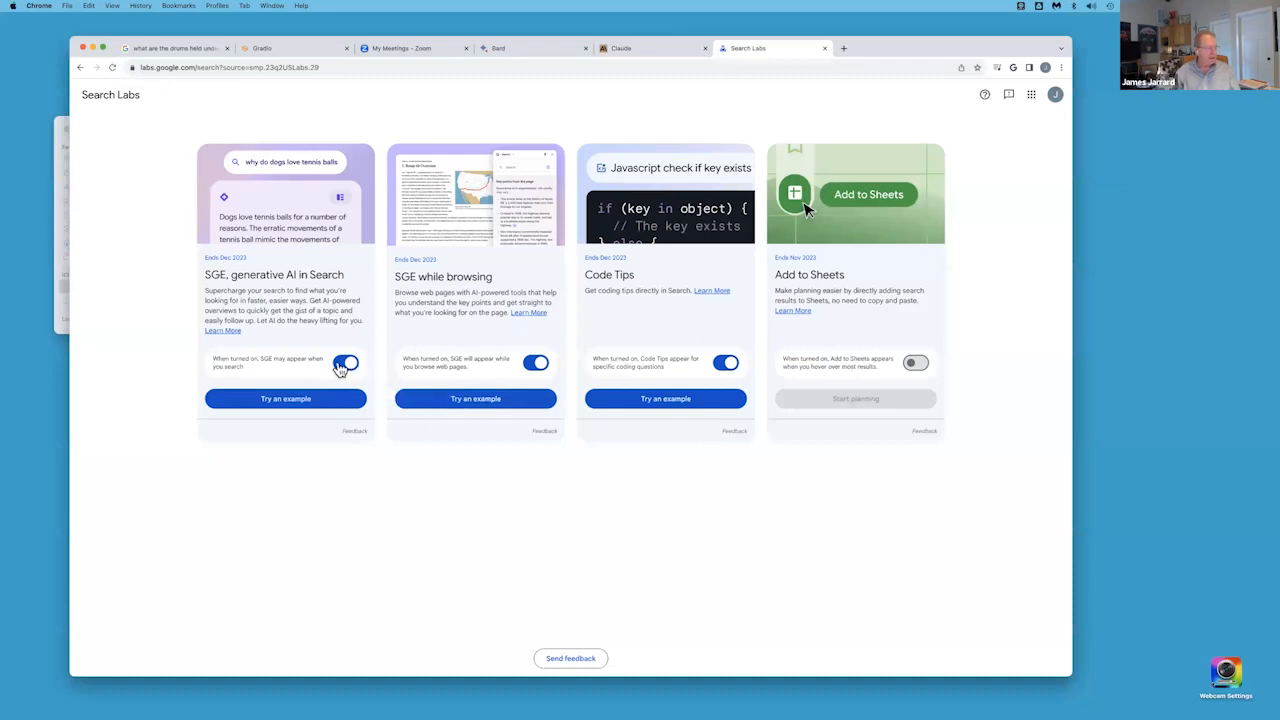
left_click(724, 364)
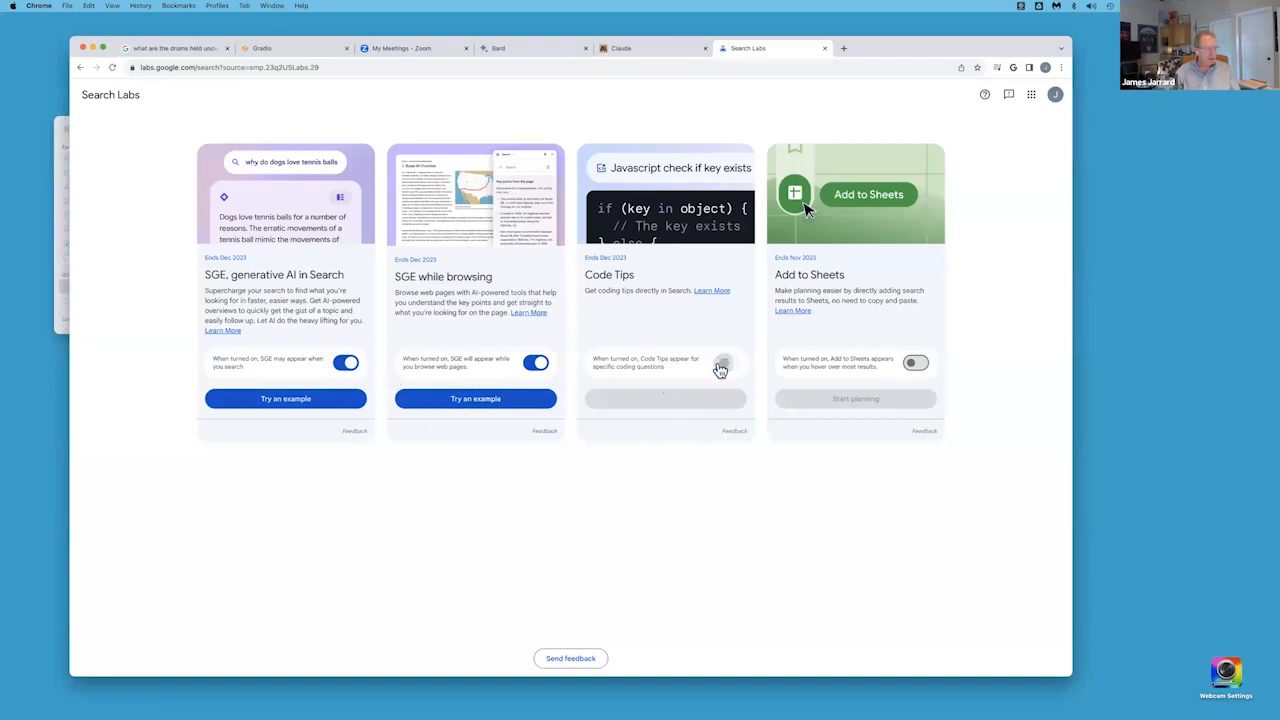
left_click(720, 364)
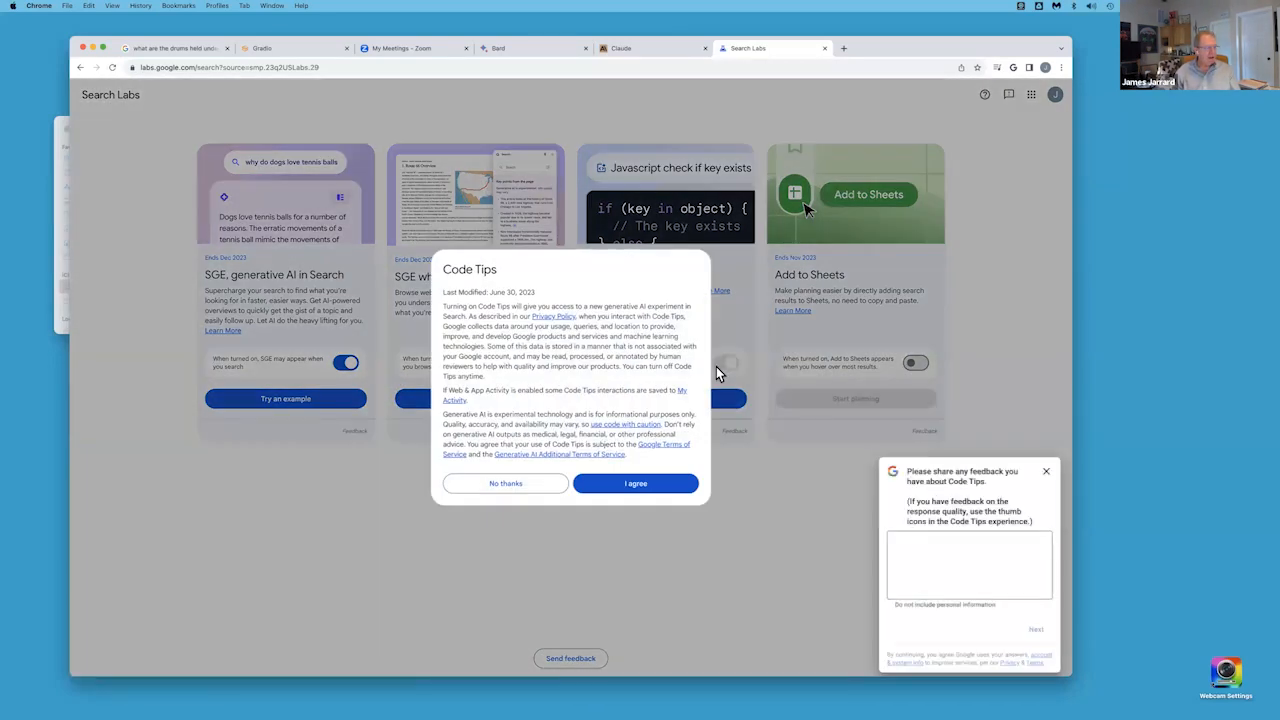
mouse_move(528, 488)
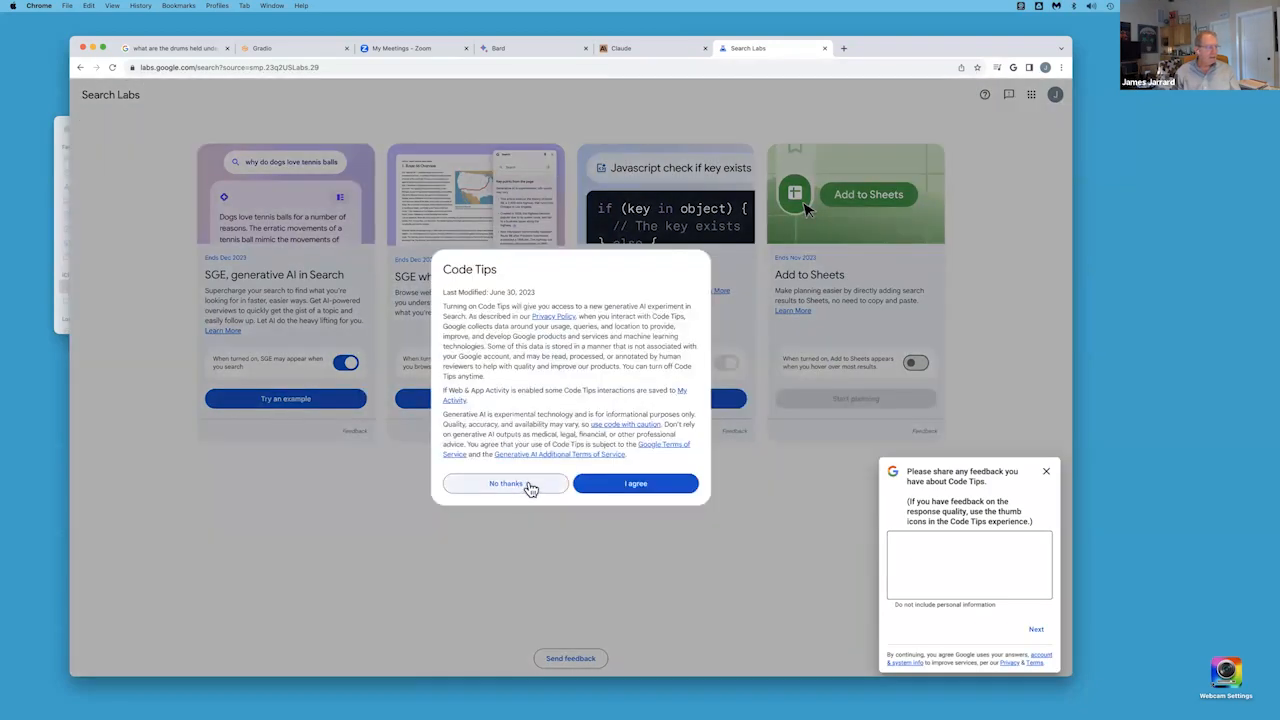
left_click(504, 482)
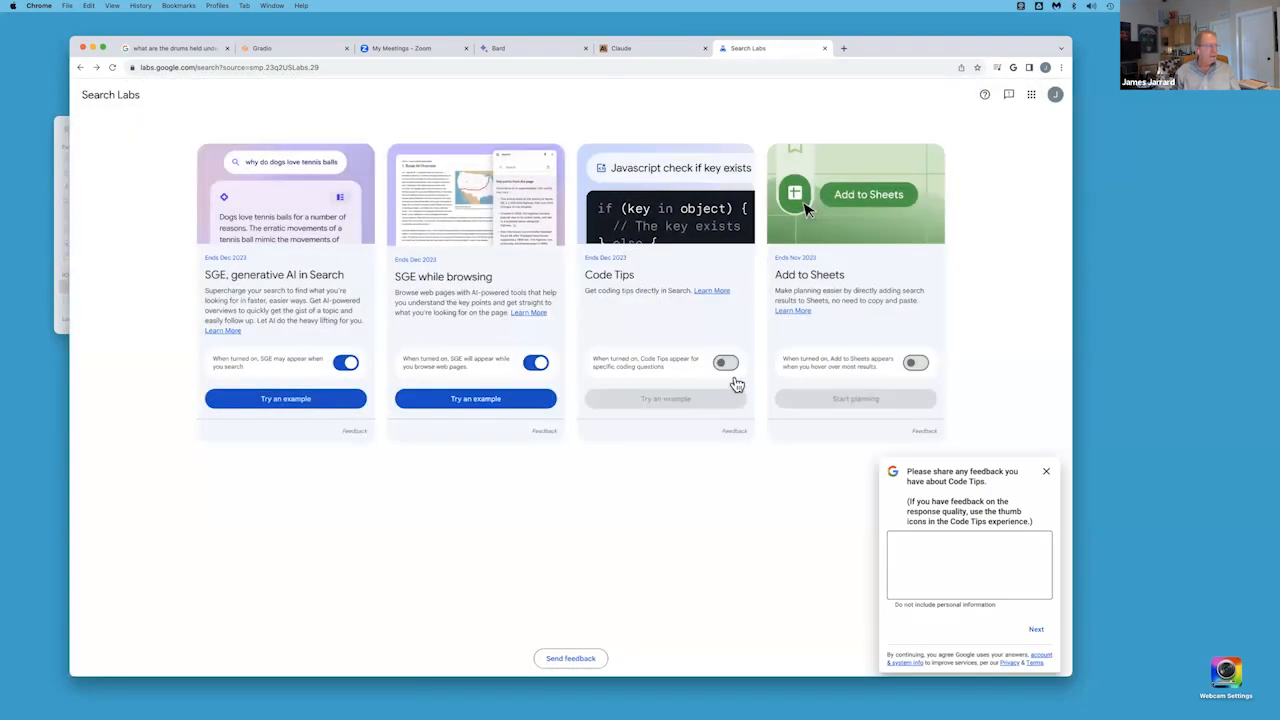
left_click(724, 362)
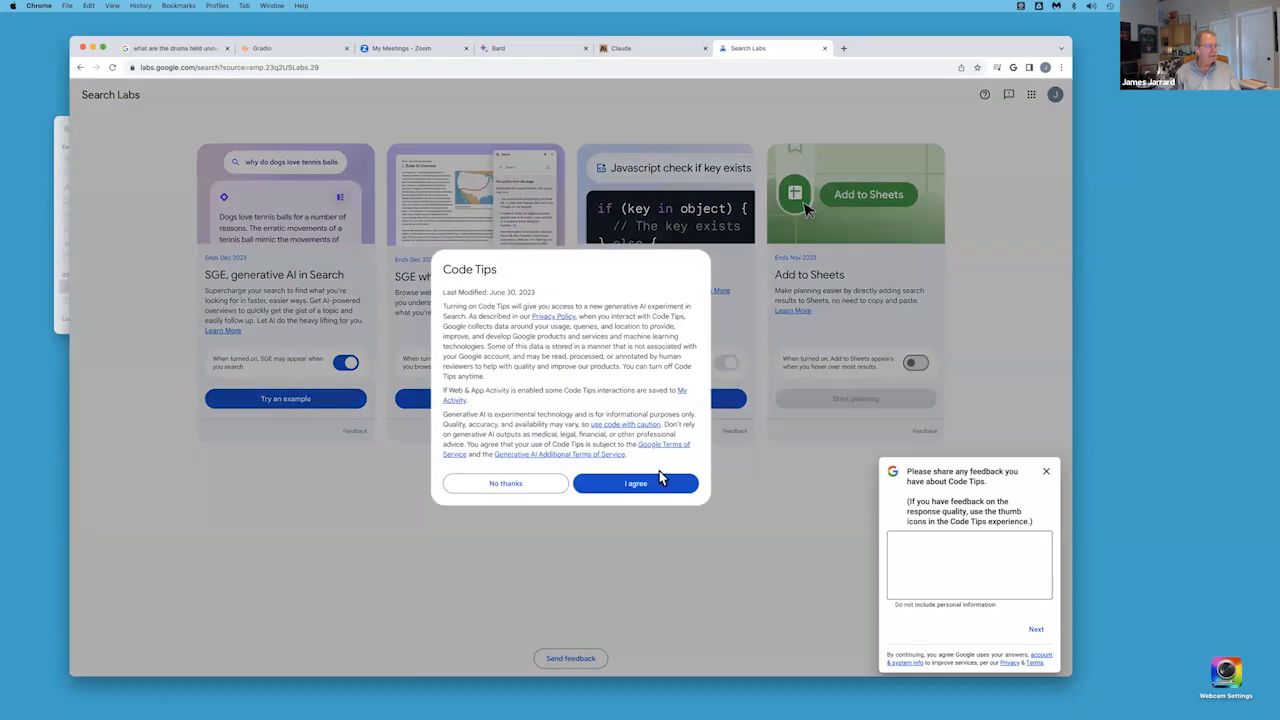
left_click(636, 482)
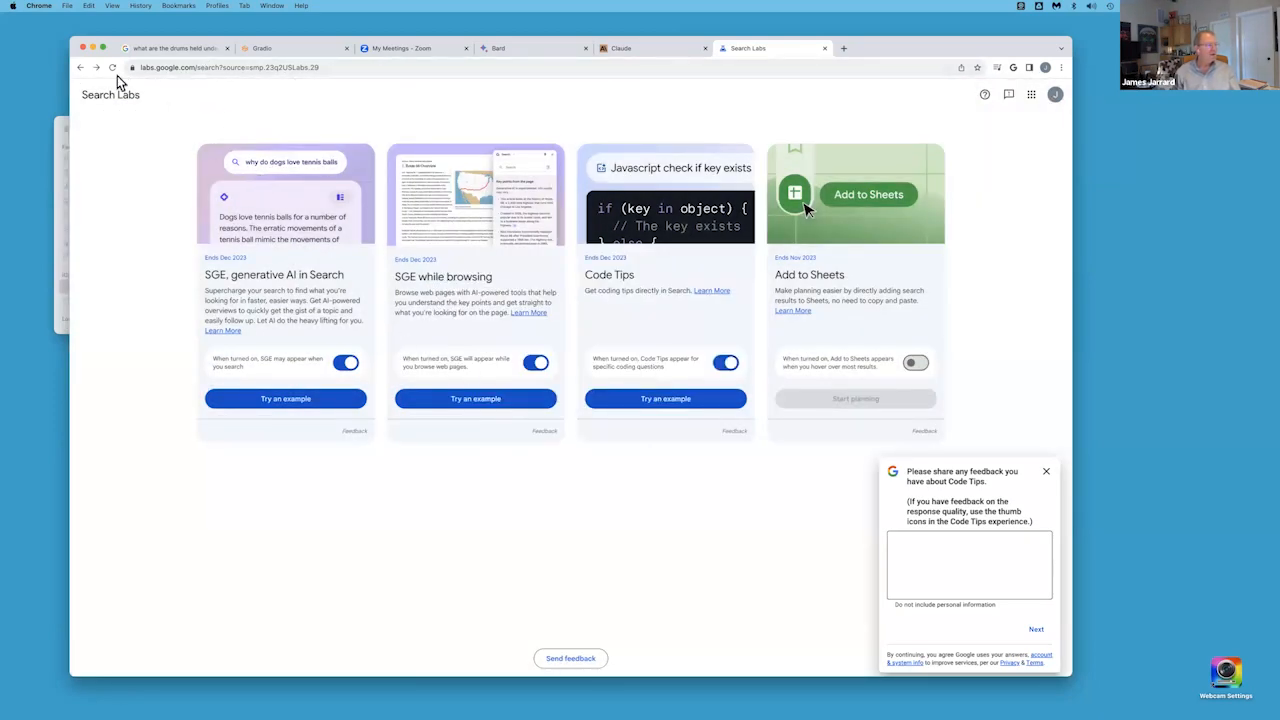
- Start entering the Google home page address in the address bar
left_click(230, 68)
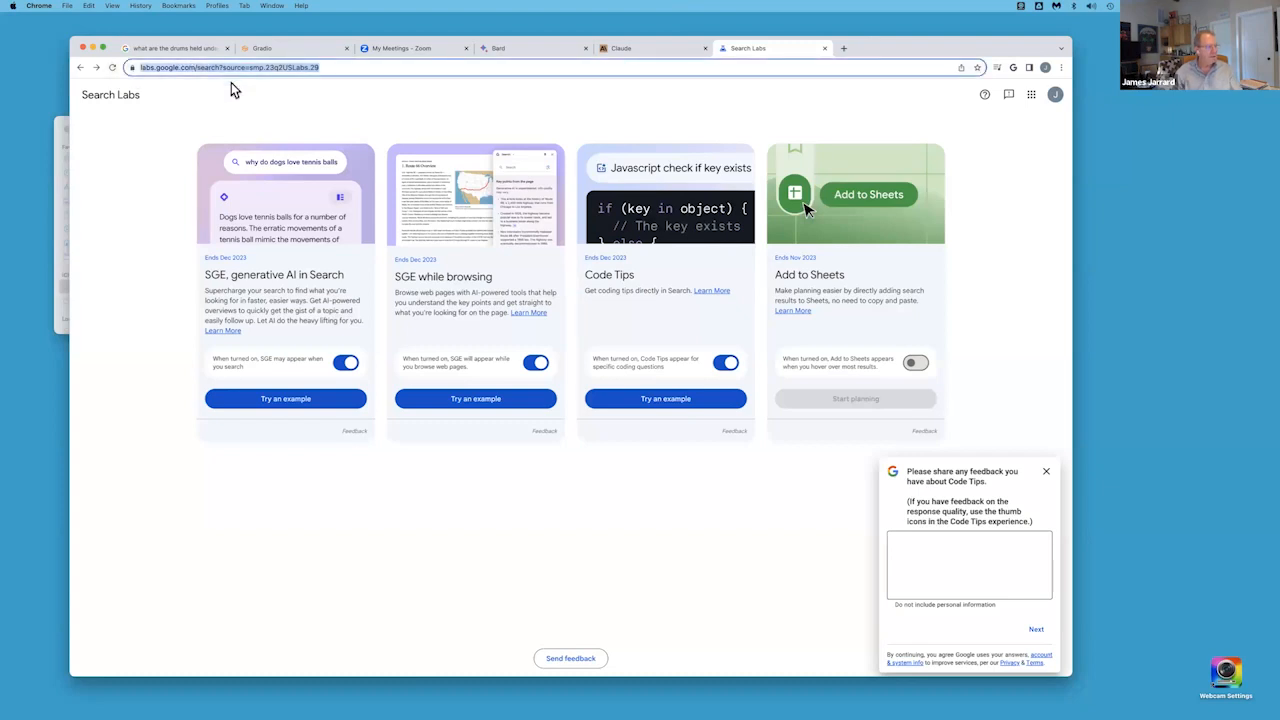
type("googo")
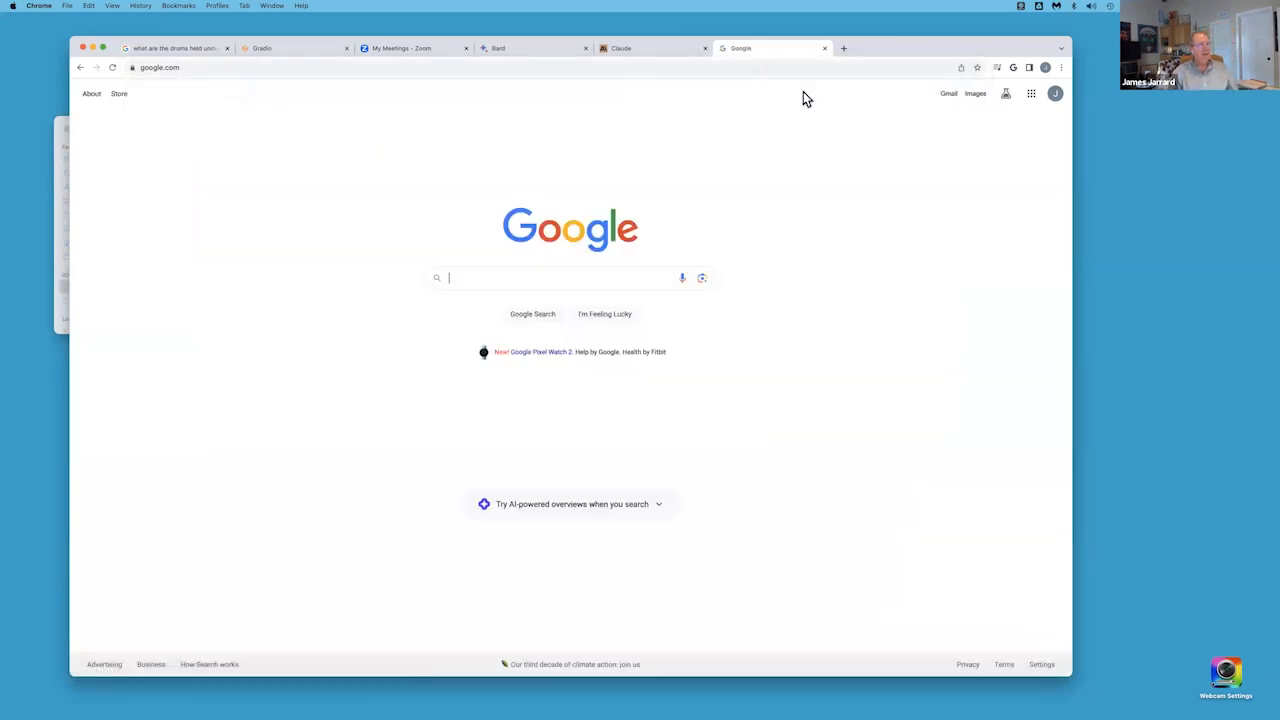
mouse_move(1004, 94)
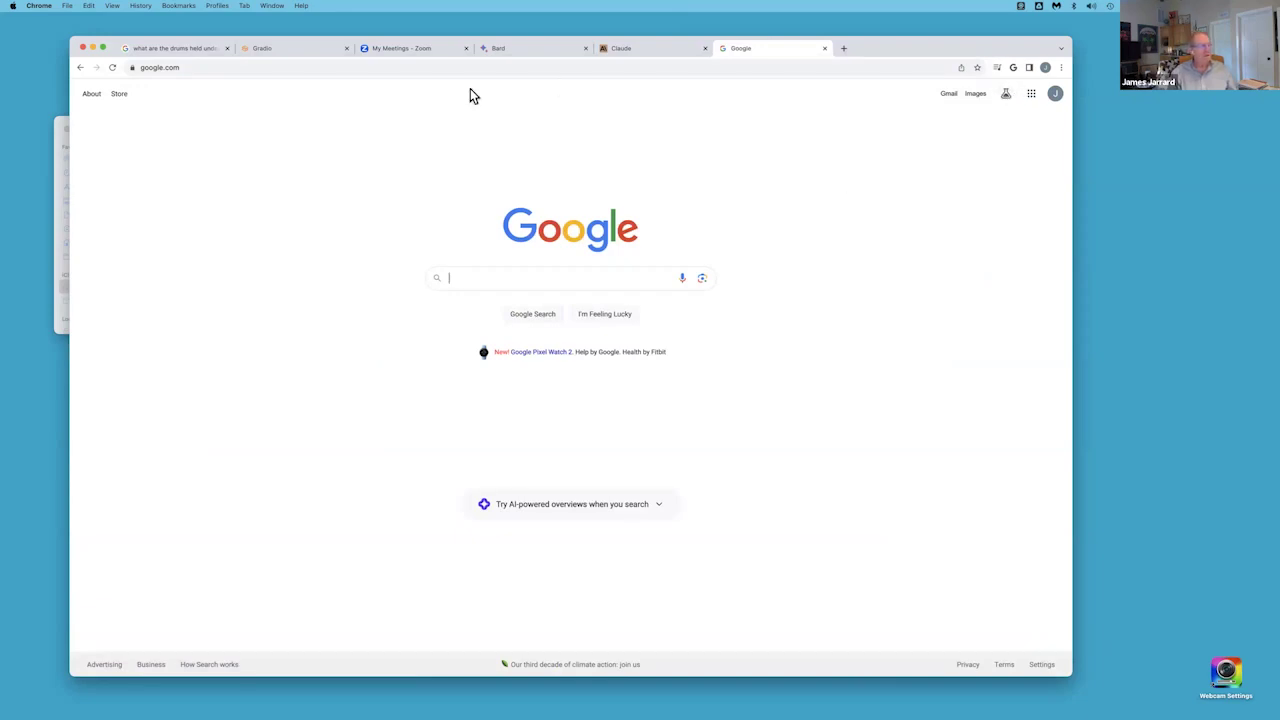
- Go to the Generated images page via the address bar and open the rainbow ribbon image
left_click(348, 68)
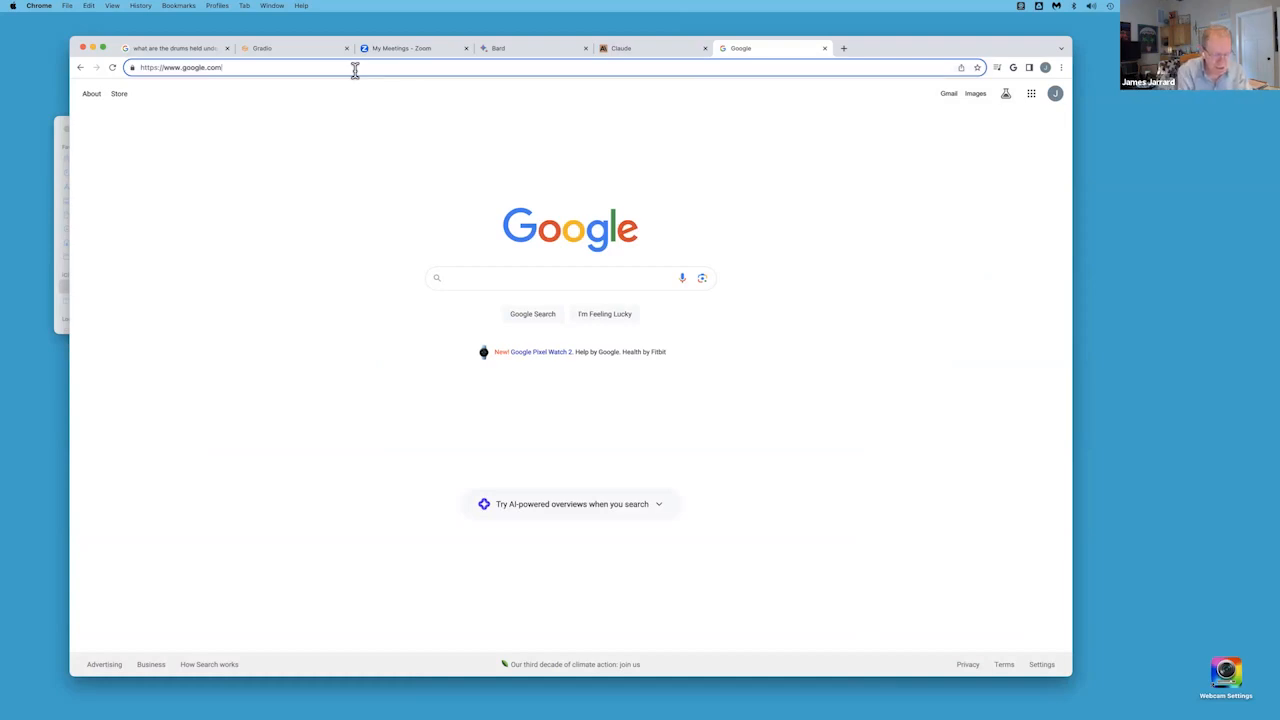
left_click(250, 68)
type("se")
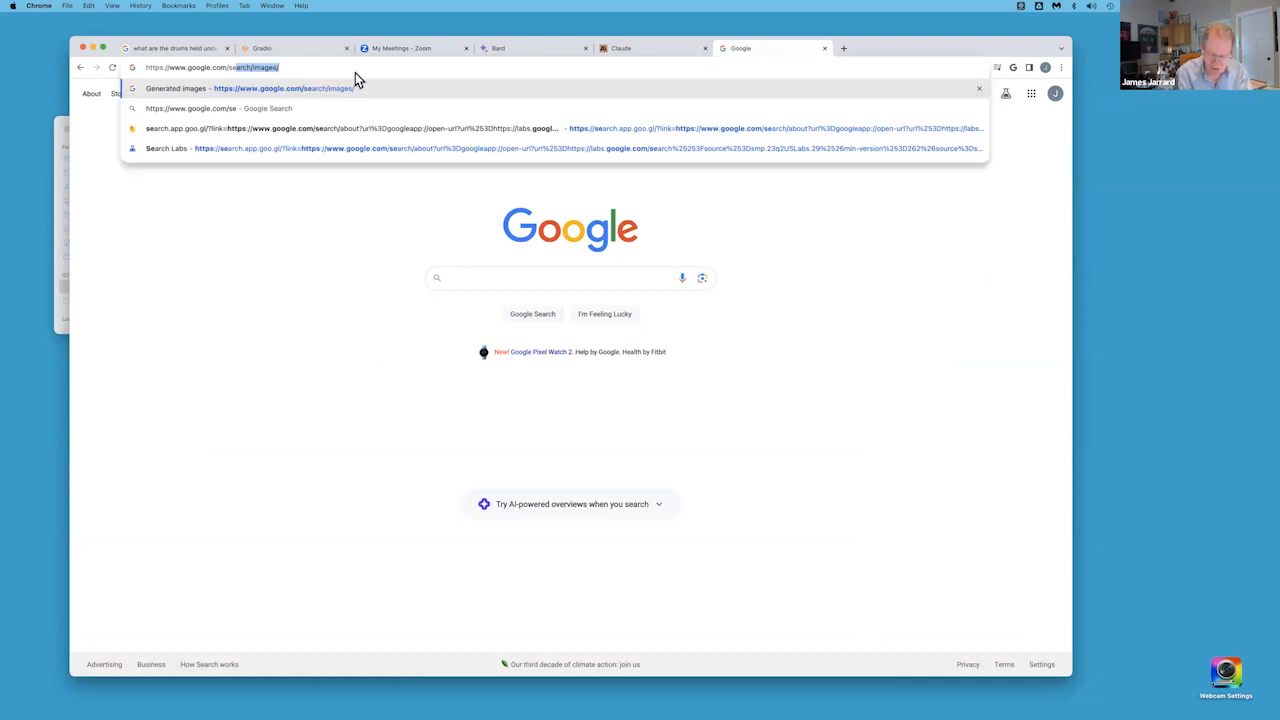
left_click(256, 90)
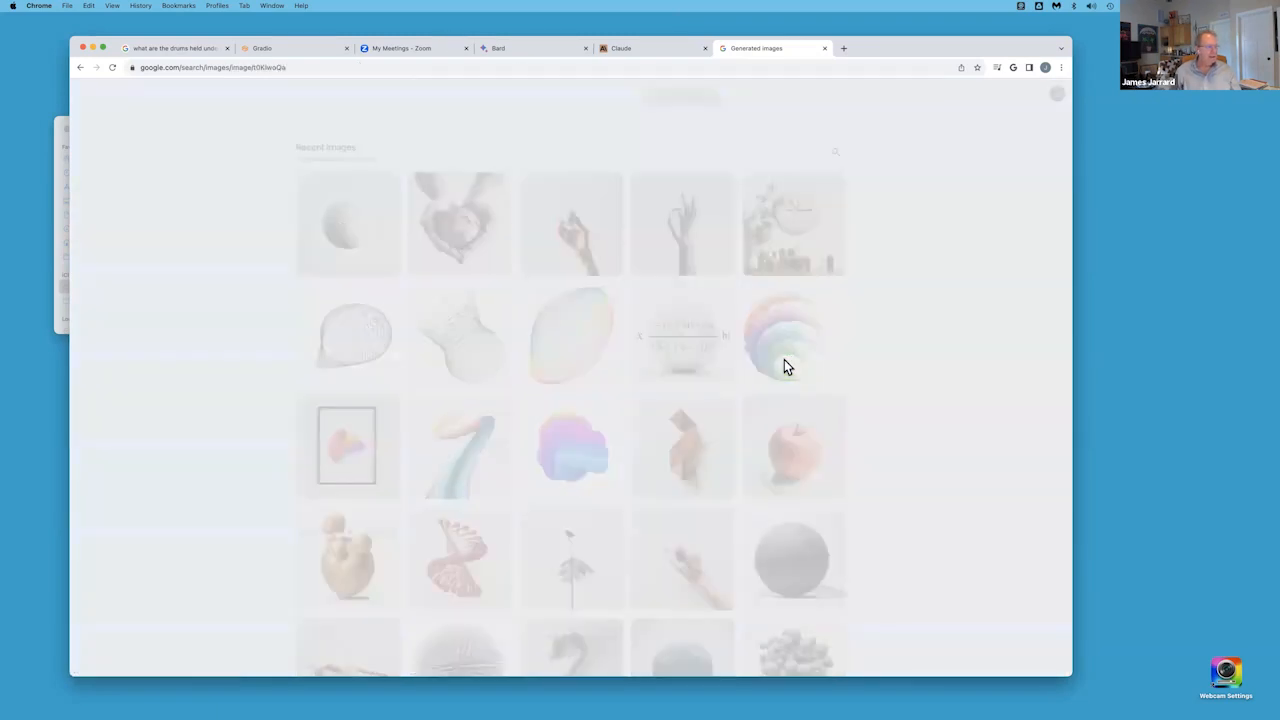
left_click(786, 336)
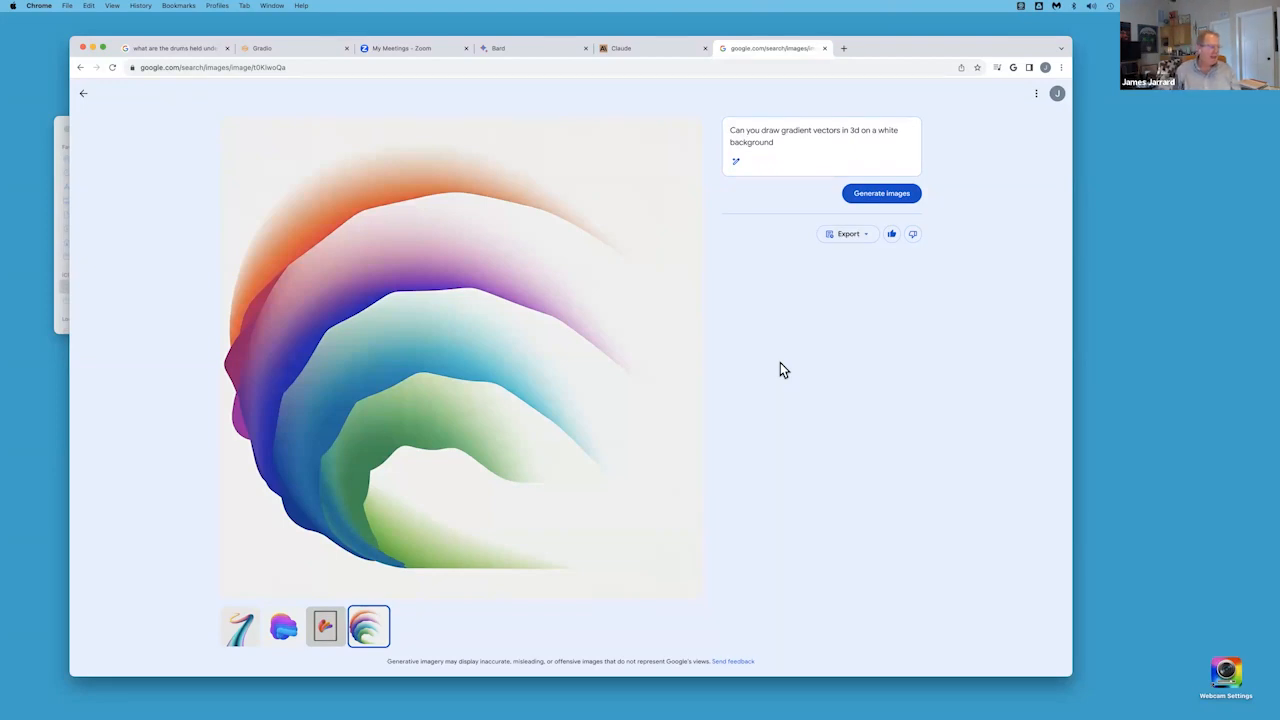
mouse_move(304, 640)
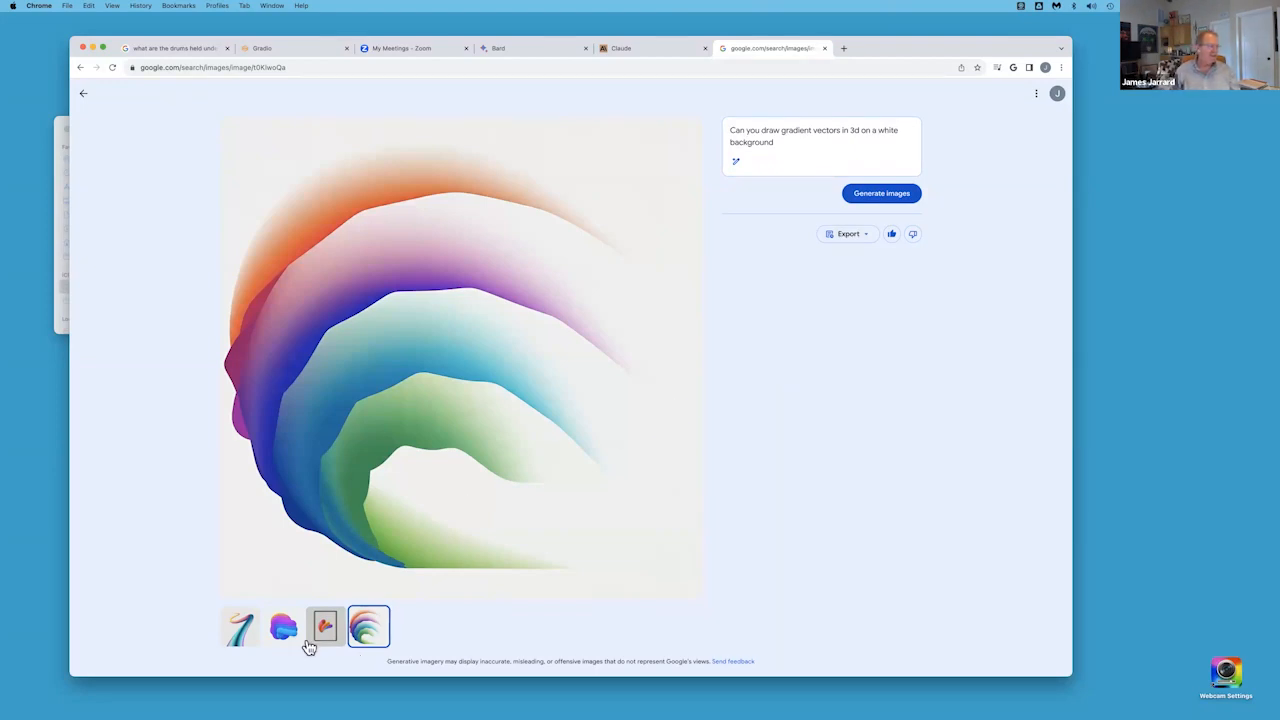
- View the purple-blue blob variation, then go back to the recent images gallery
left_click(280, 628)
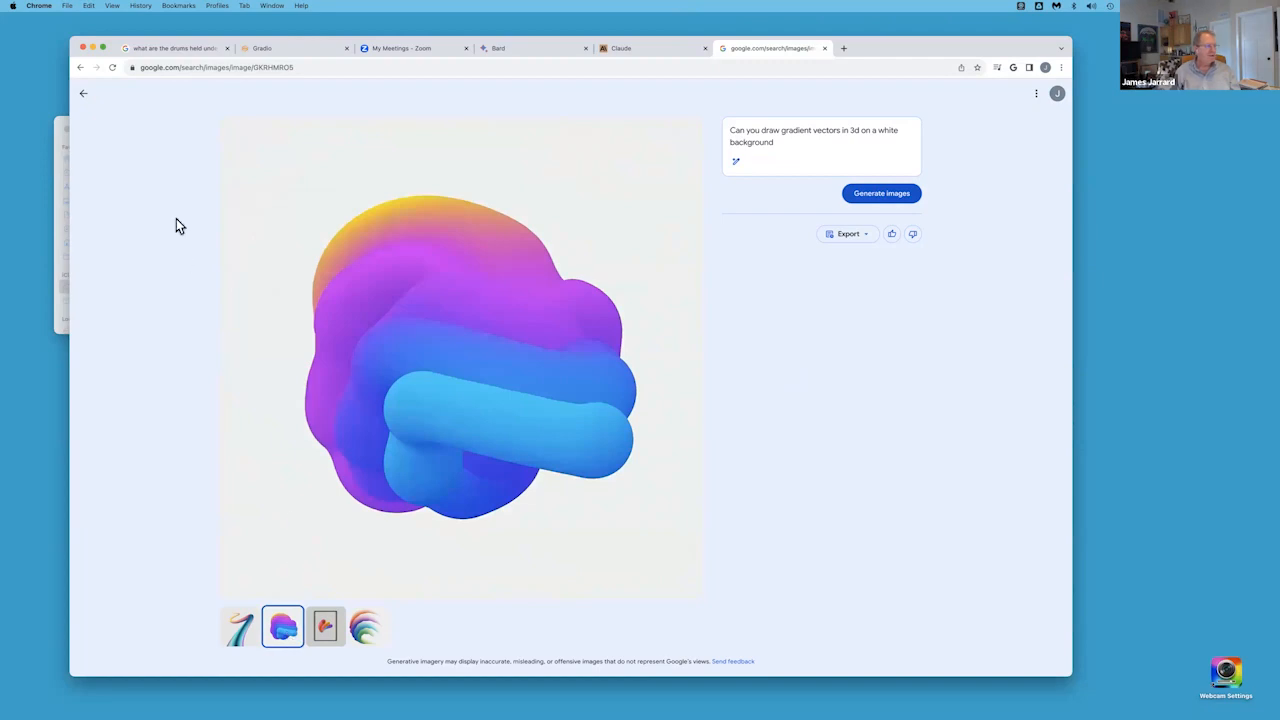
mouse_move(84, 76)
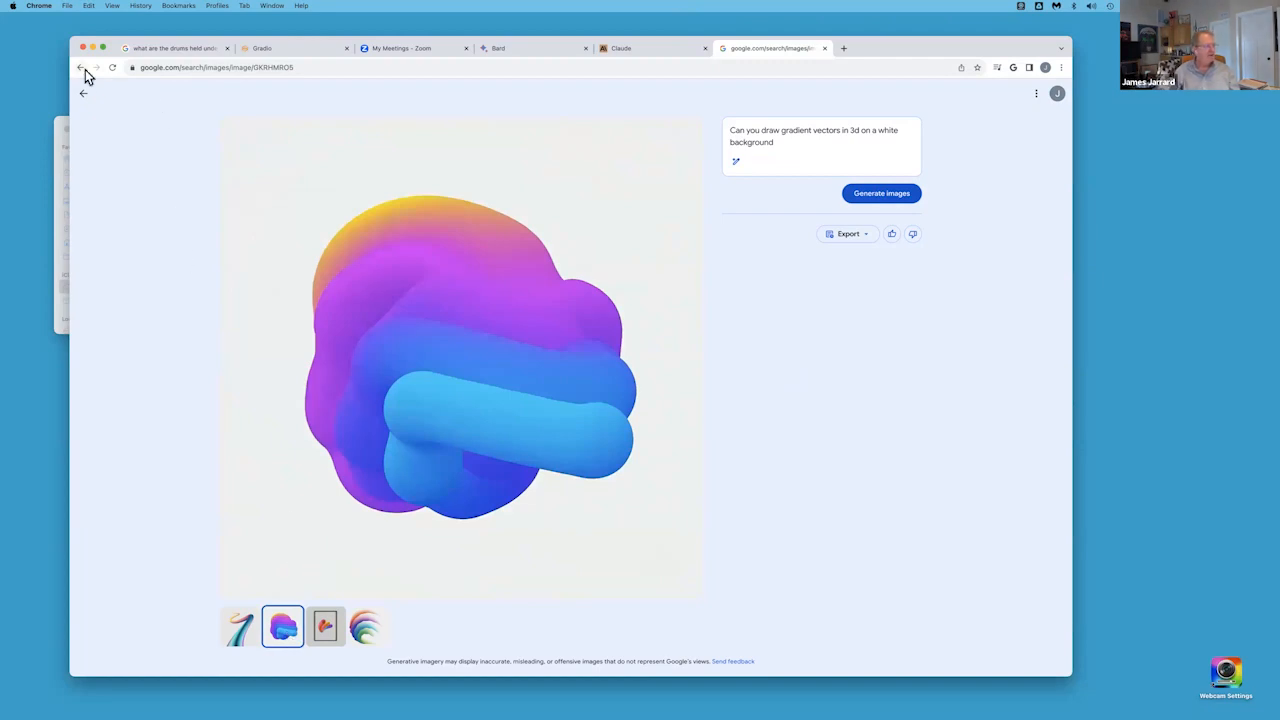
left_click(80, 68)
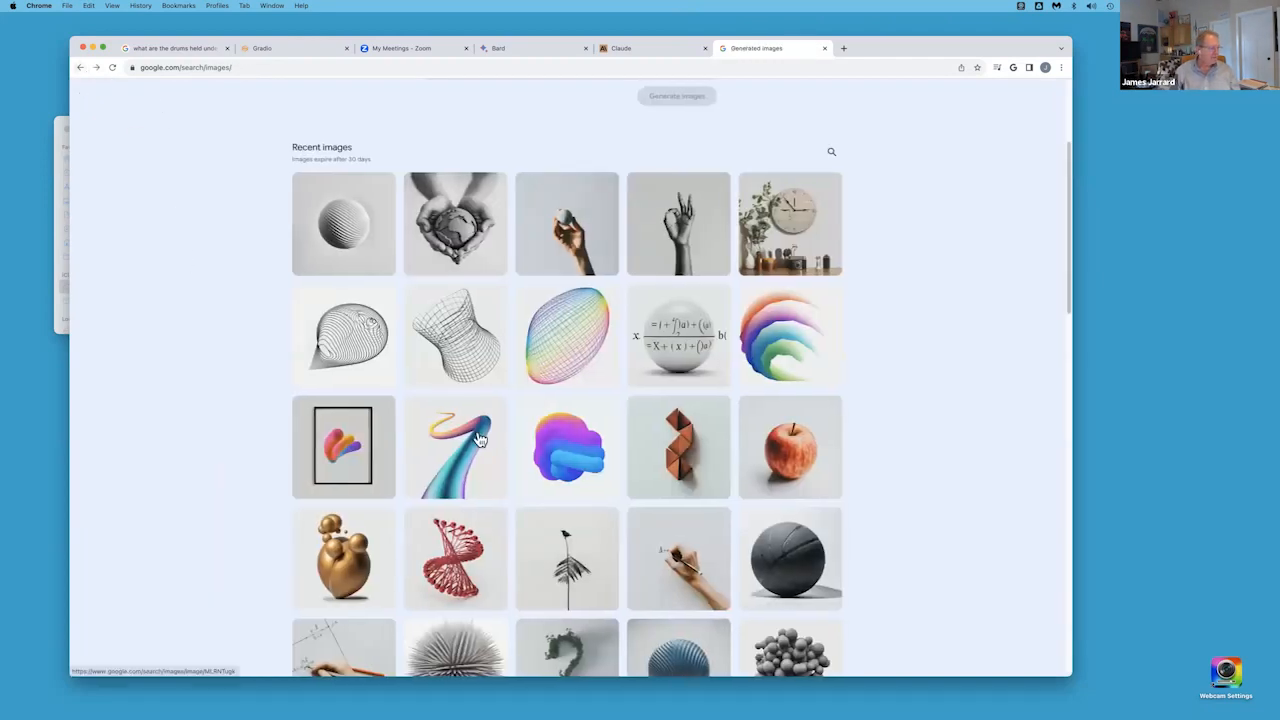
- Scroll the Recent images grid, open the black wireframe dome image, then return to Generated images
scroll("down", 3)
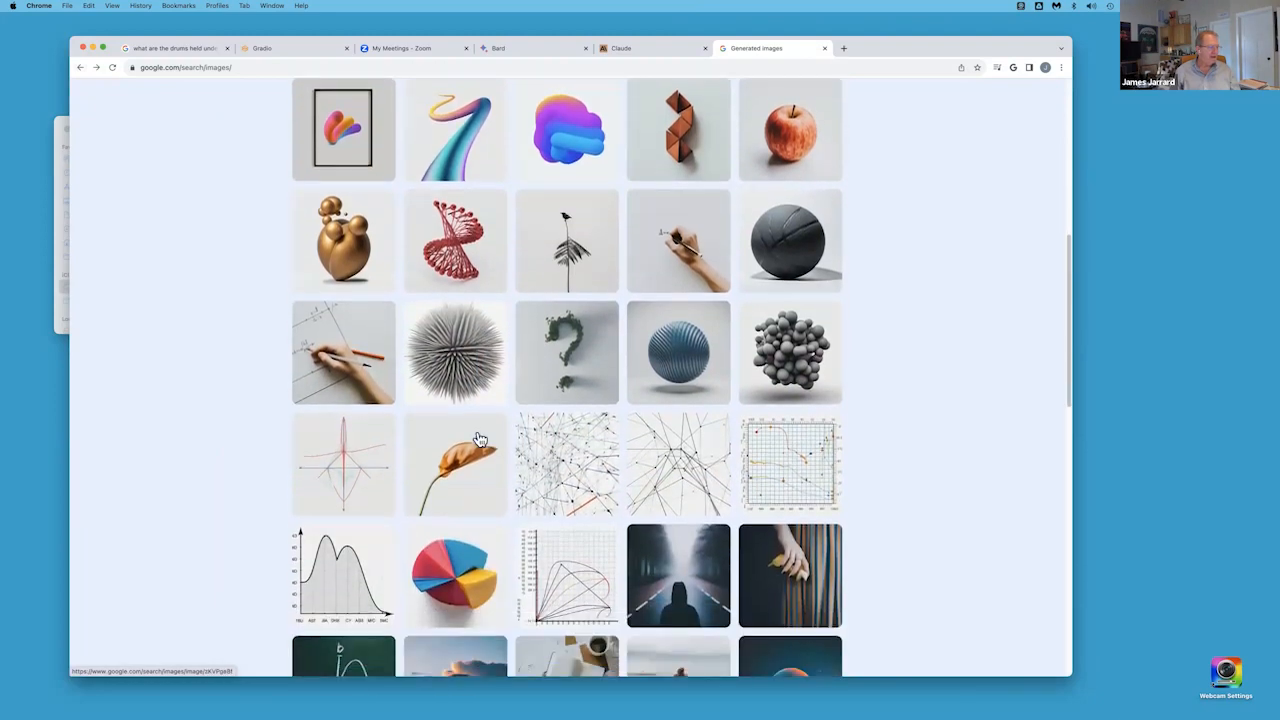
scroll("down", 3)
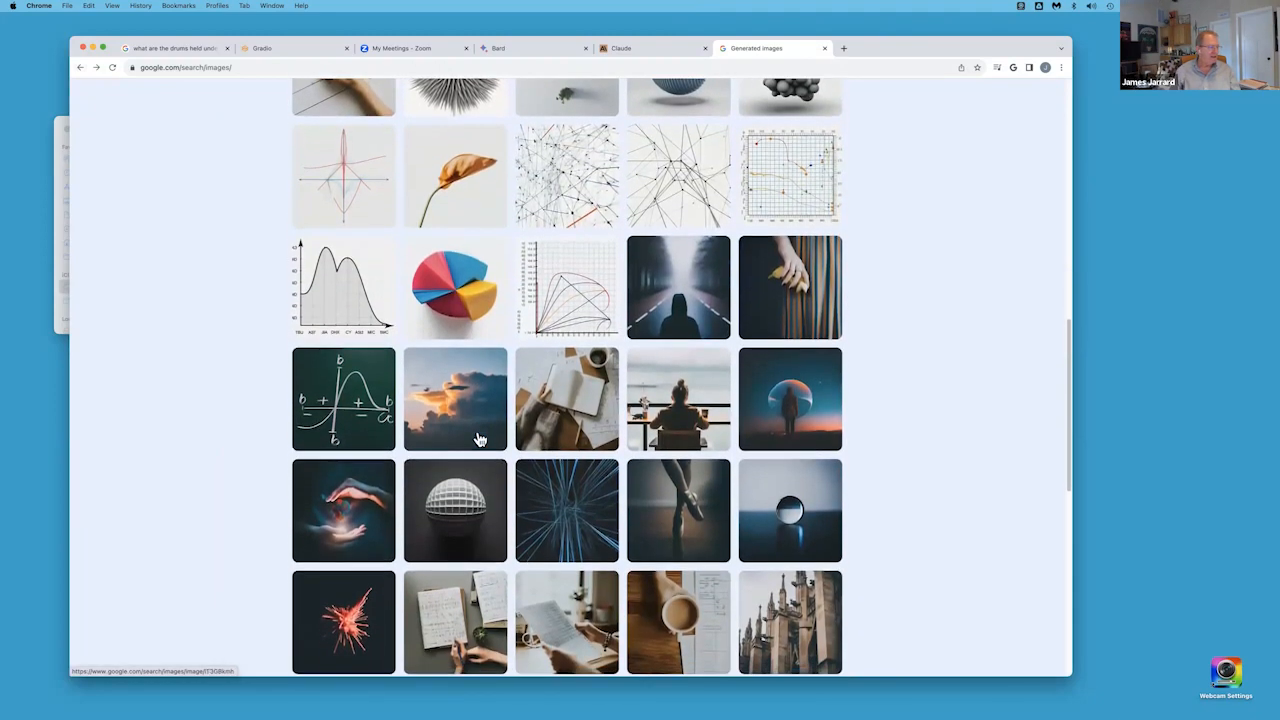
scroll("down", 3)
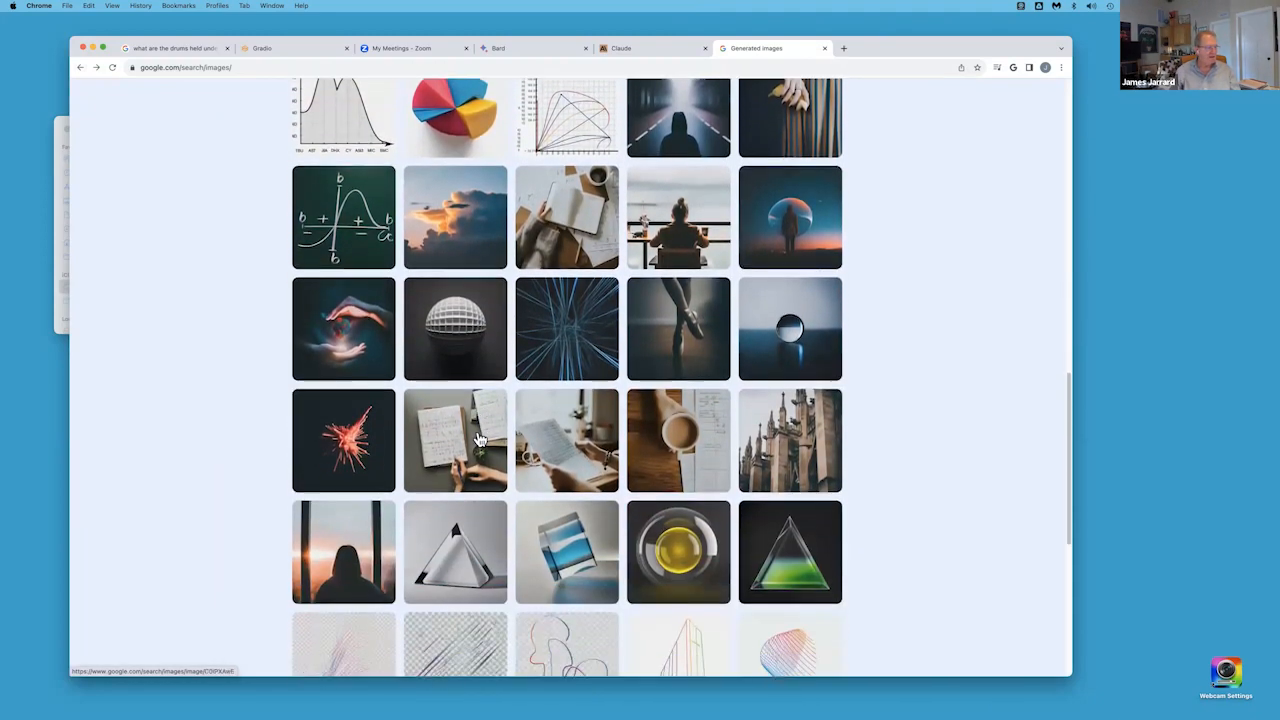
scroll("down", 3)
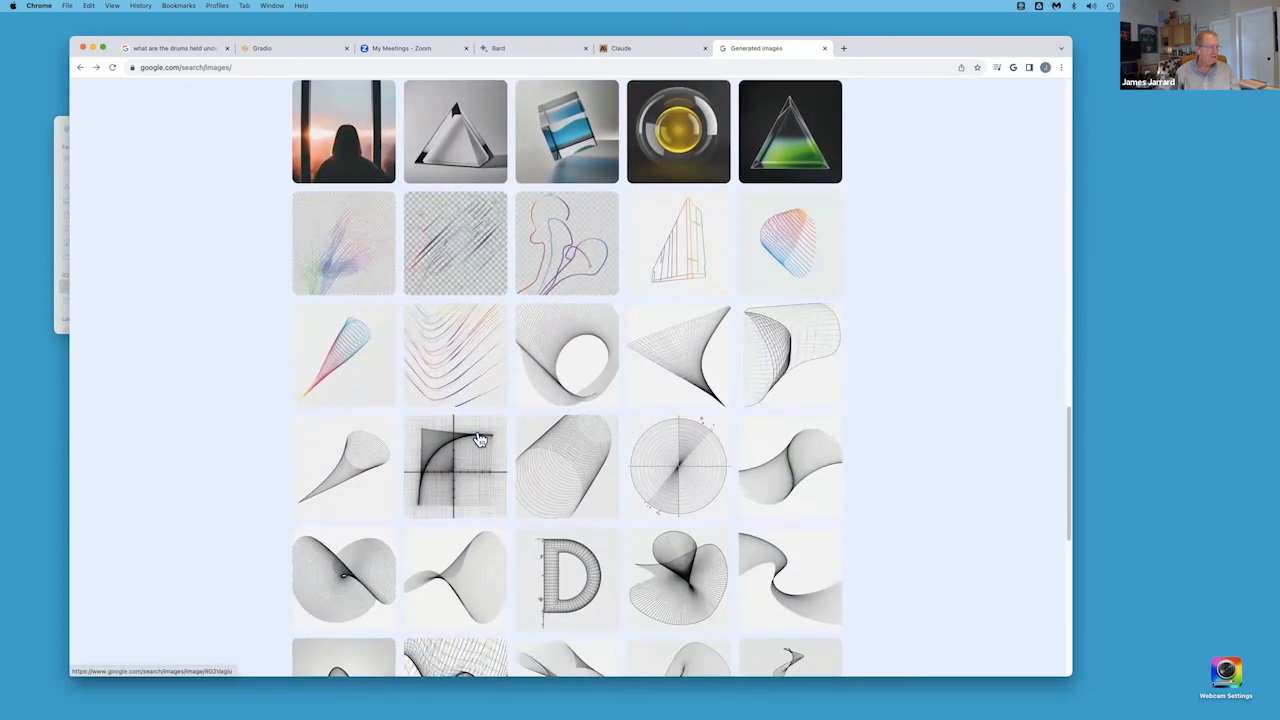
scroll("down", 3)
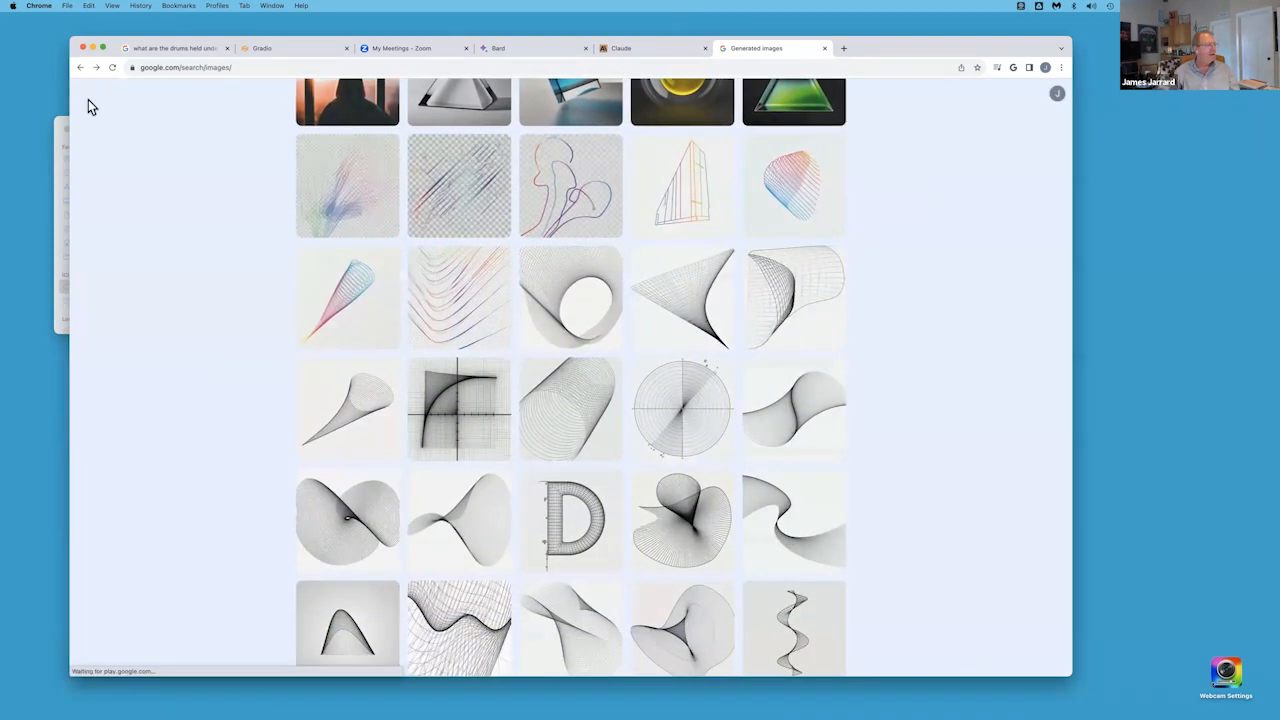
scroll("down", 3)
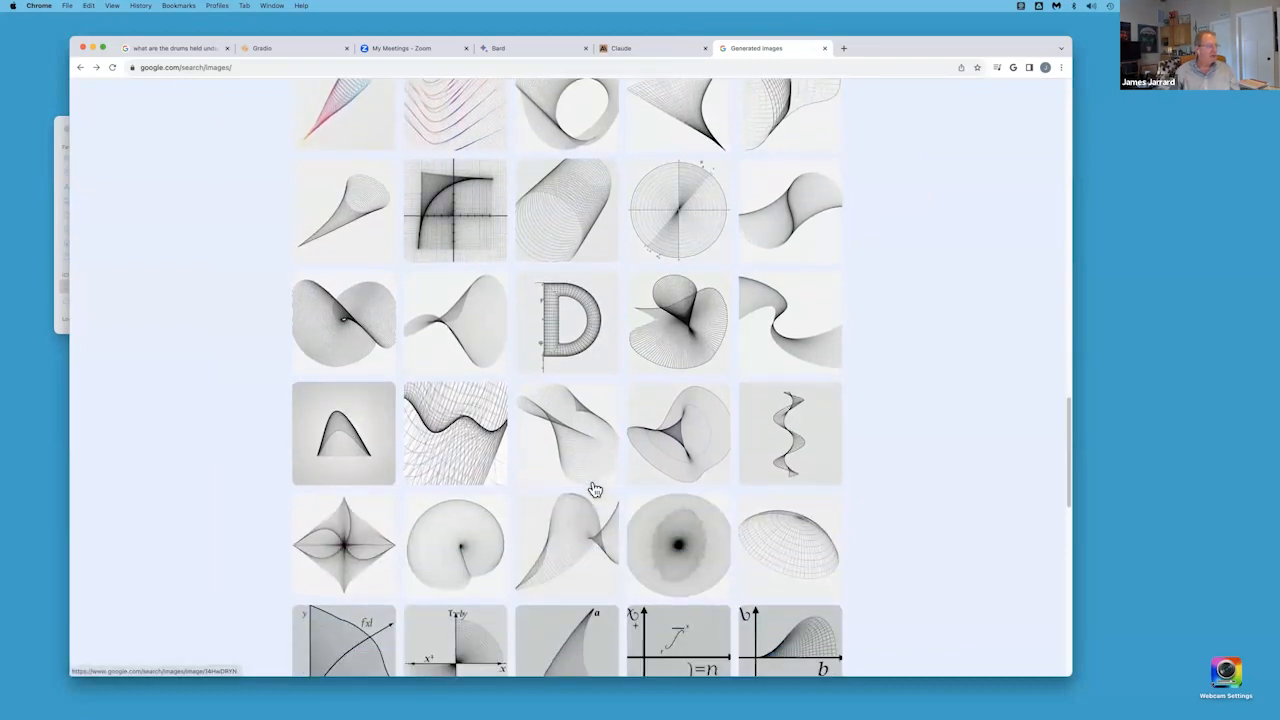
scroll("down", 3)
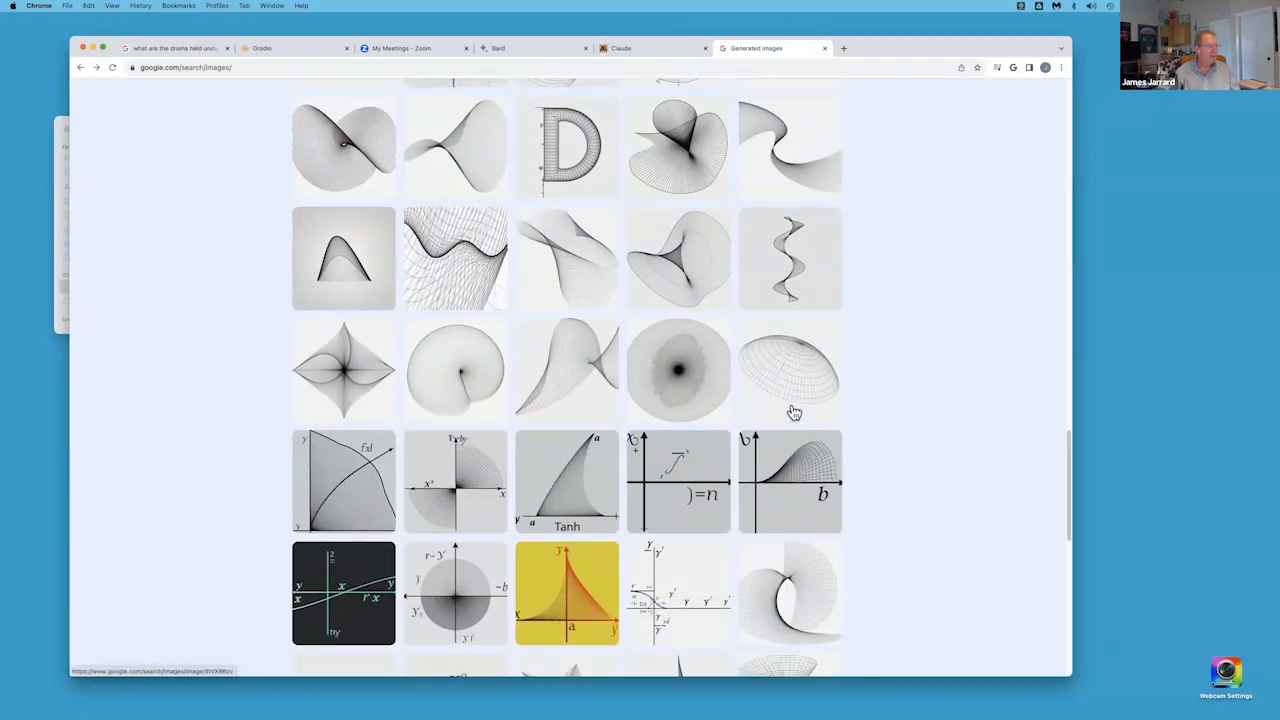
left_click(792, 370)
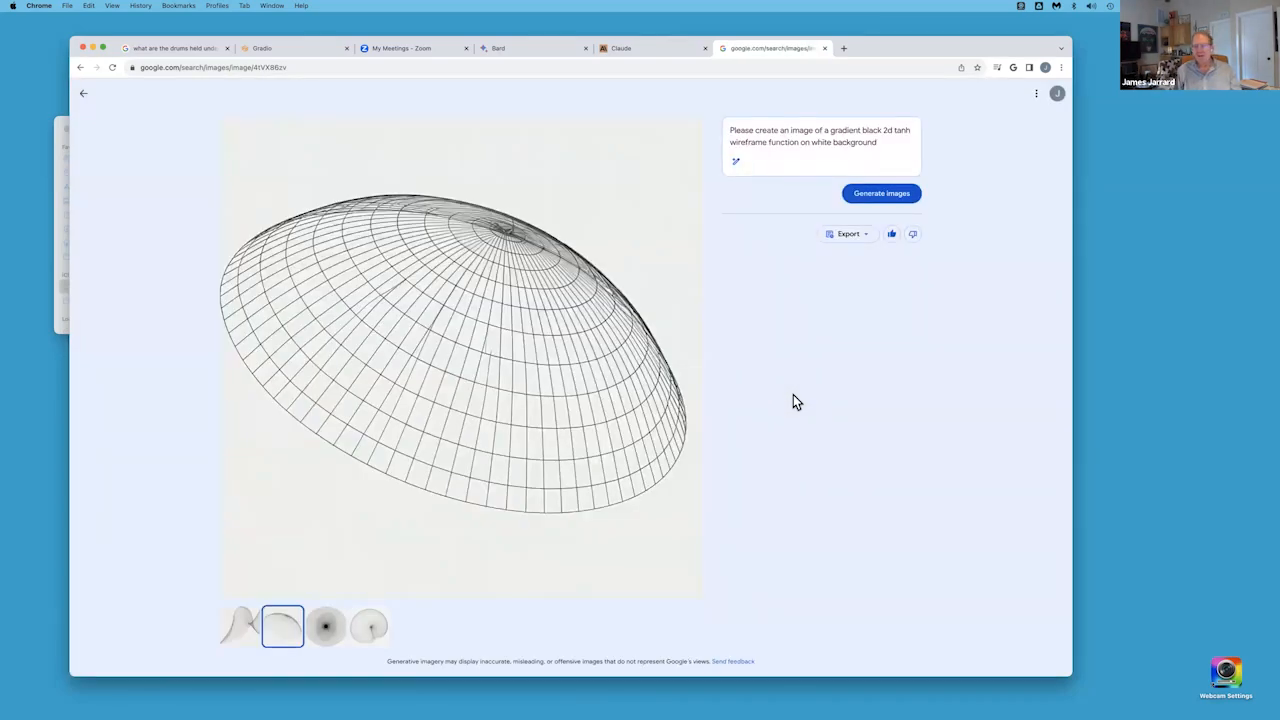
mouse_move(408, 258)
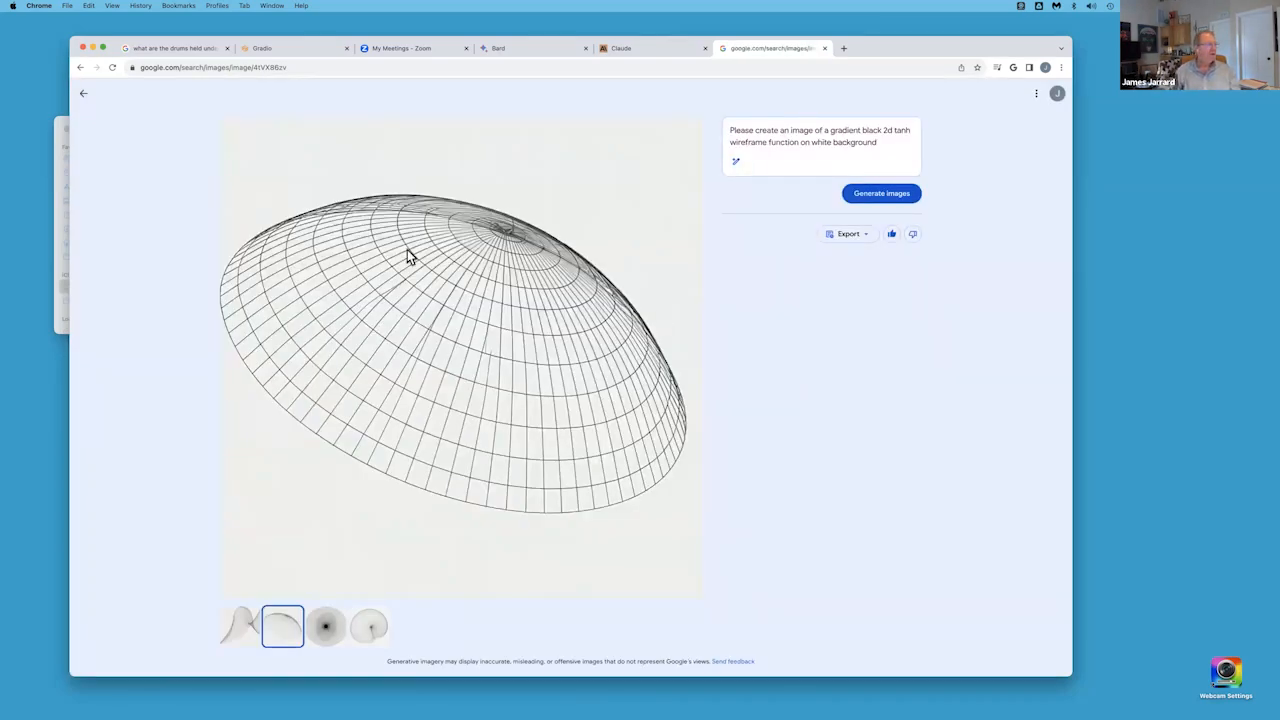
left_click(84, 94)
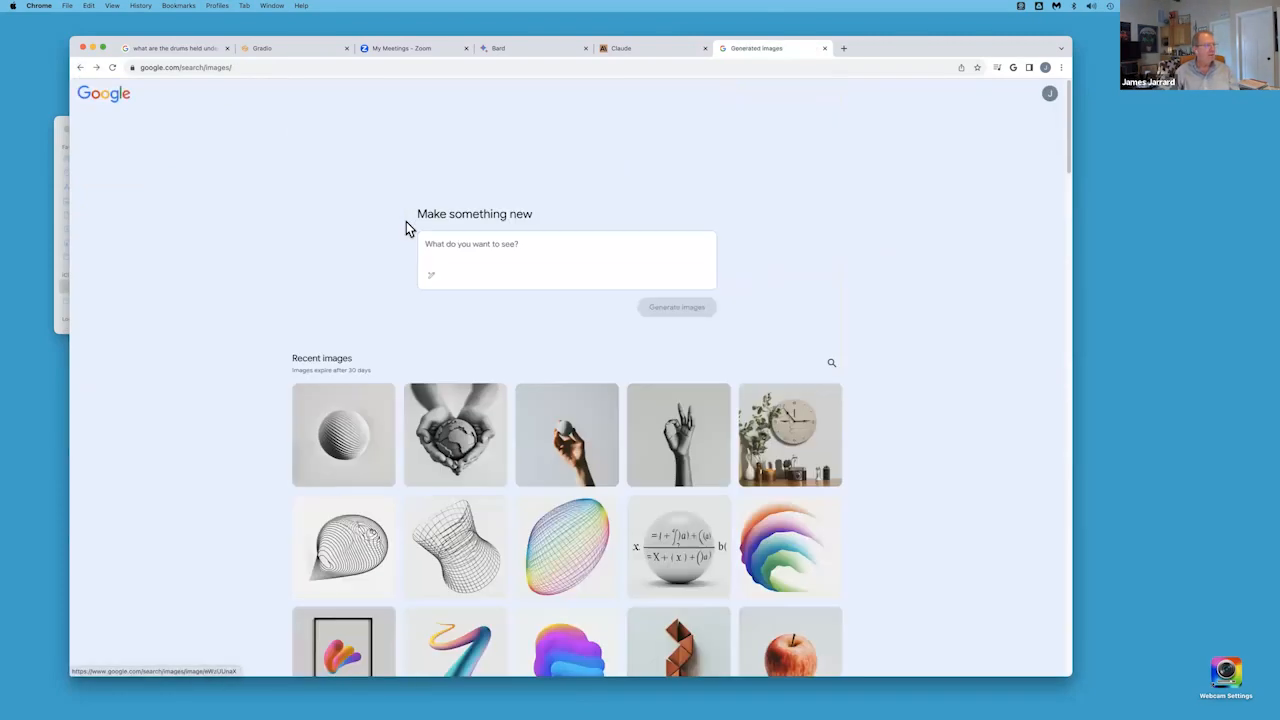
- Write the prompt 'please create a boho watercolor of 1920s Paris cafe street scene'
left_click(532, 248)
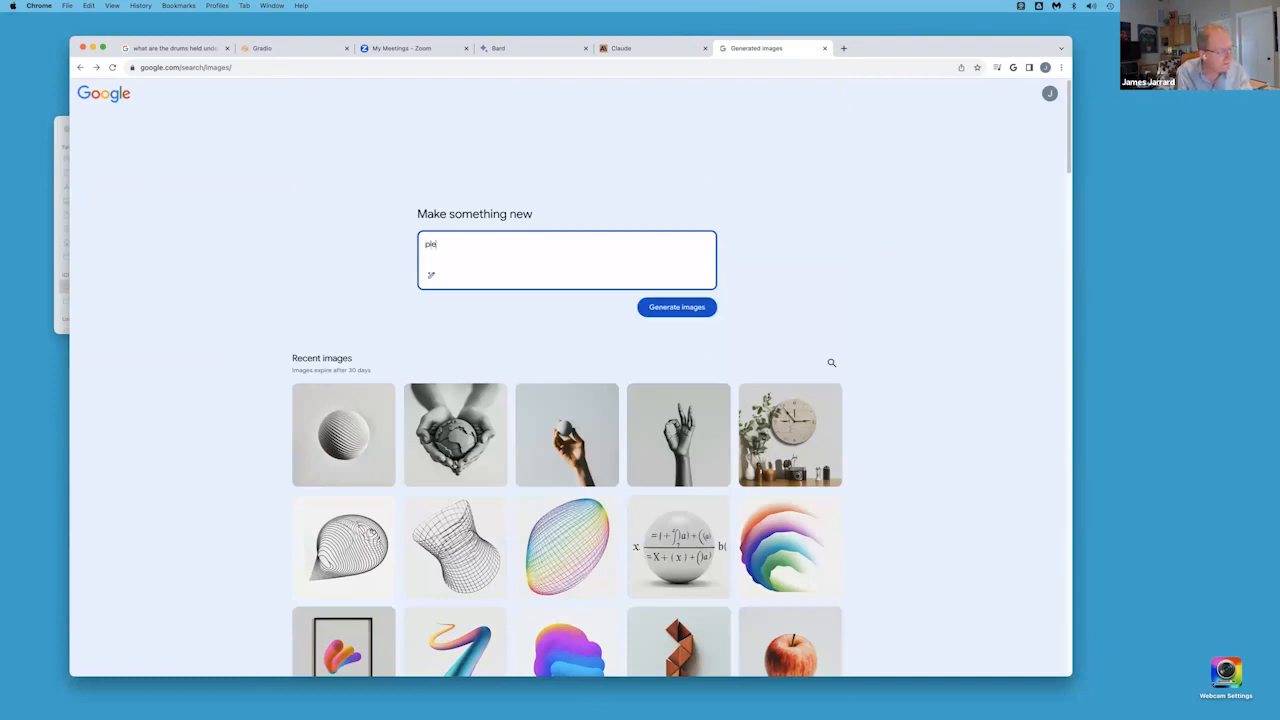
type("please create a")
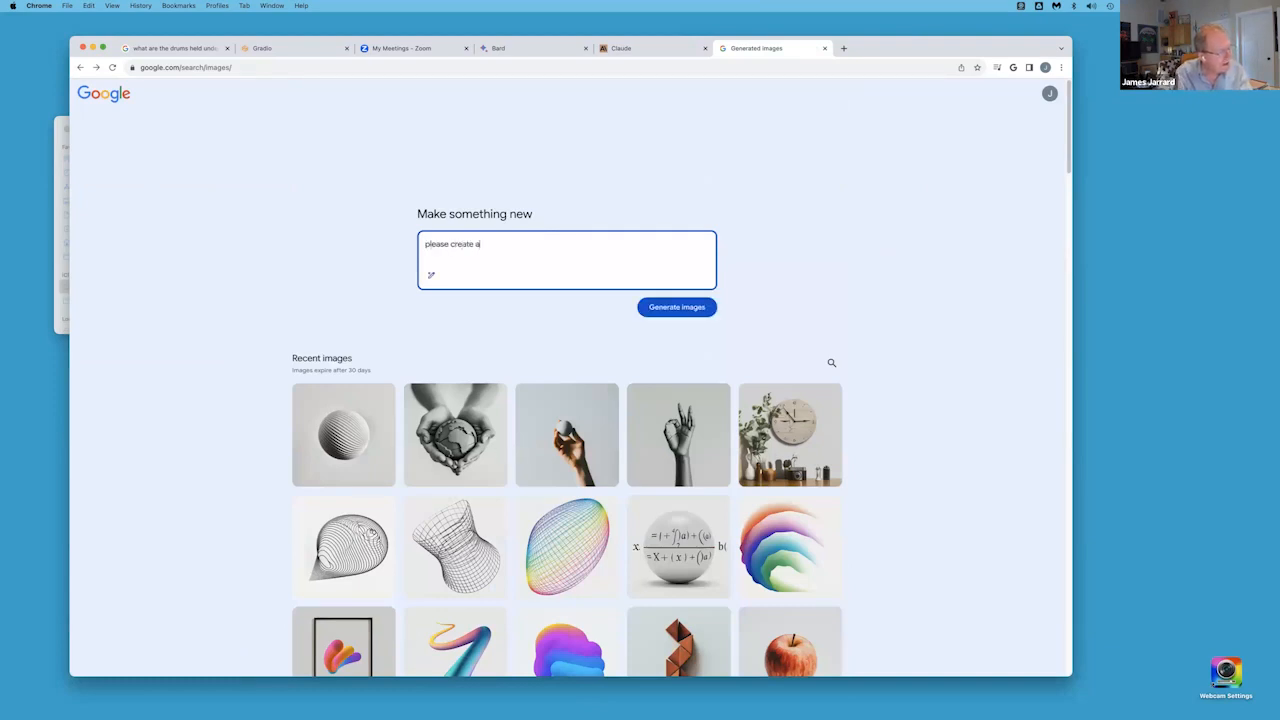
type("boho")
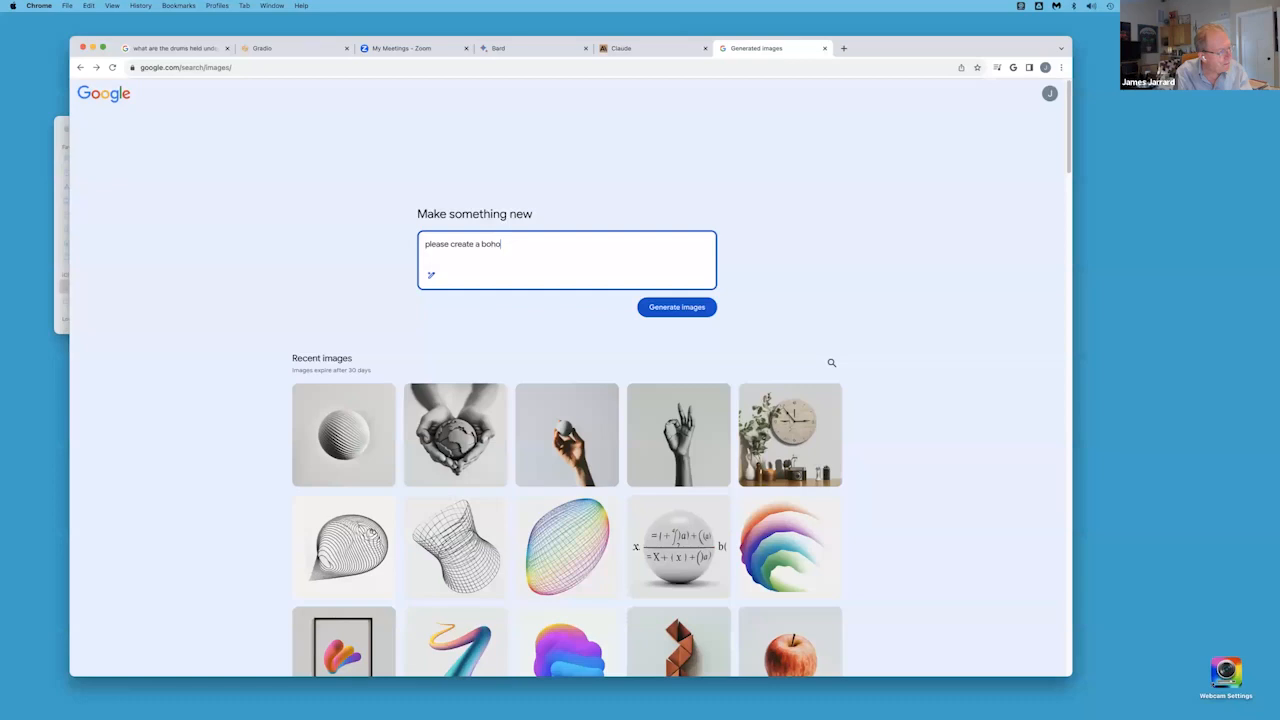
type("water")
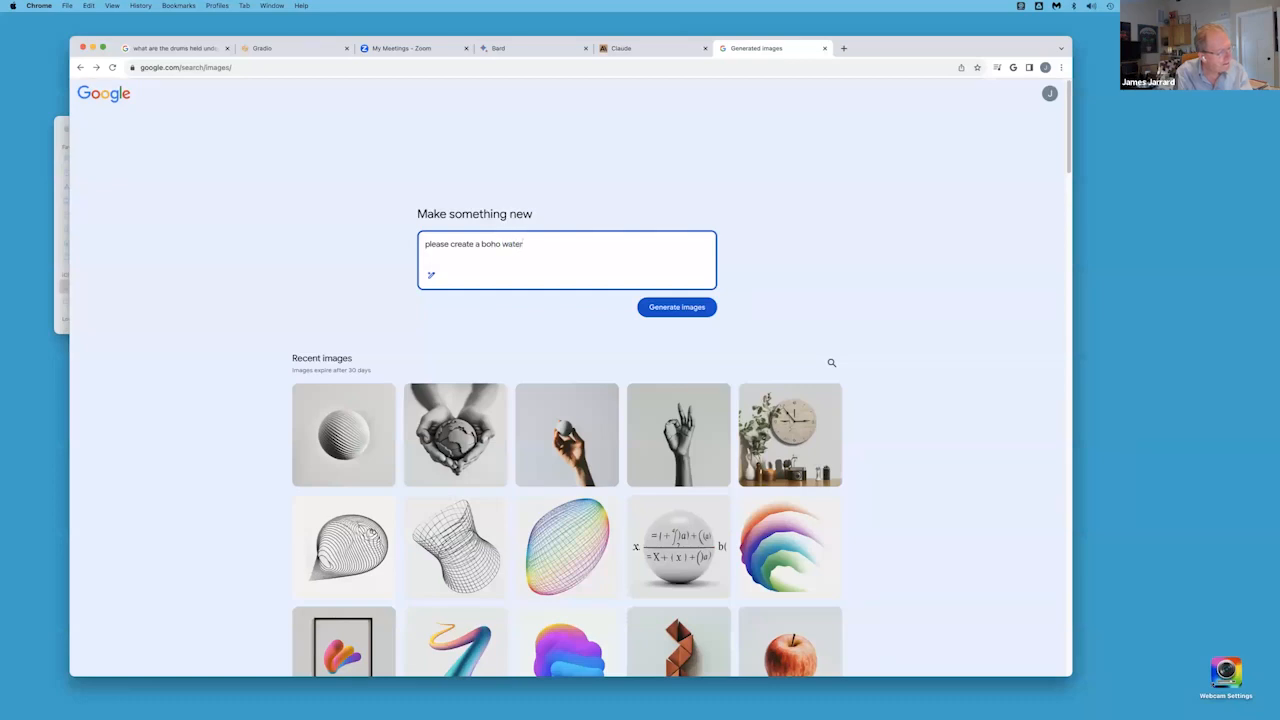
type("color of")
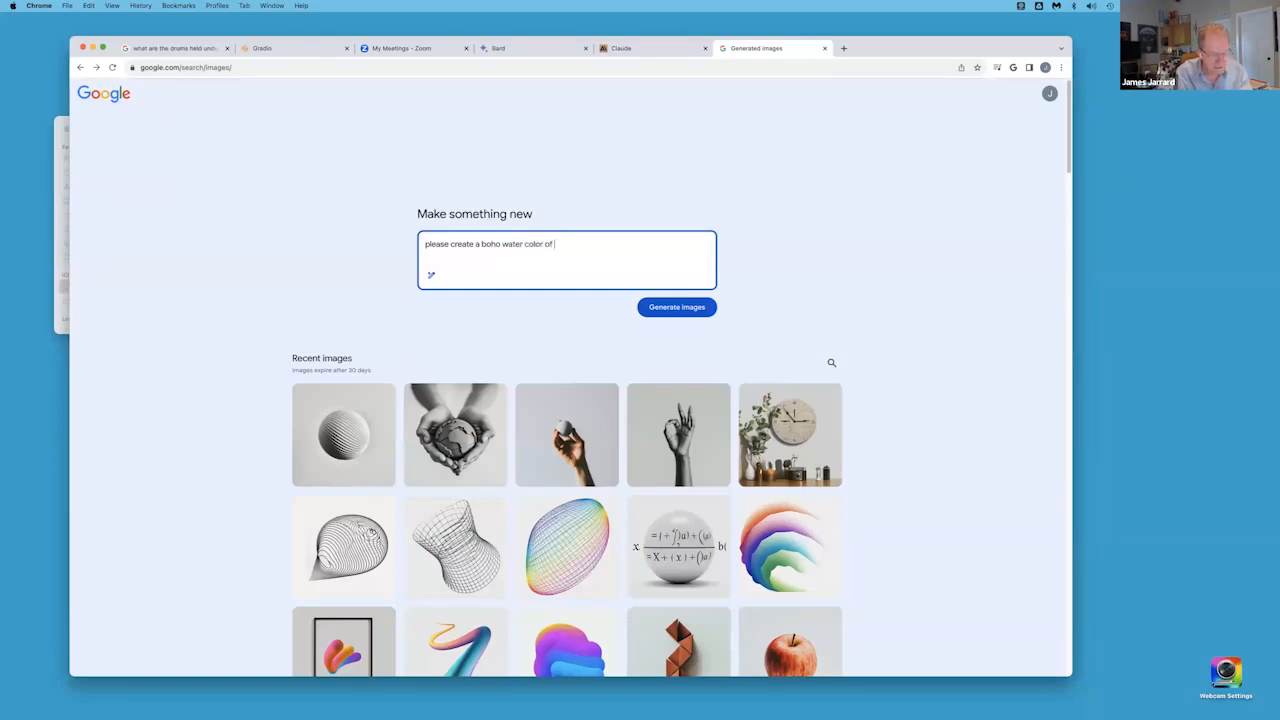
type("1920s")
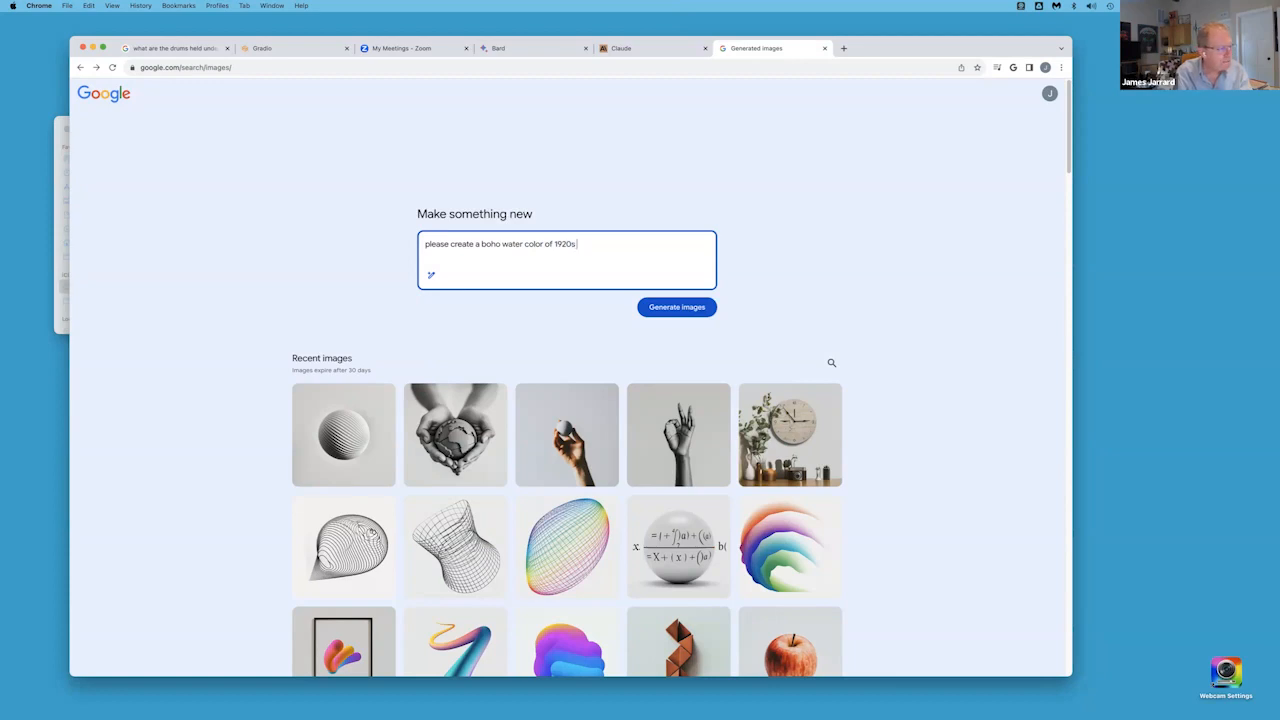
type("Paris ca")
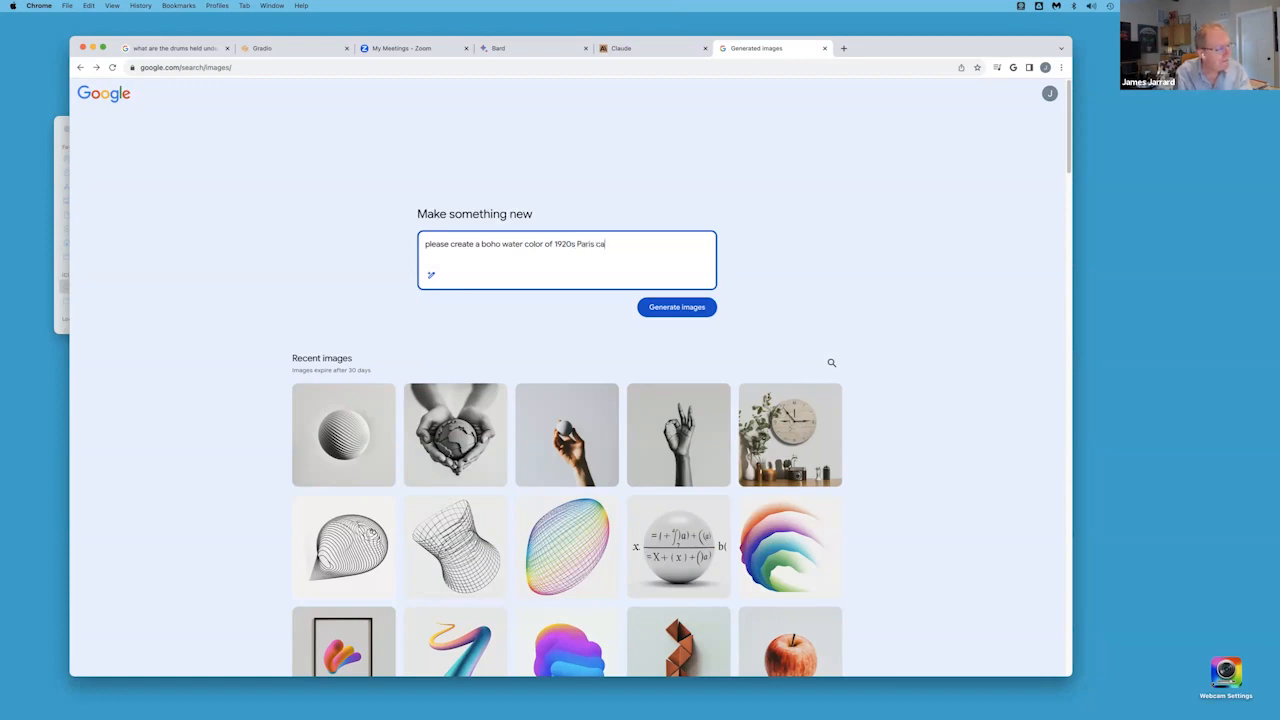
type("fe")
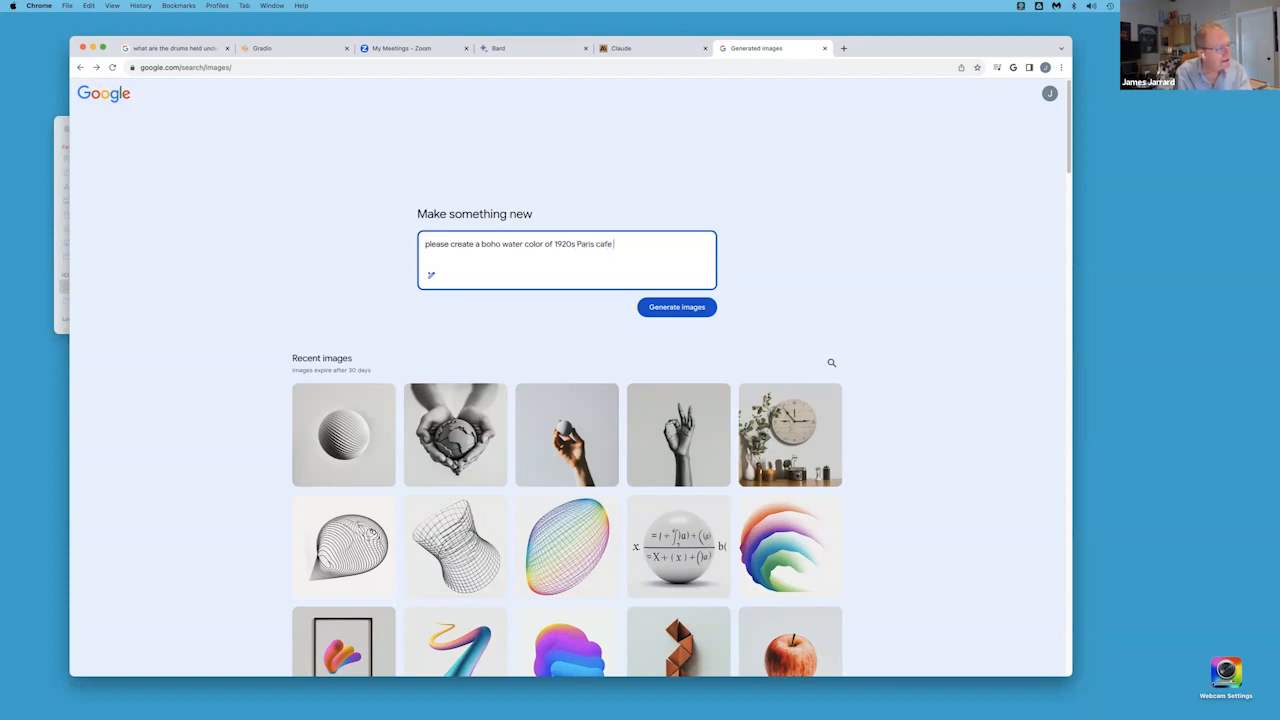
type("street se")
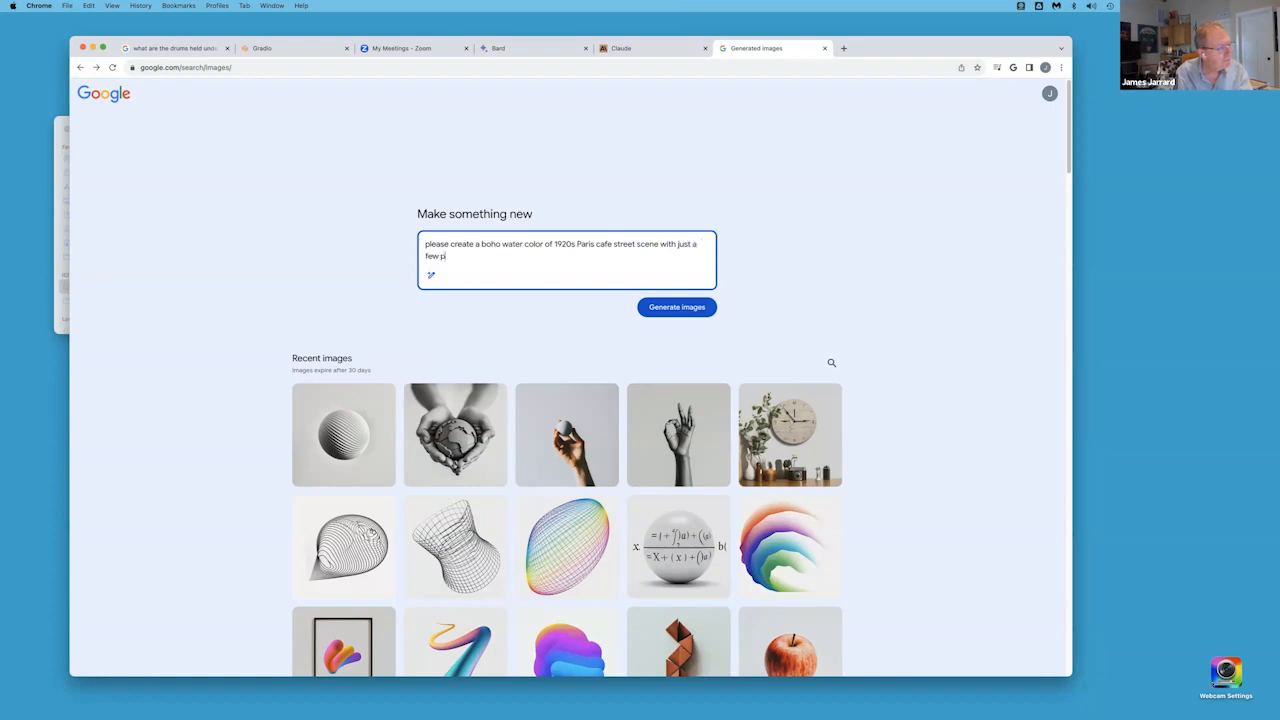
- Add 'people on the street, early morning scene' to the prompt and generate images
type("eople on the")
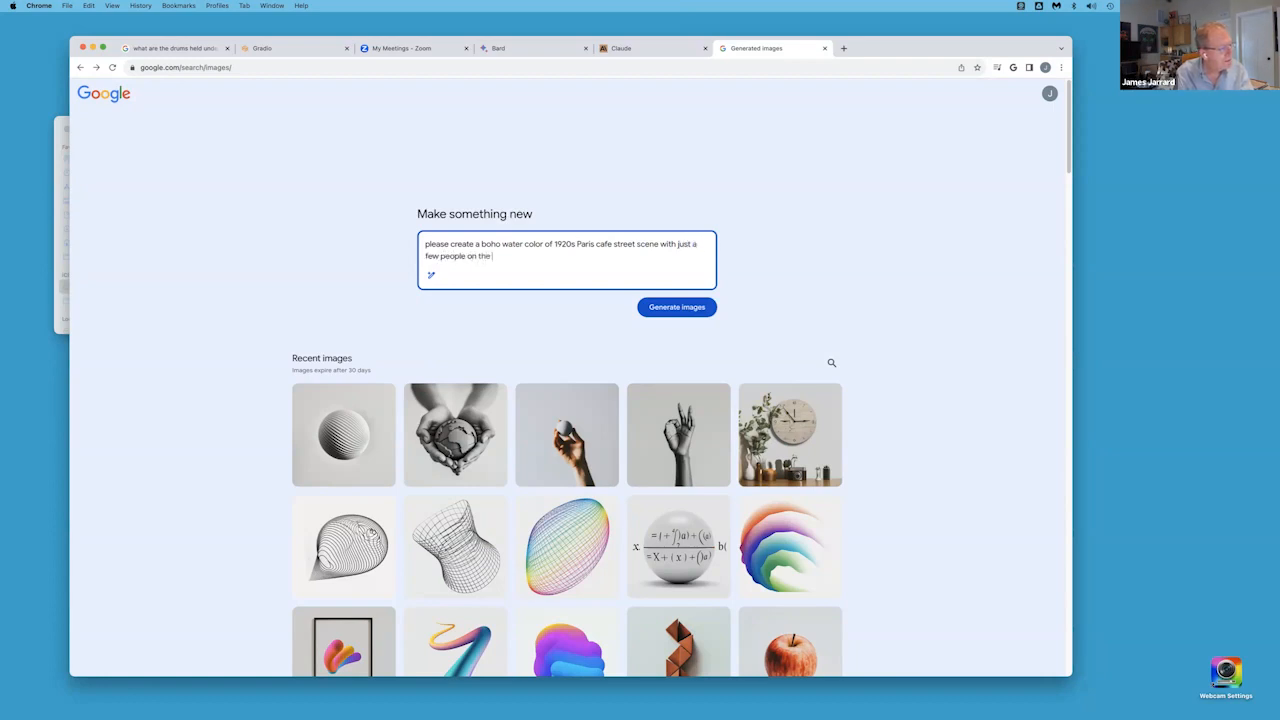
type("street in an e")
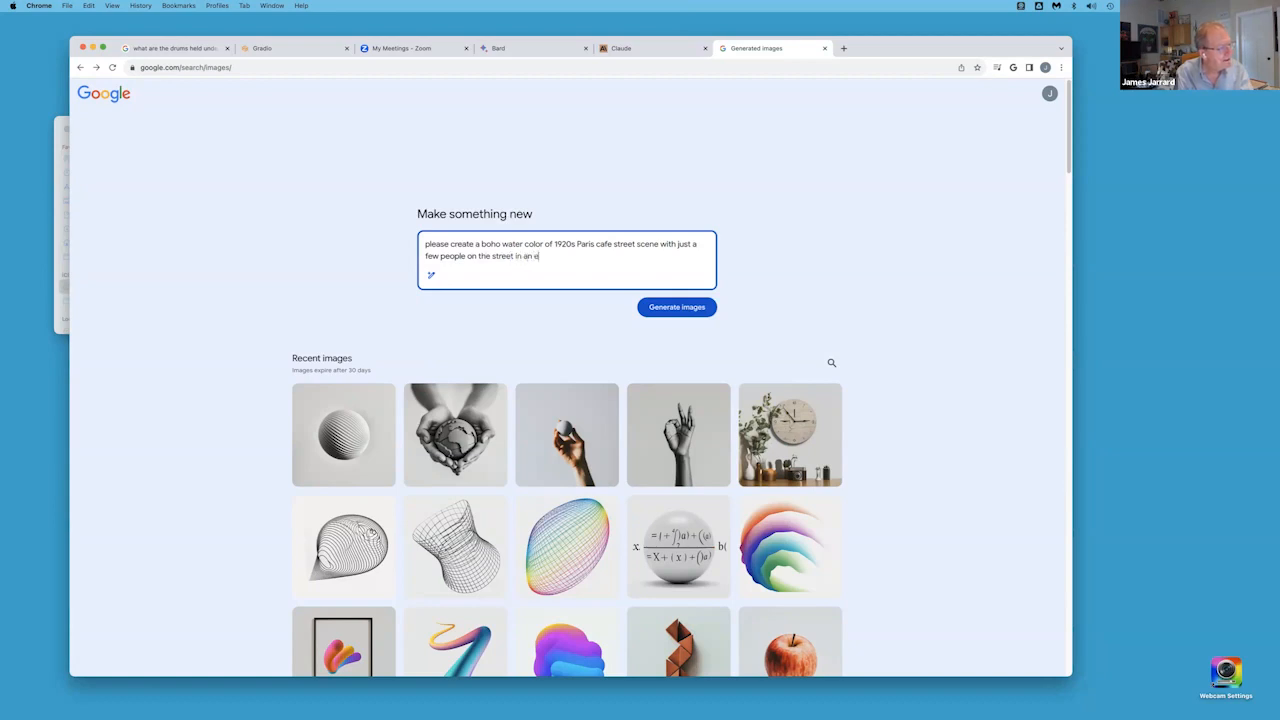
type("arly mor")
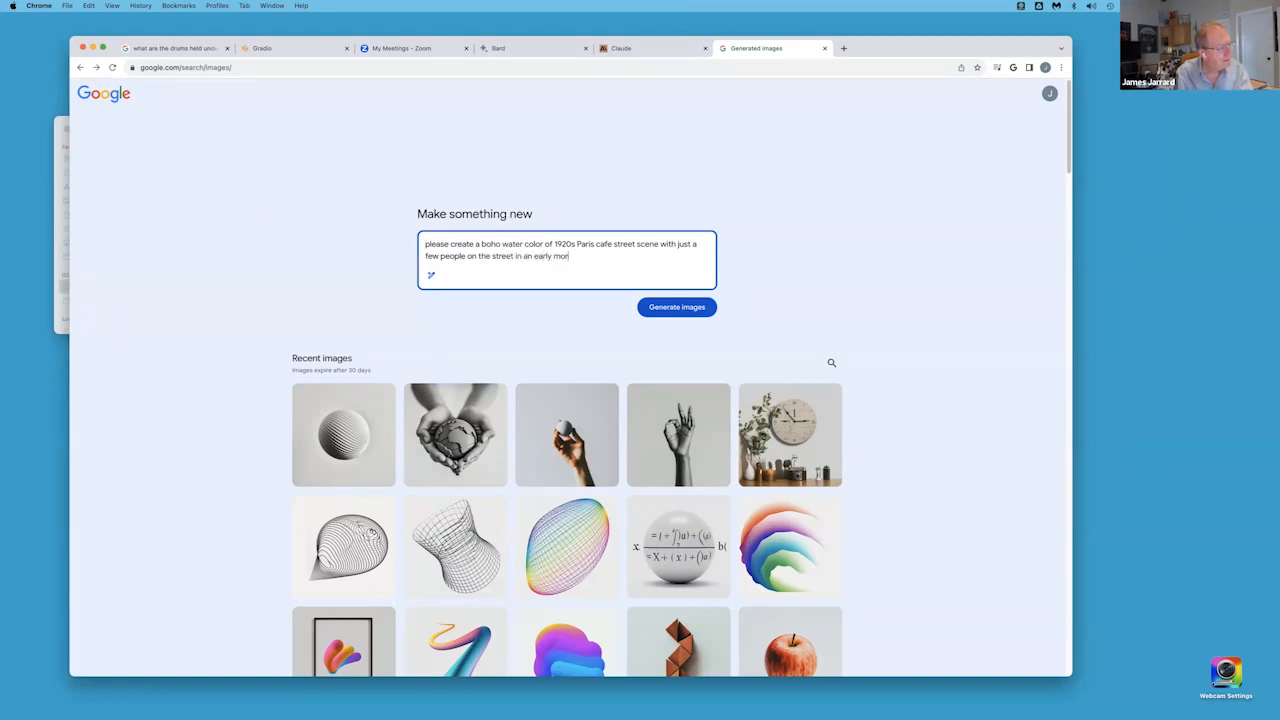
type("ning scene")
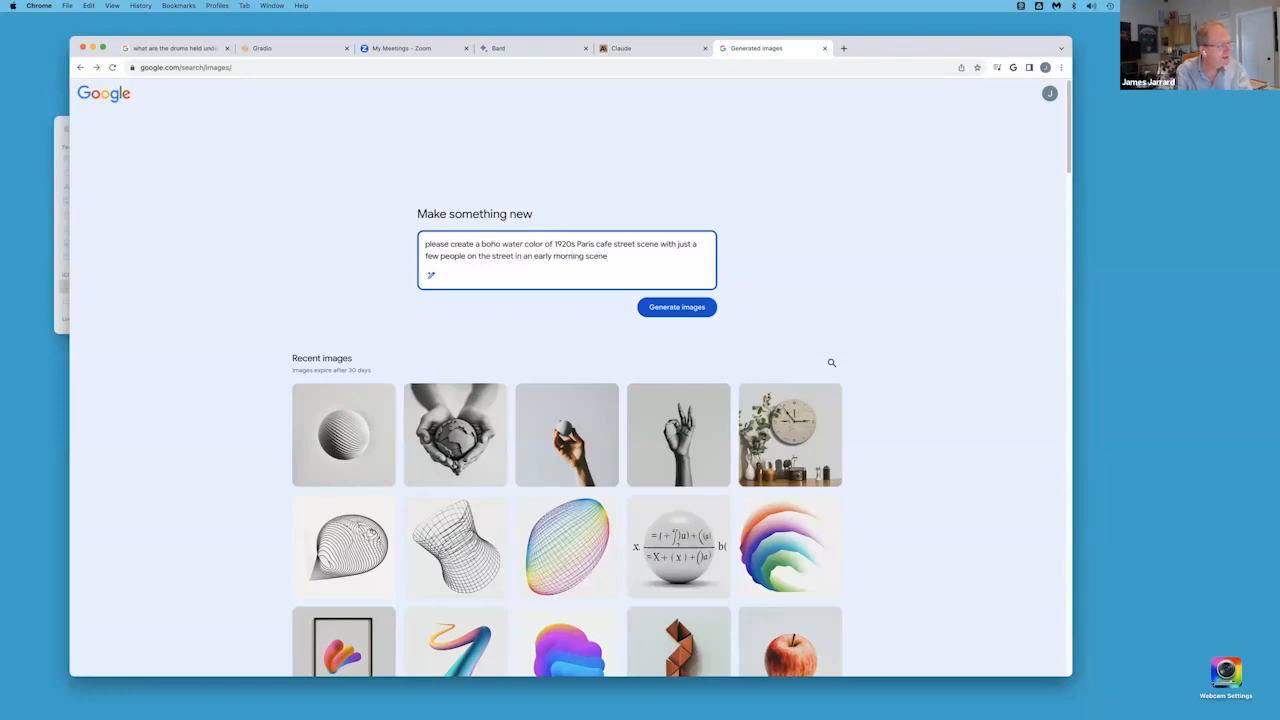
left_click(676, 308)
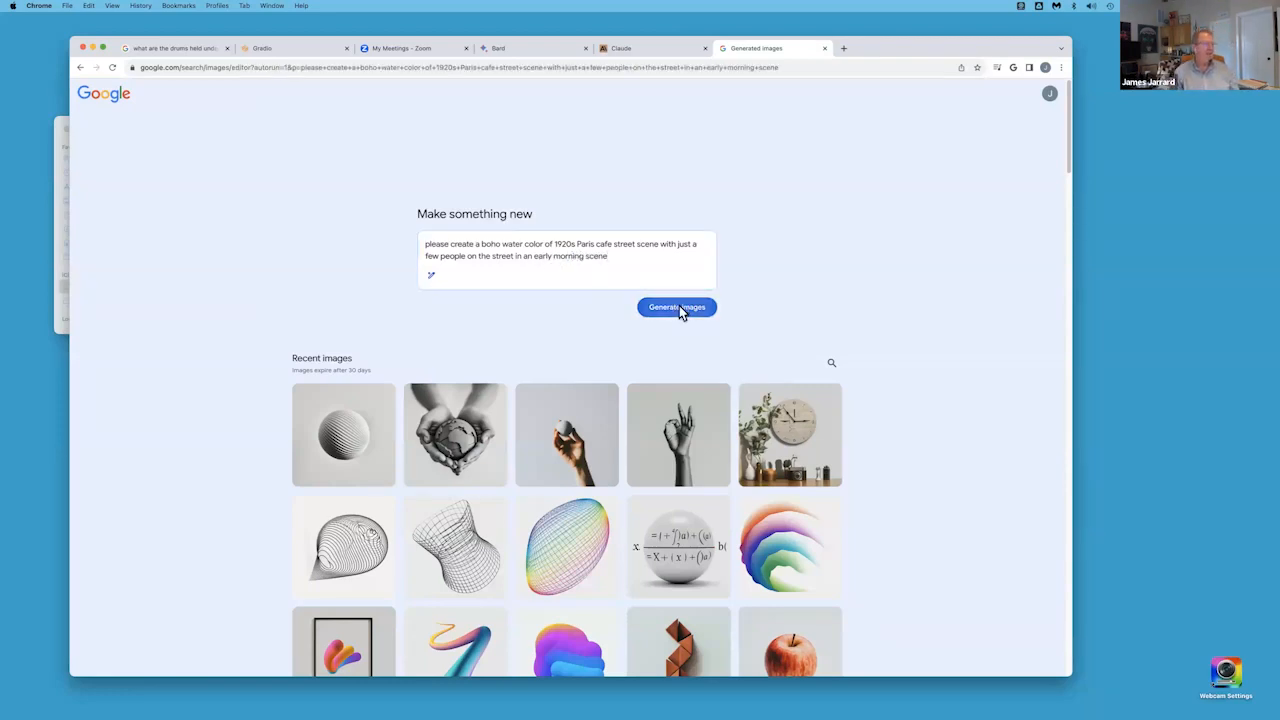
- Trim the people and morning wording from the refused prompt and generate again
left_click(676, 308)
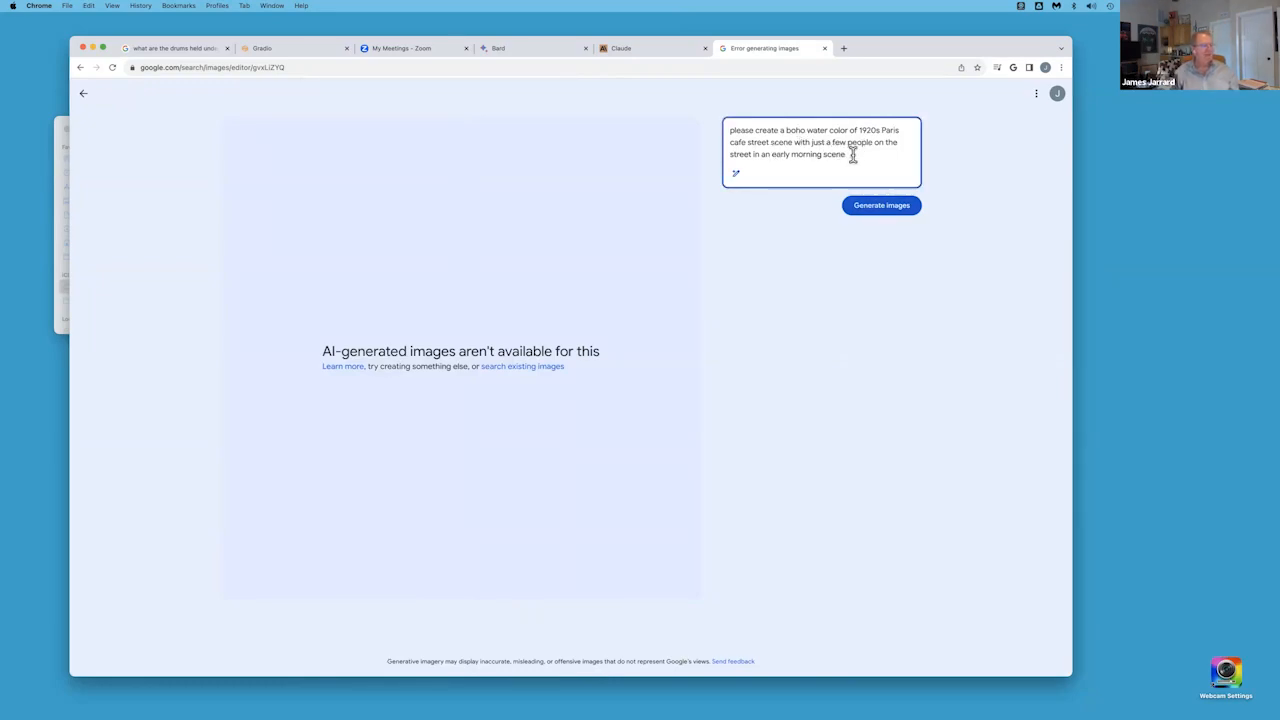
double_click(784, 142)
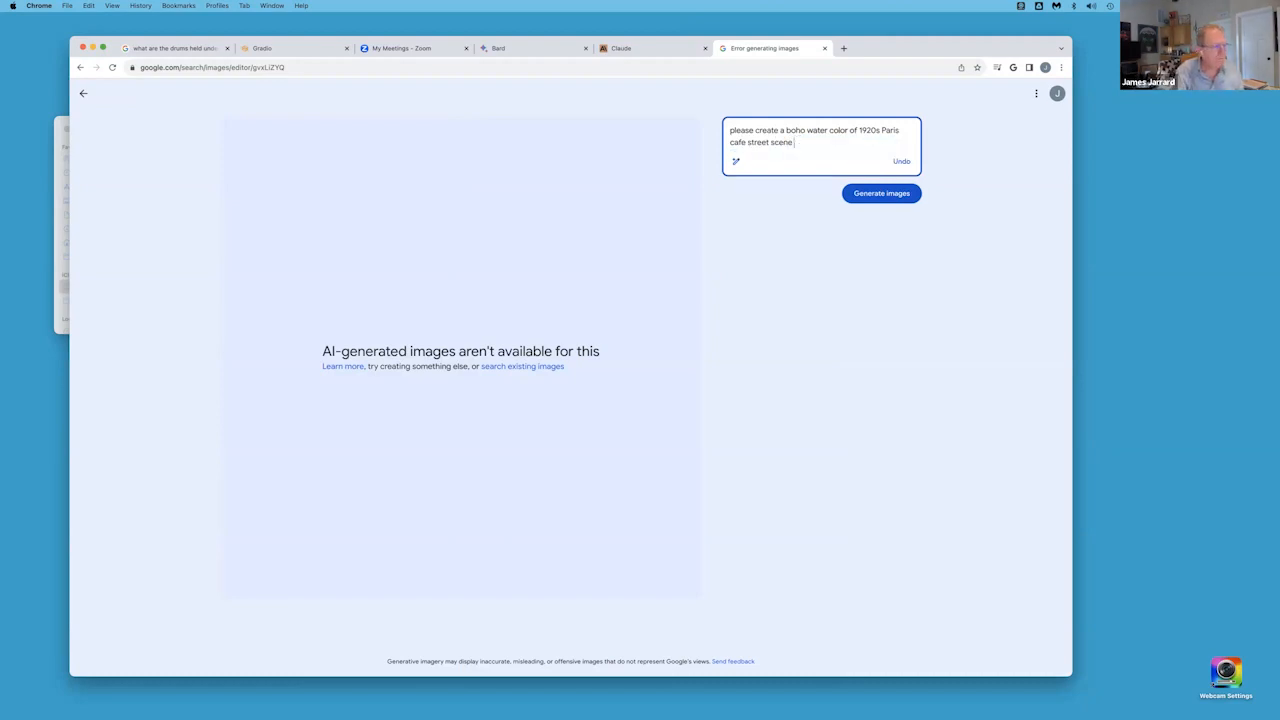
left_click(880, 192)
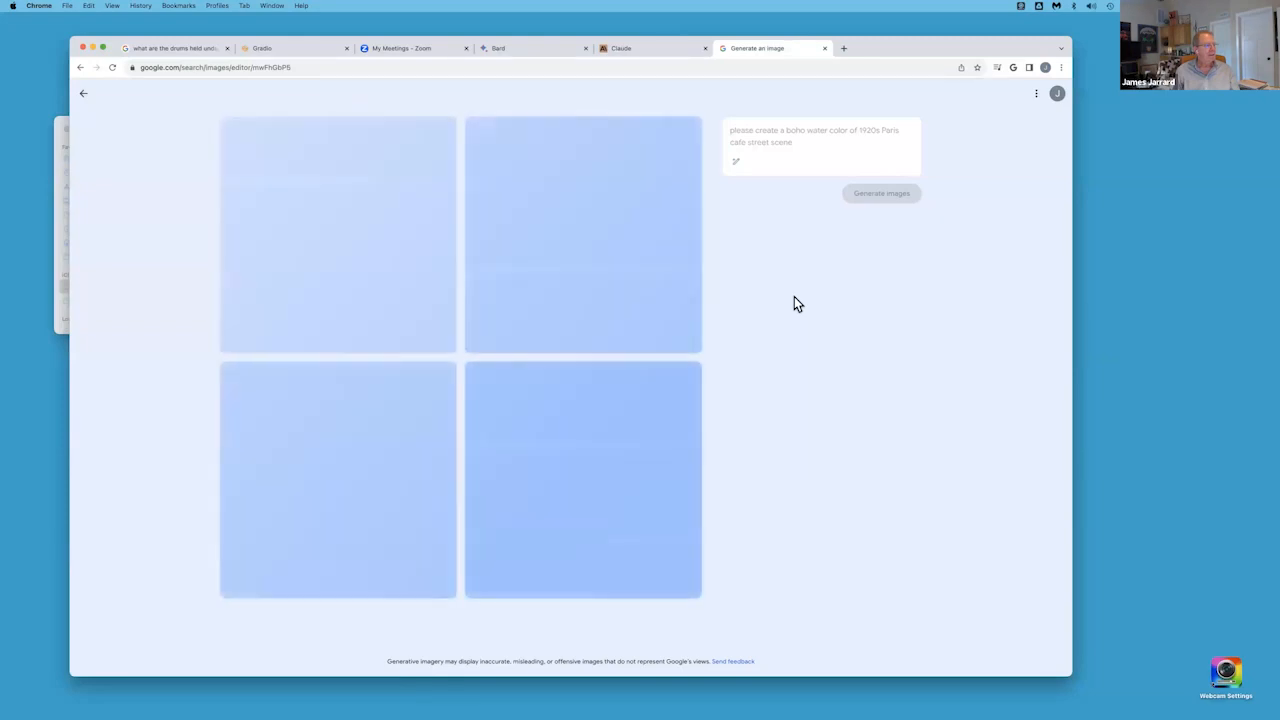
- Wait for the four watercolour 1920s Paris café images to finish generating
left_click(880, 192)
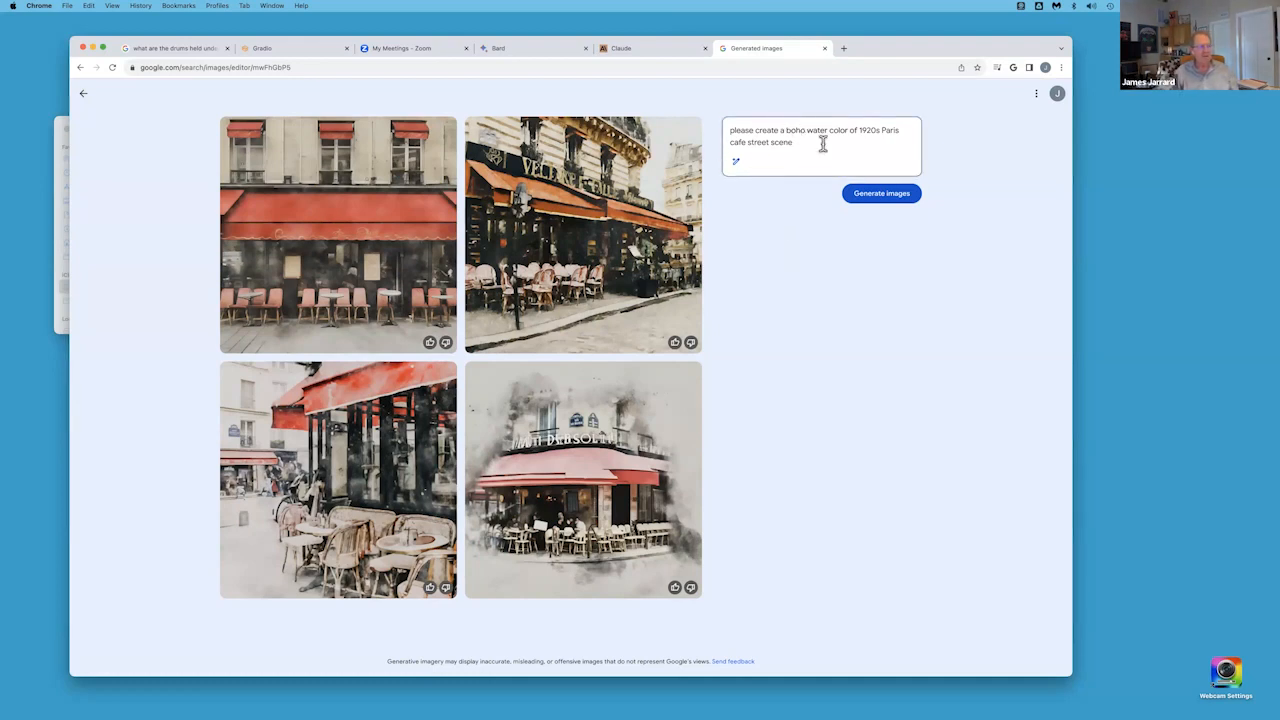
mouse_move(838, 186)
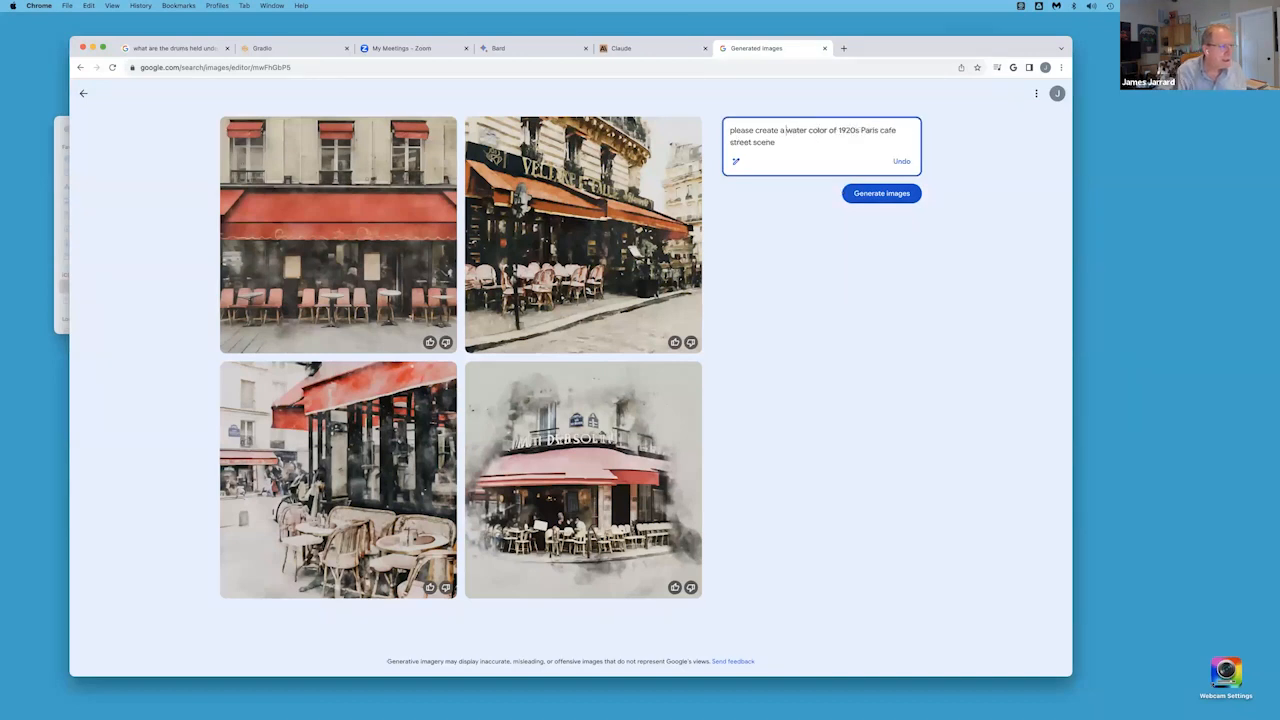
mouse_move(594, 572)
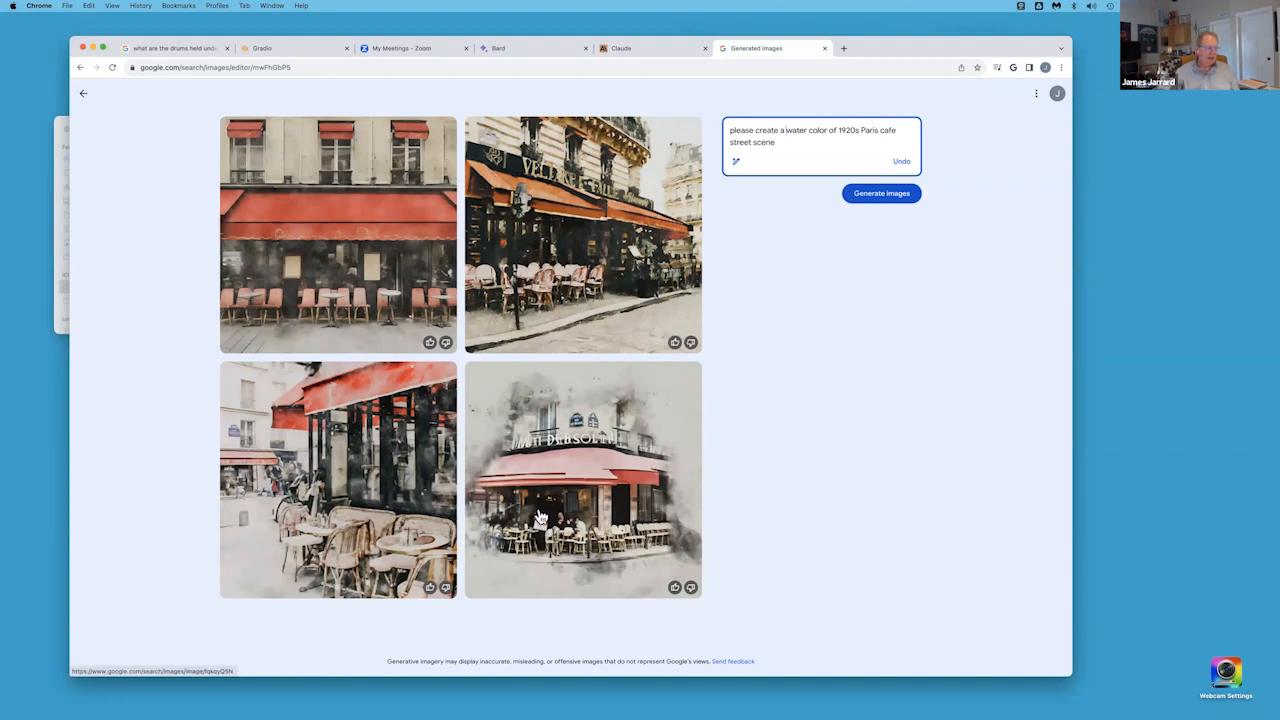
mouse_move(850, 378)
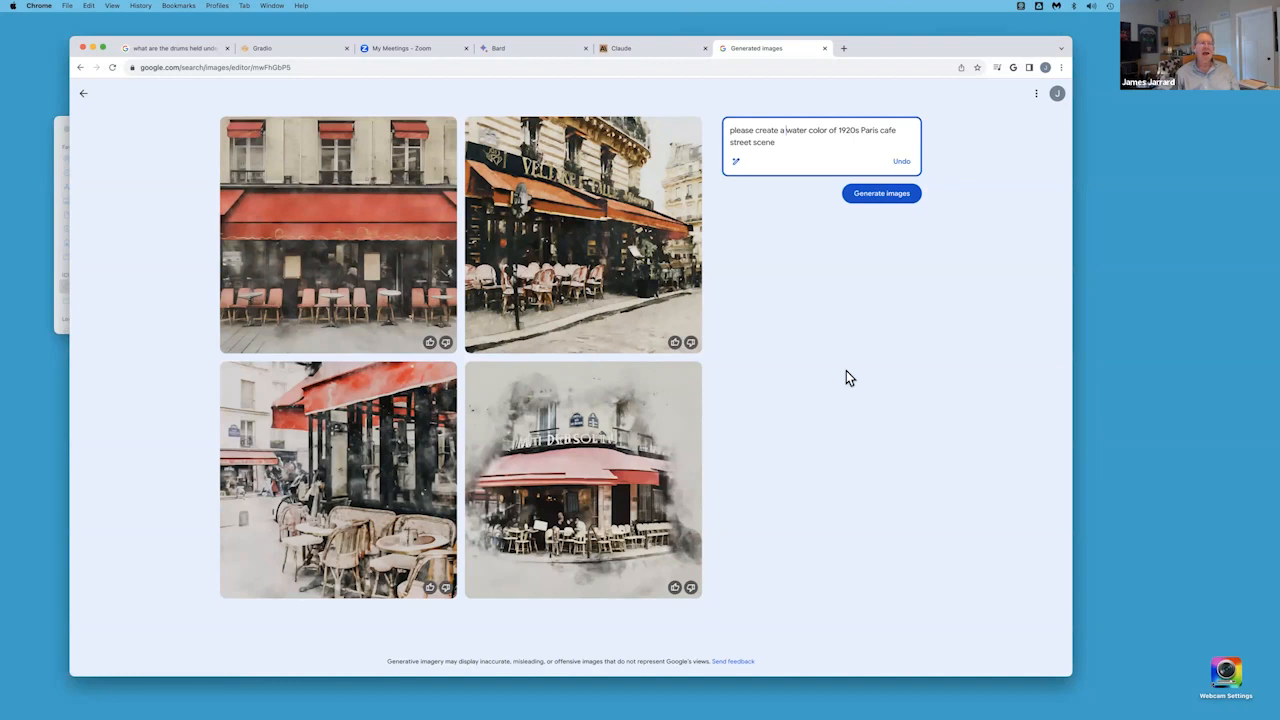
mouse_move(878, 224)
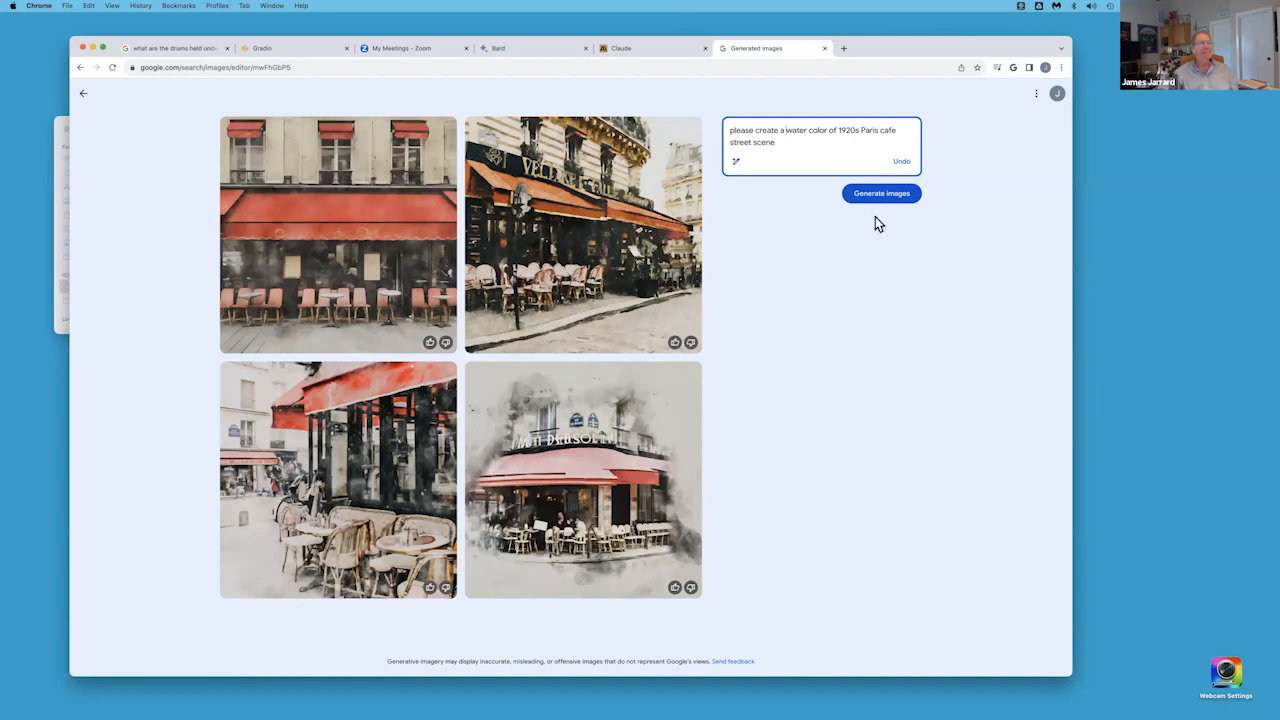
mouse_move(884, 200)
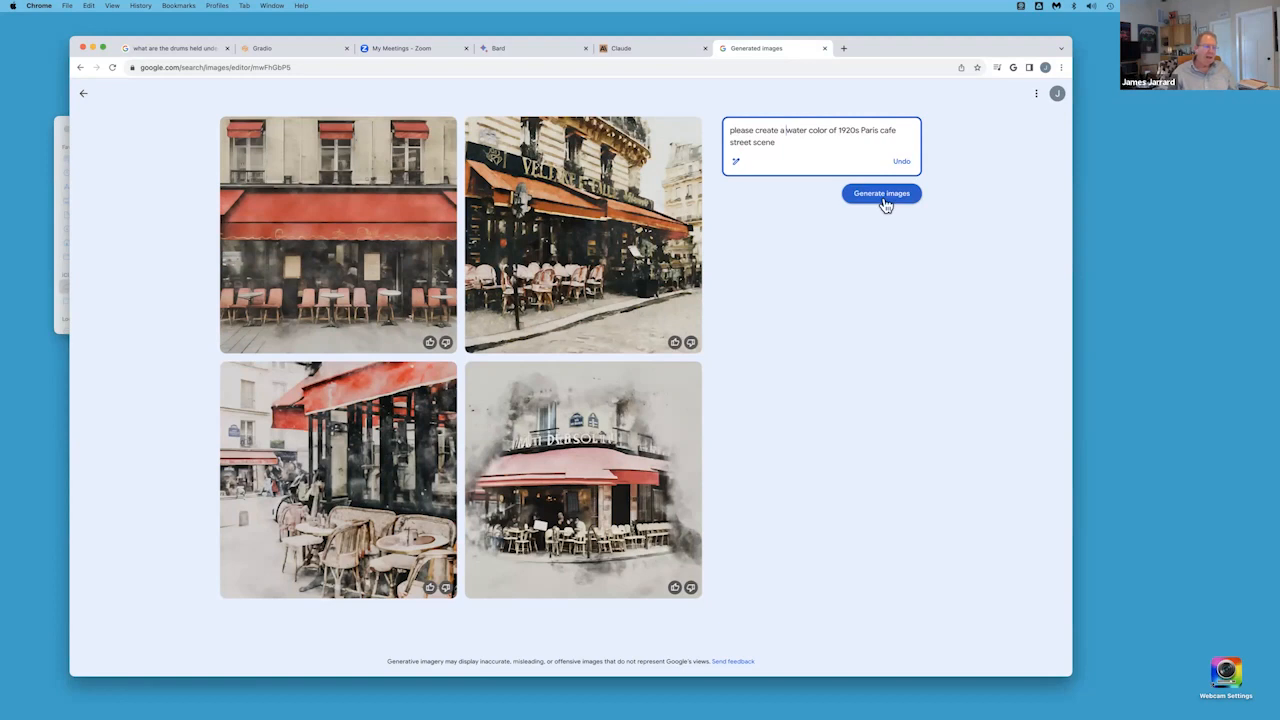
- Regenerate the watercolour 1920s Paris café prompt without the boho style for four new scenes
left_click(880, 192)
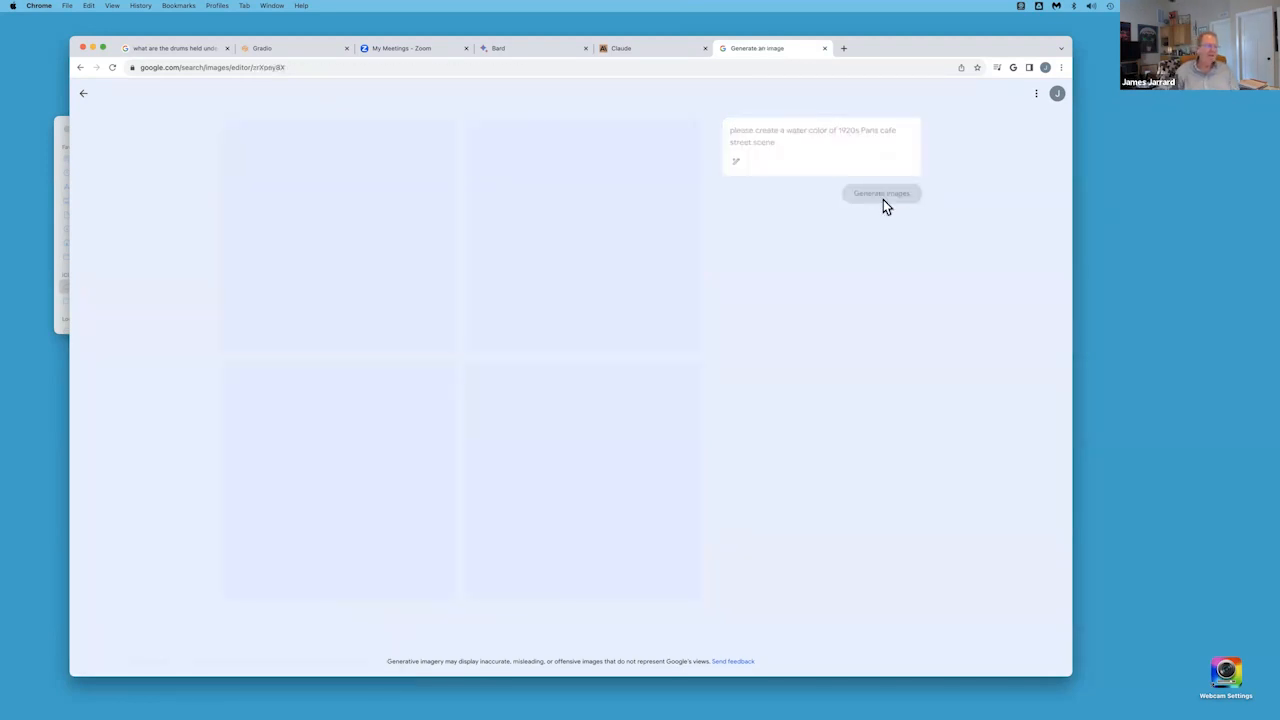
left_click(880, 192)
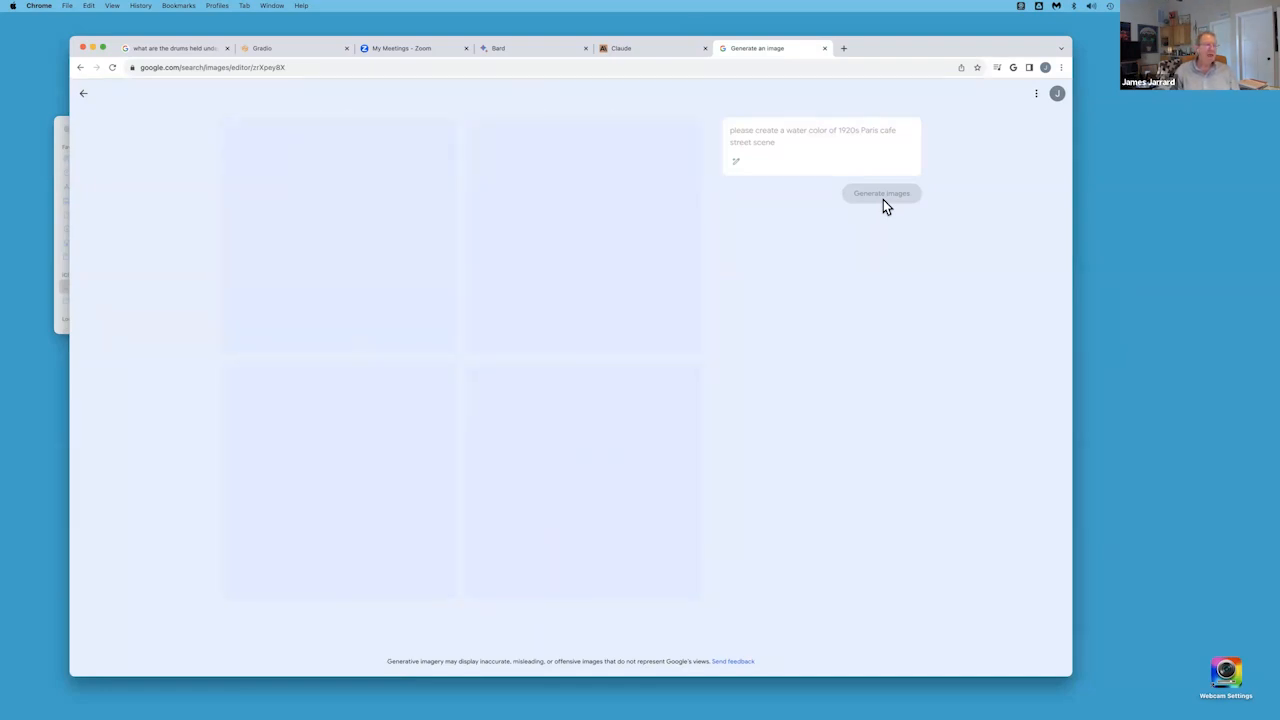
left_click(880, 192)
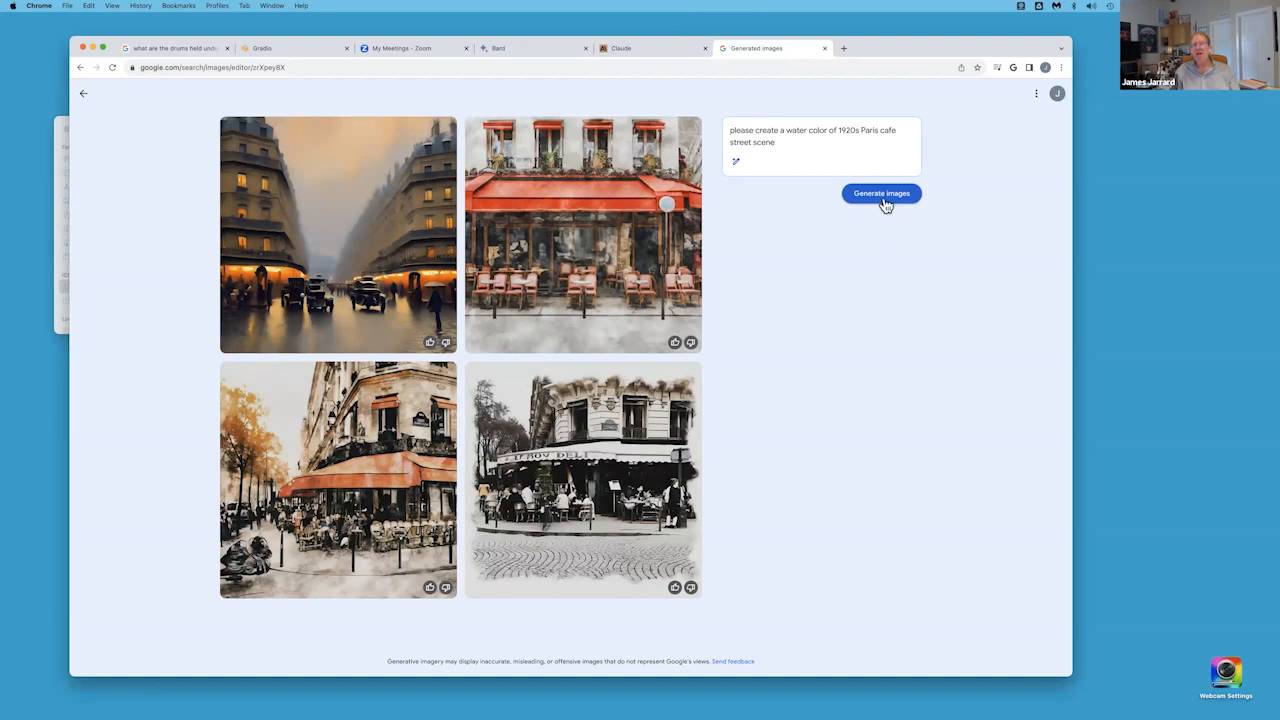
mouse_move(480, 350)
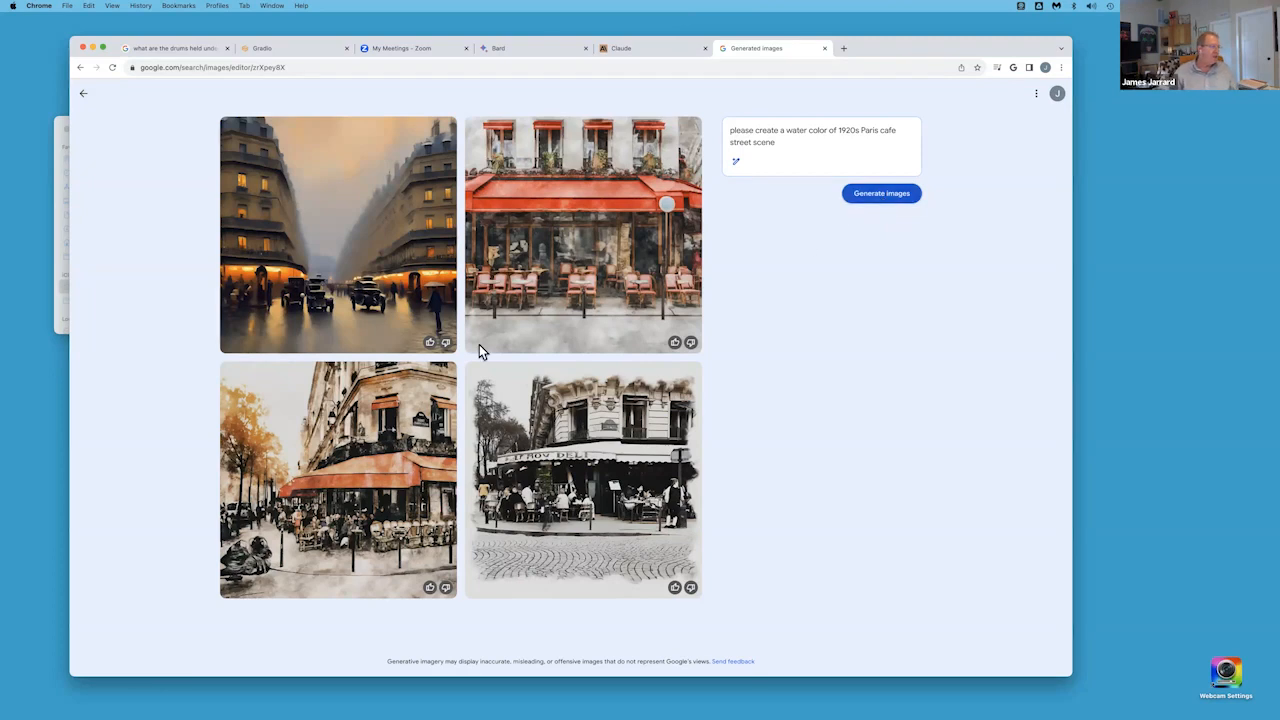
mouse_move(330, 452)
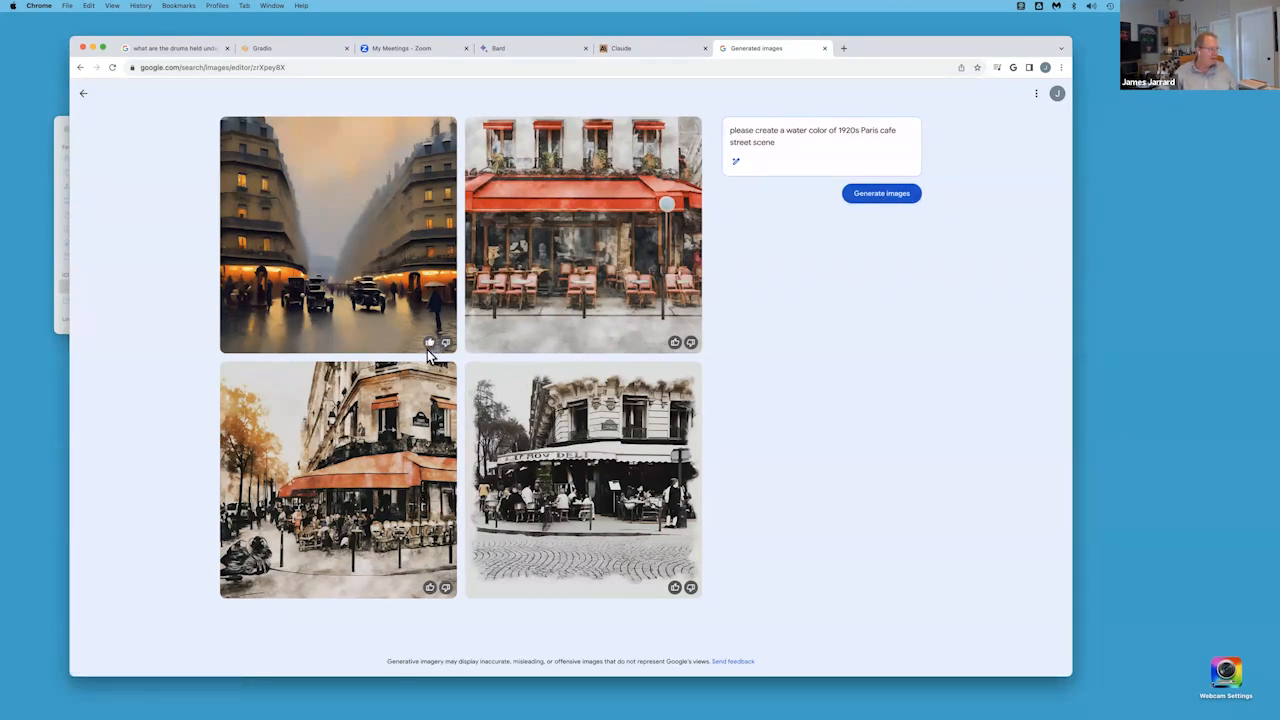
- Rate the rainy 1920s Paris boulevard watercolour with a thumbs-up and view it enlarged
left_click(430, 342)
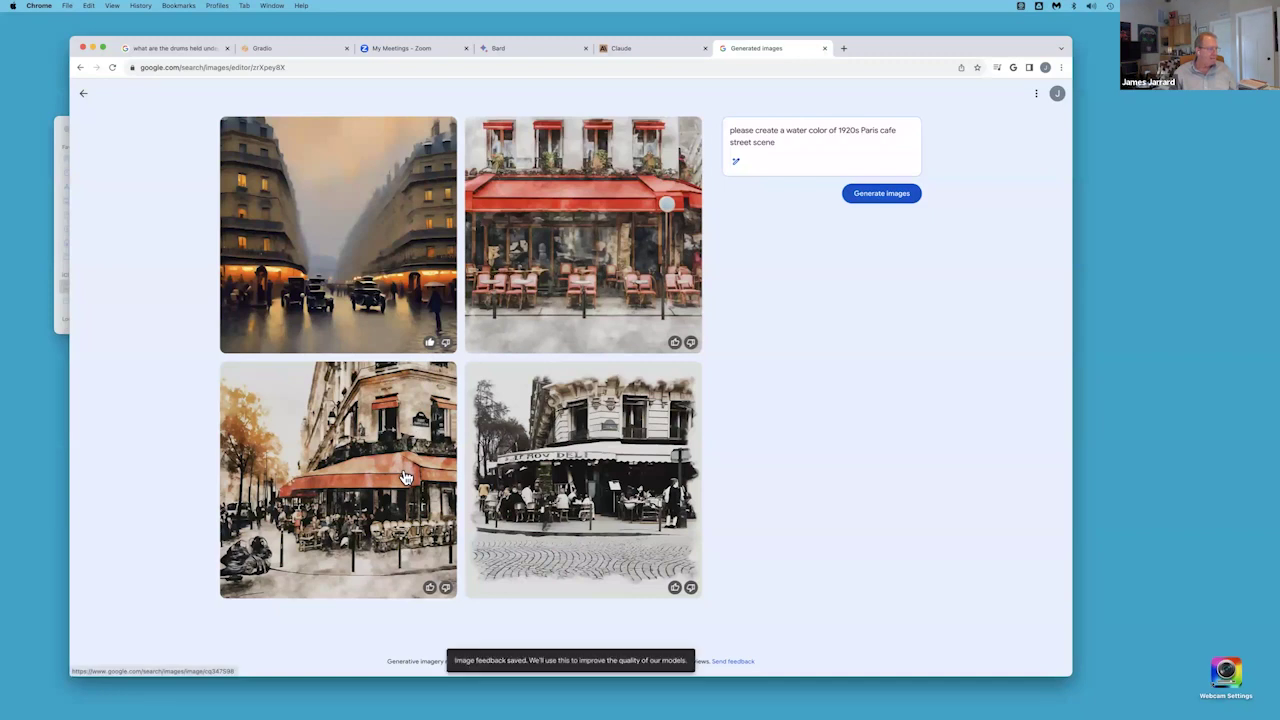
mouse_move(450, 532)
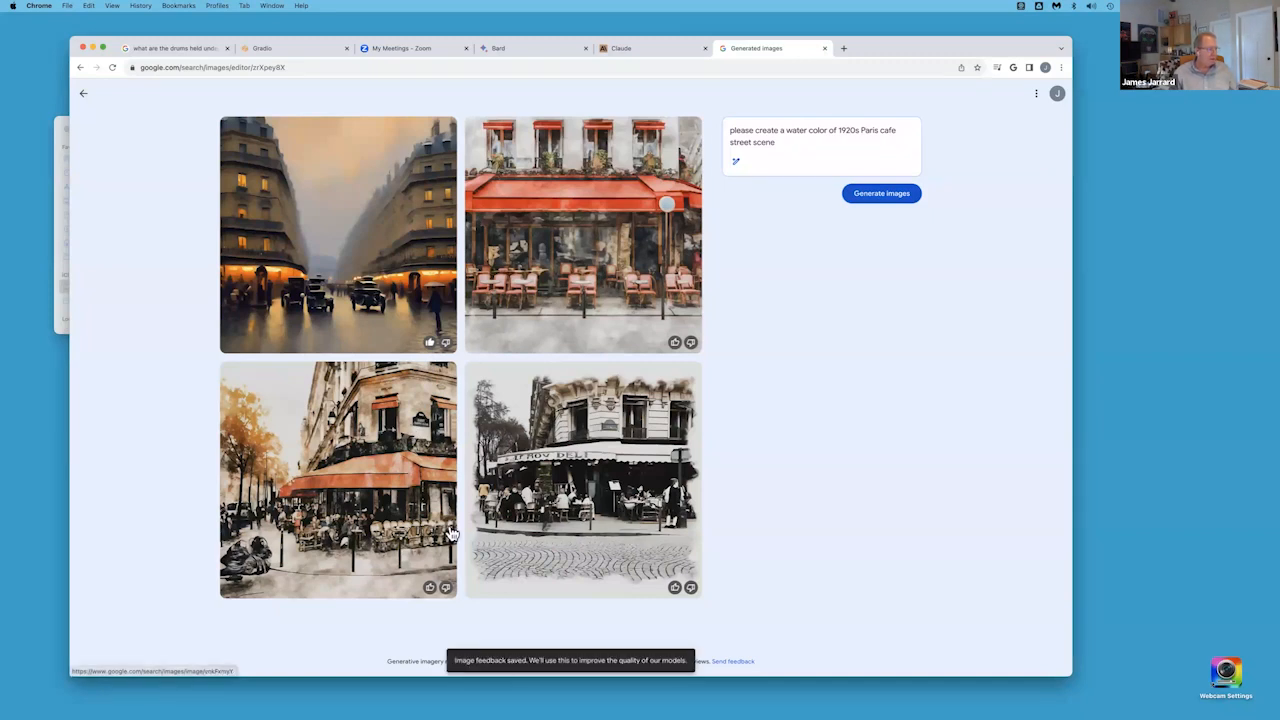
left_click(338, 234)
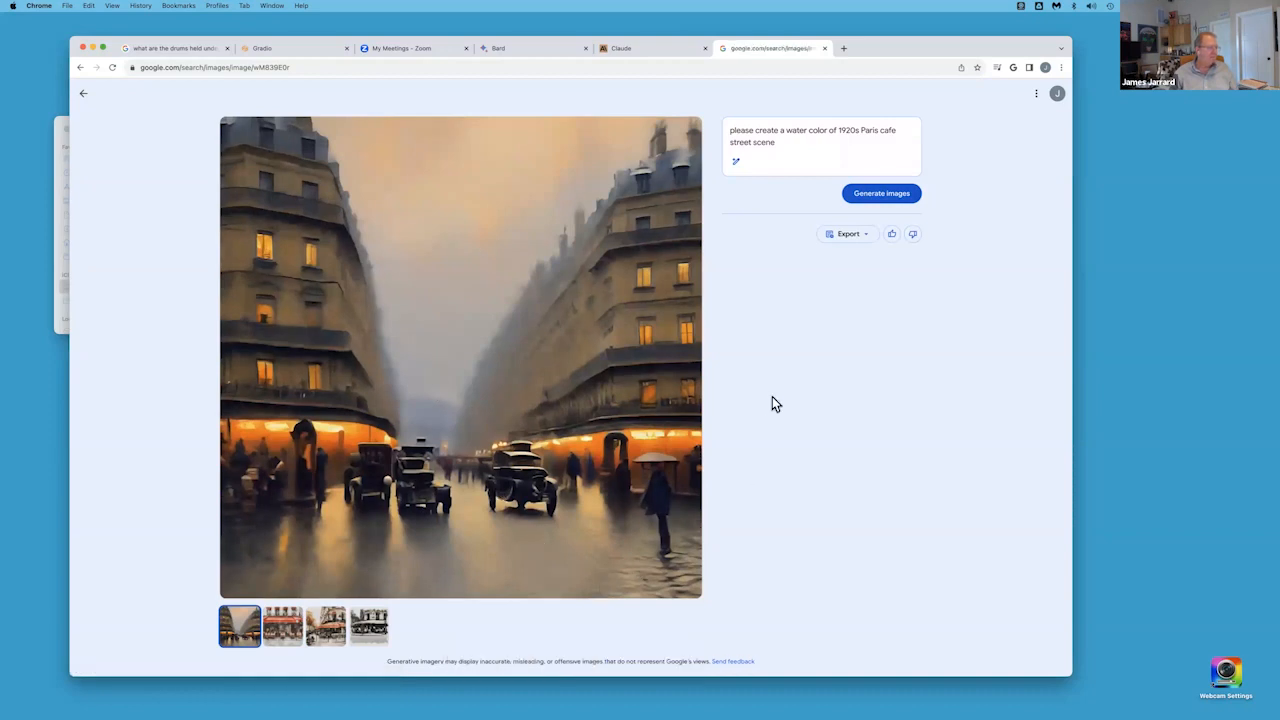
mouse_move(596, 404)
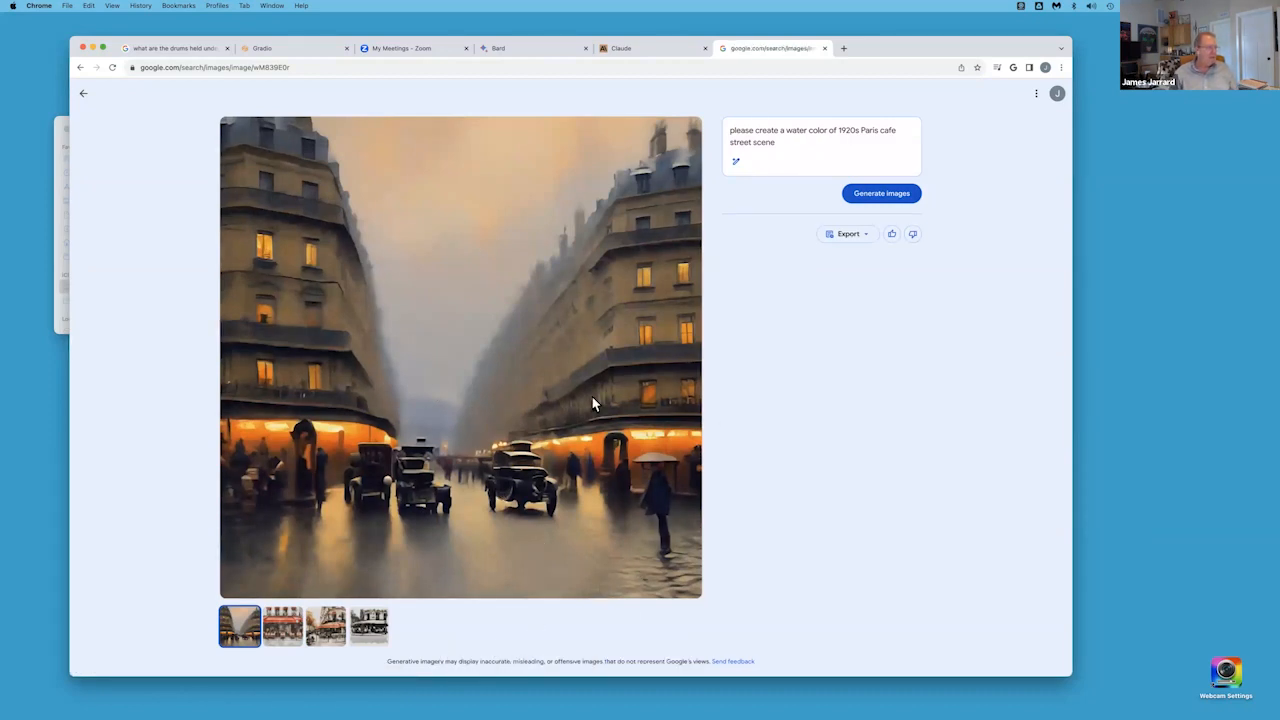
mouse_move(876, 252)
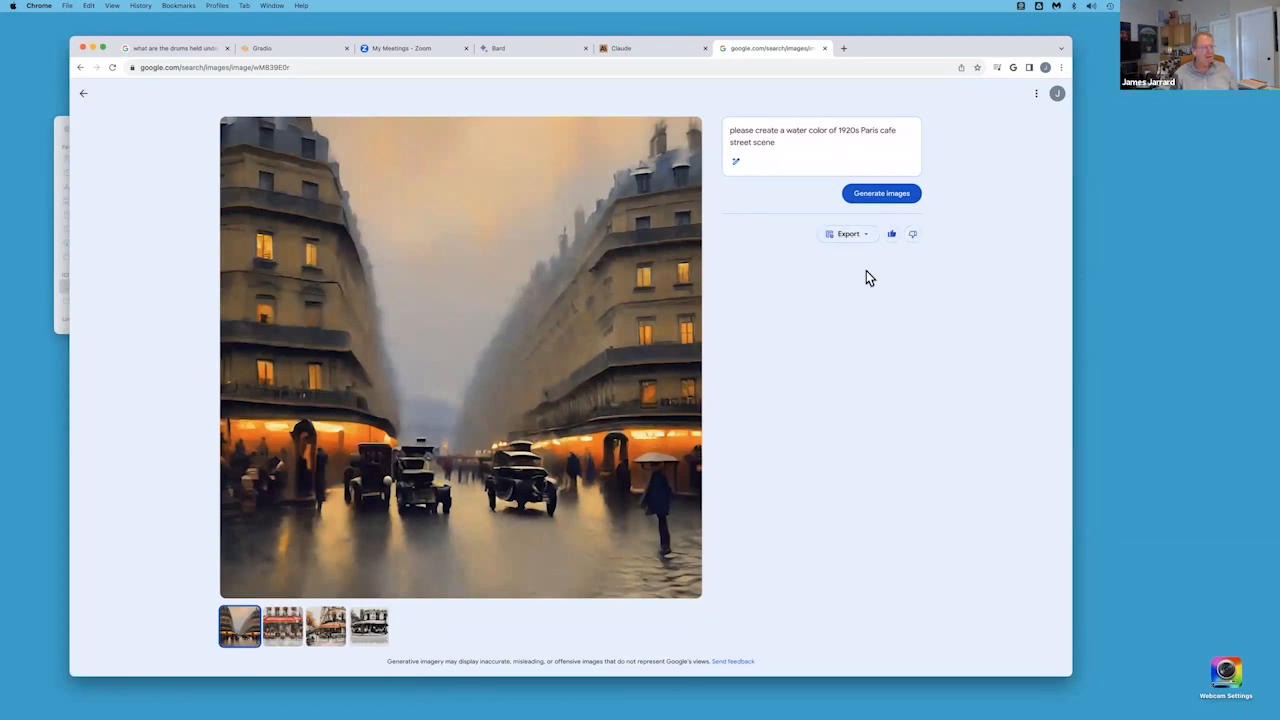
left_click(892, 232)
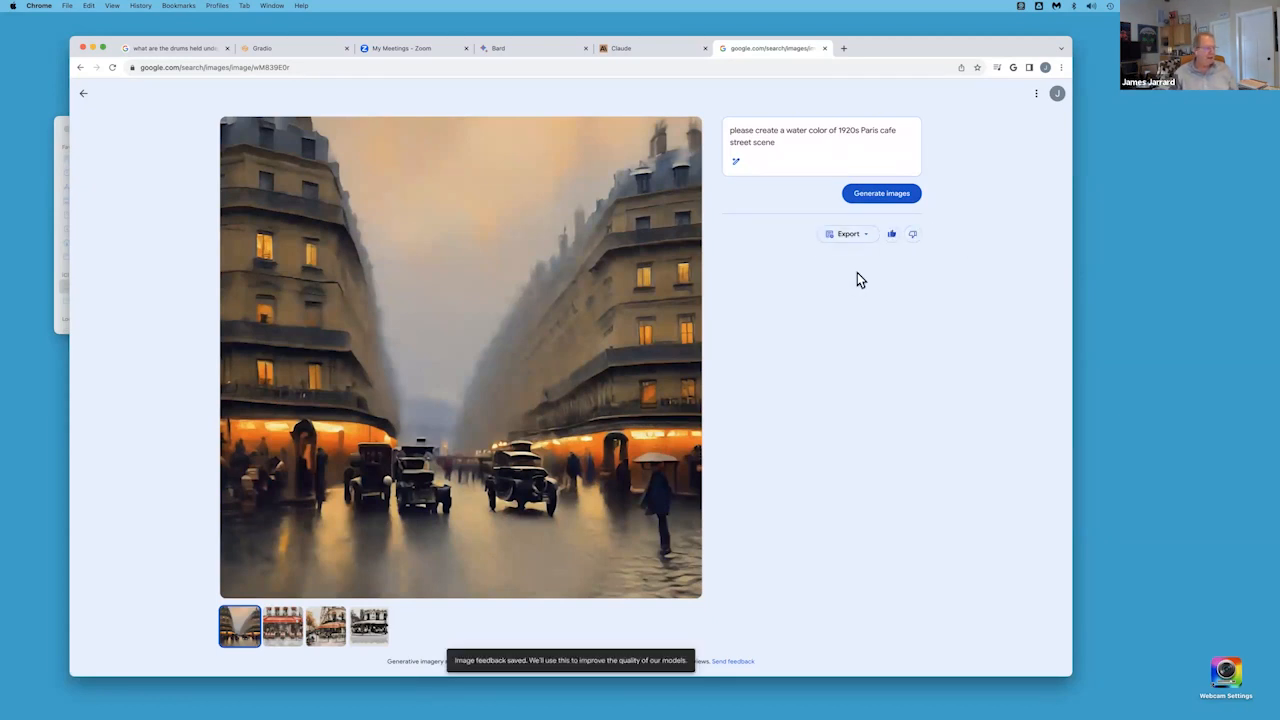
- Download the rainy Paris boulevard watercolour via Export > Download
left_click(846, 232)
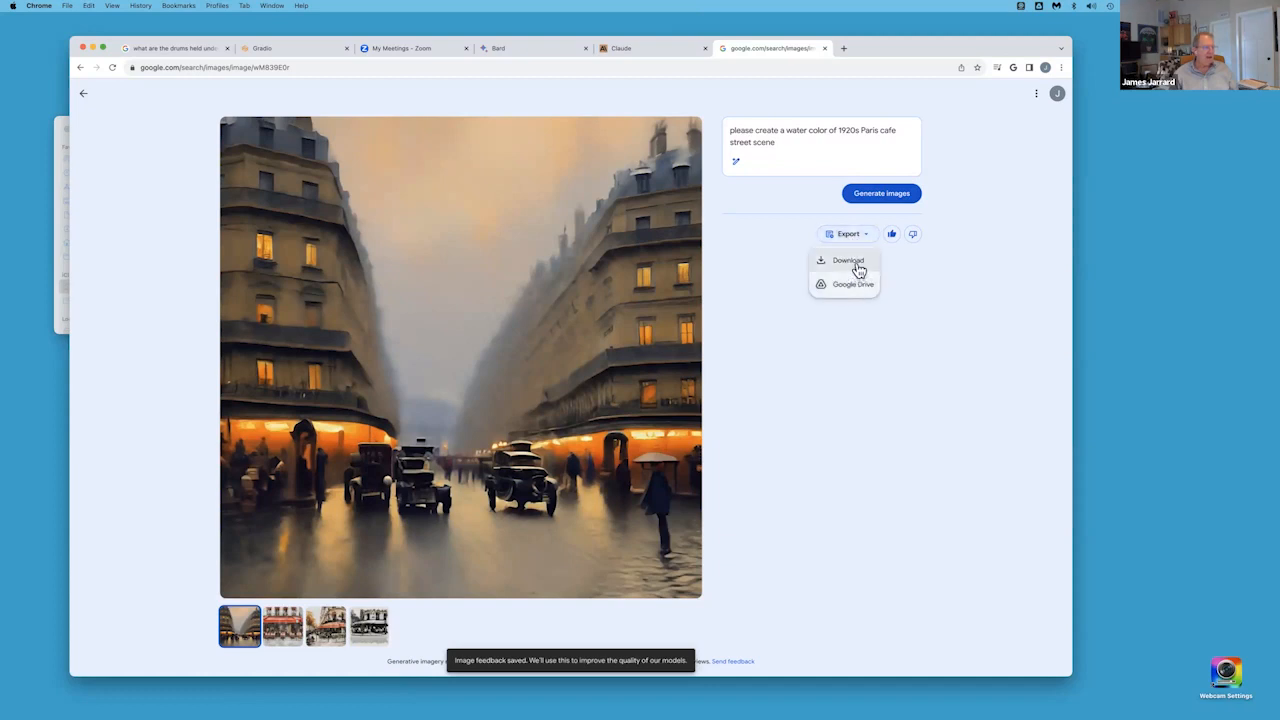
left_click(846, 260)
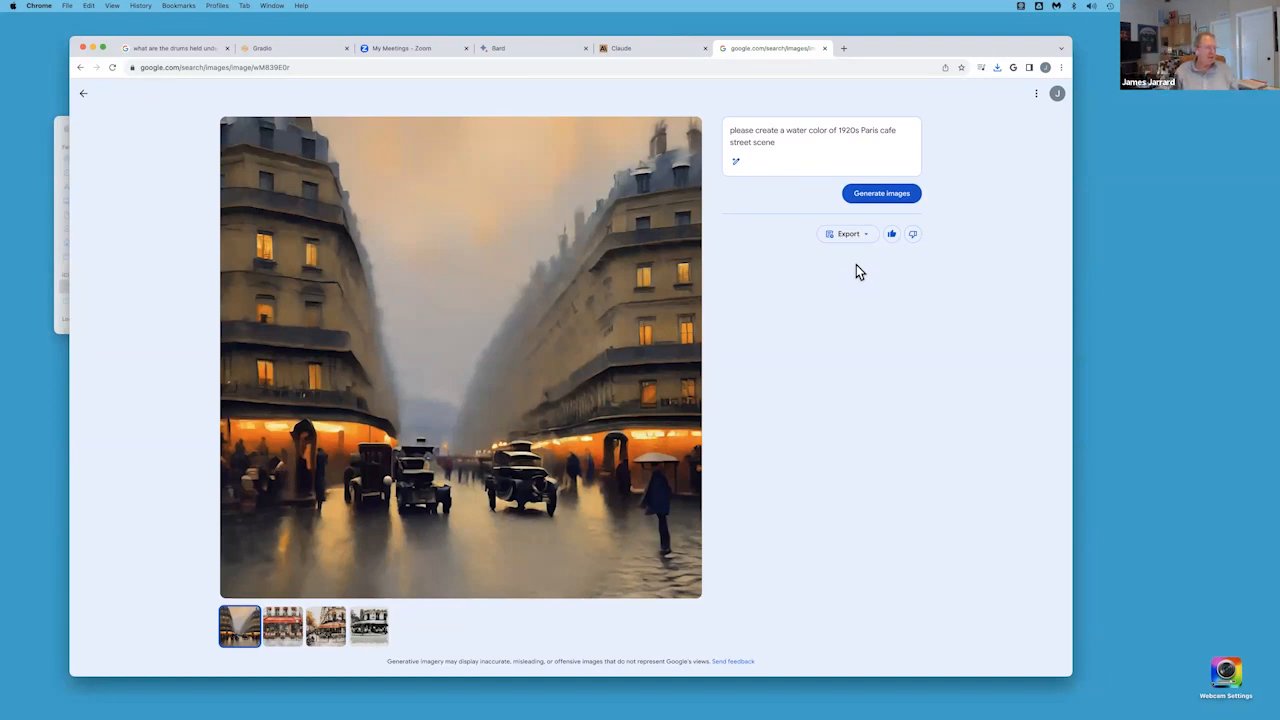
mouse_move(840, 232)
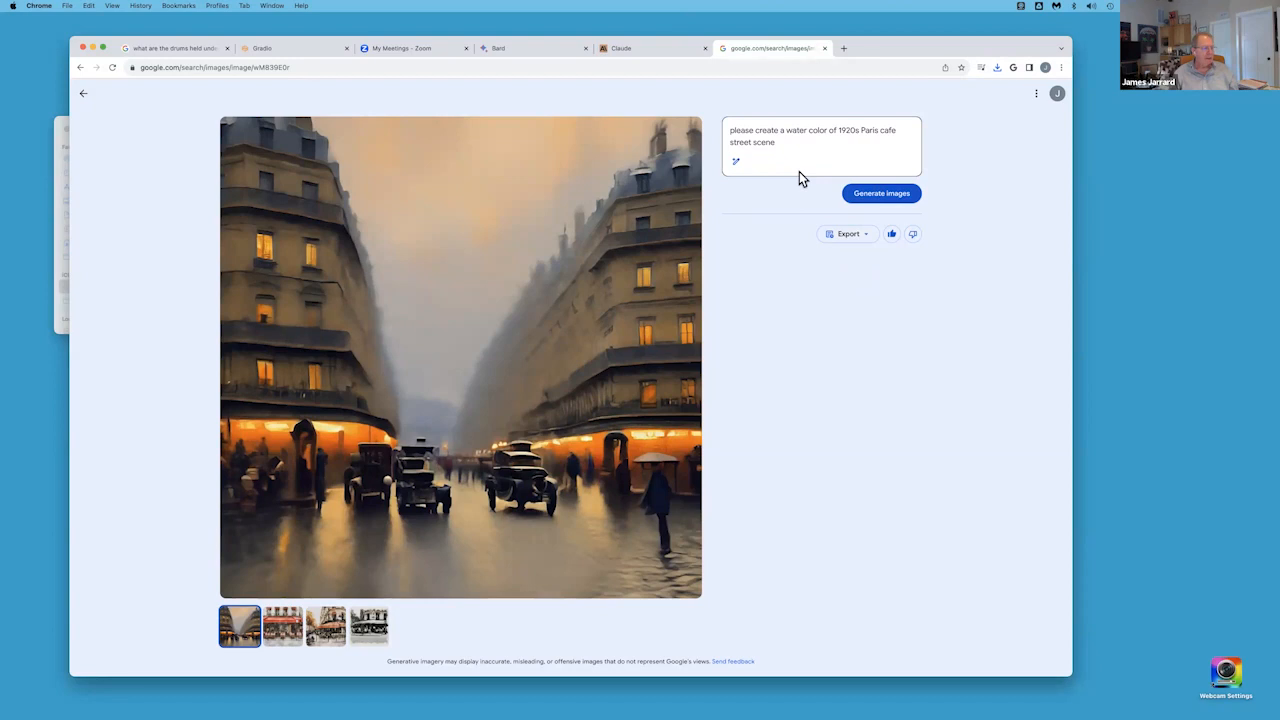
mouse_move(592, 502)
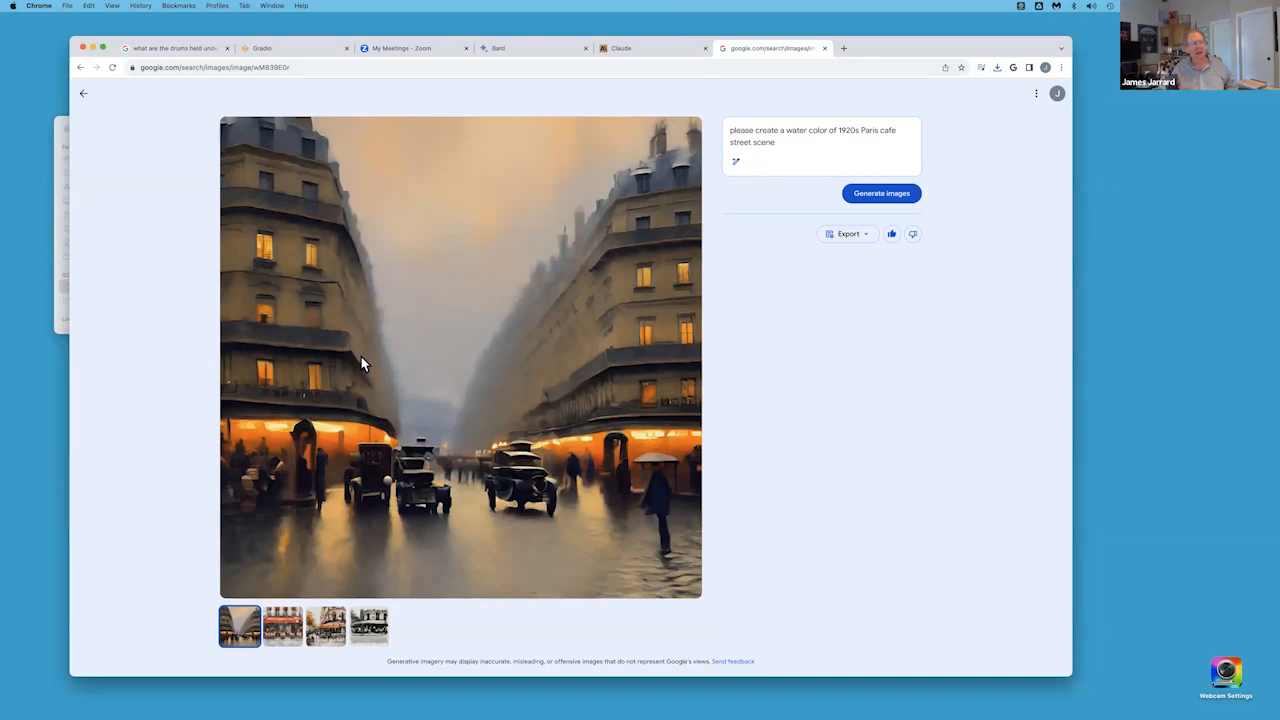
mouse_move(370, 352)
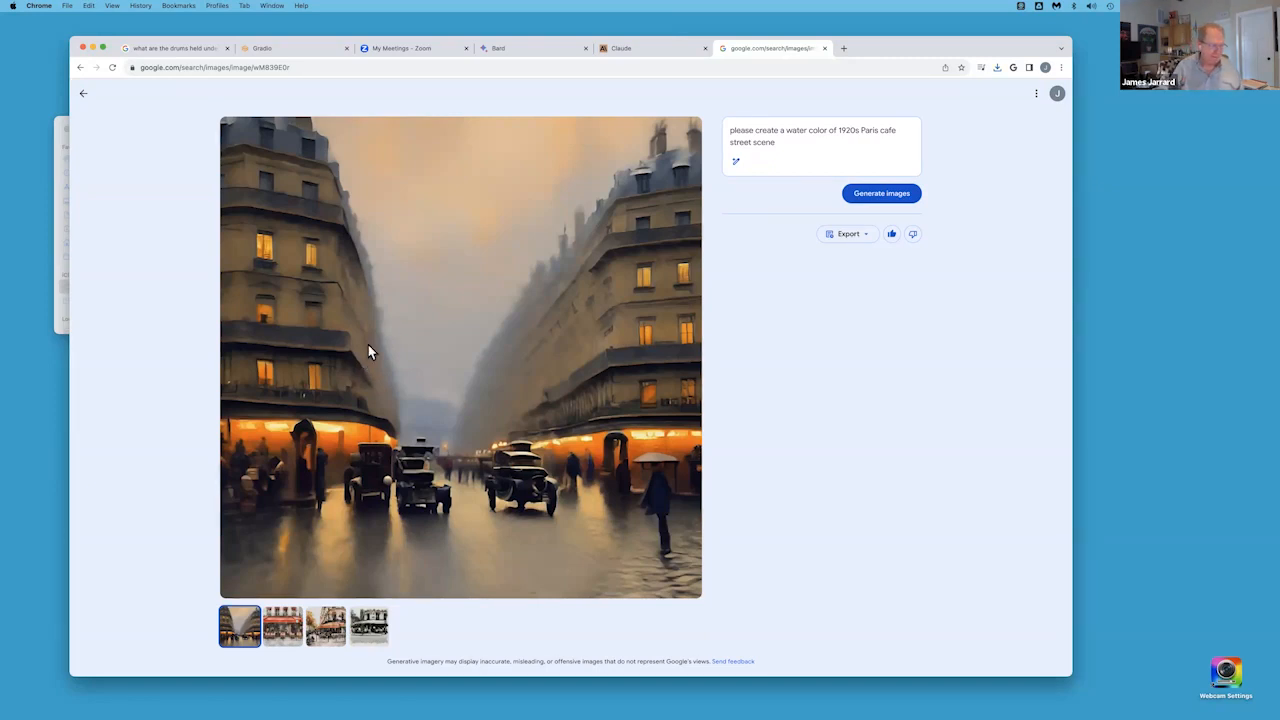
mouse_move(796, 178)
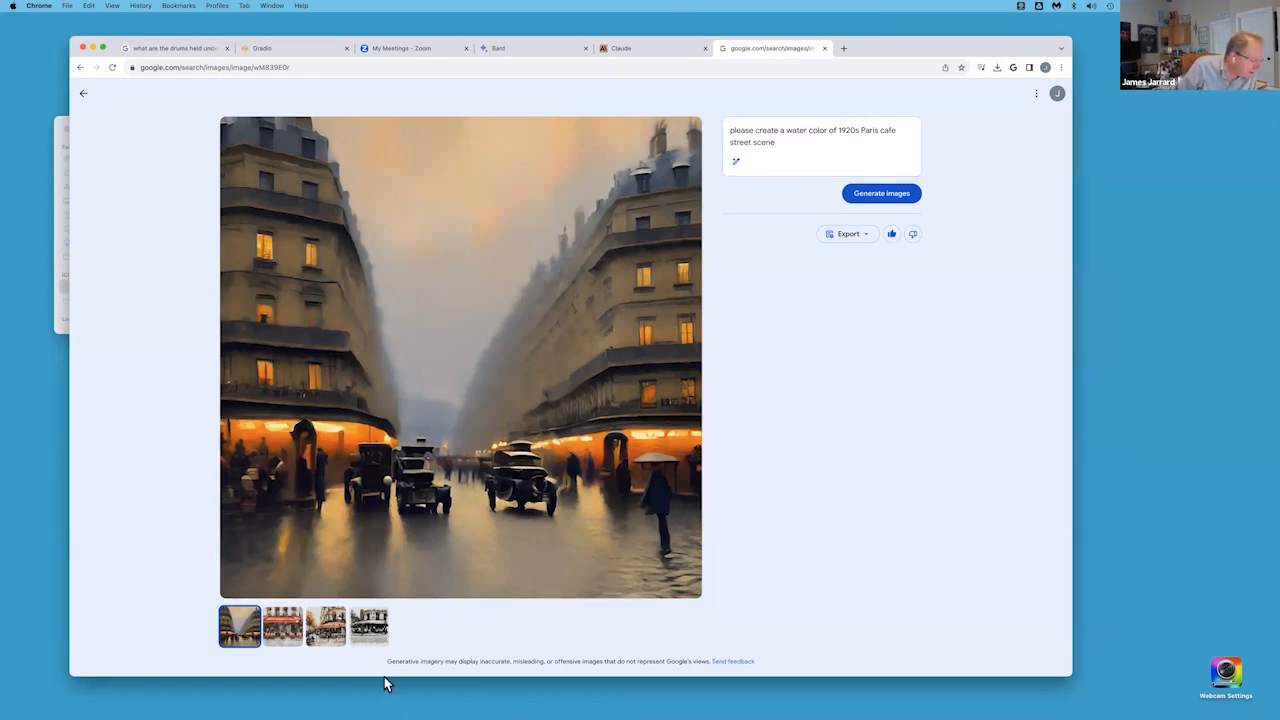
mouse_move(460, 676)
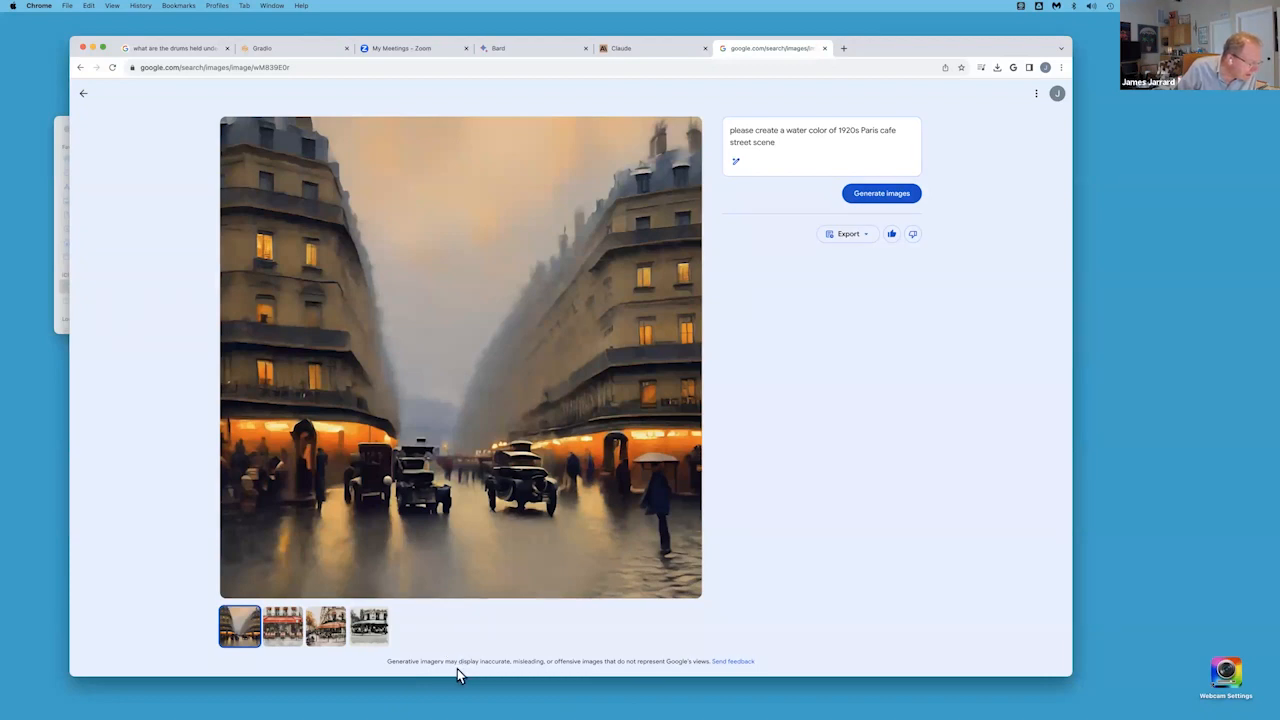
mouse_move(576, 676)
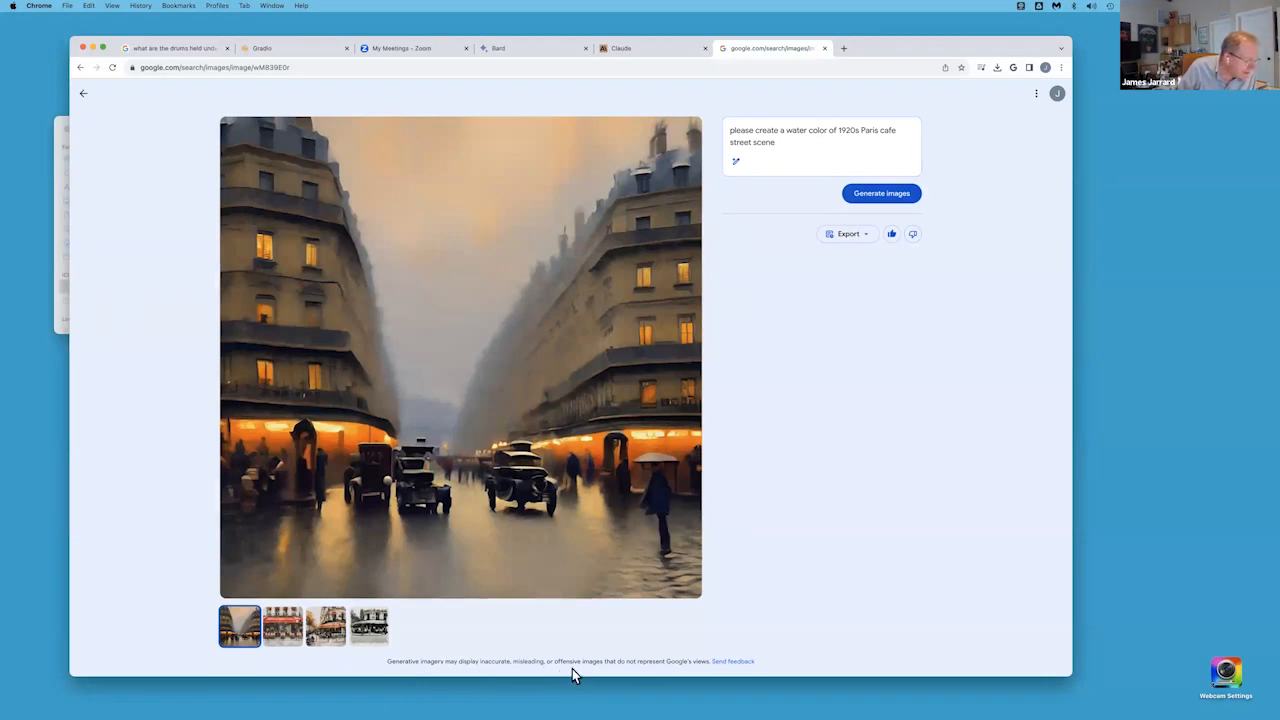
mouse_move(654, 674)
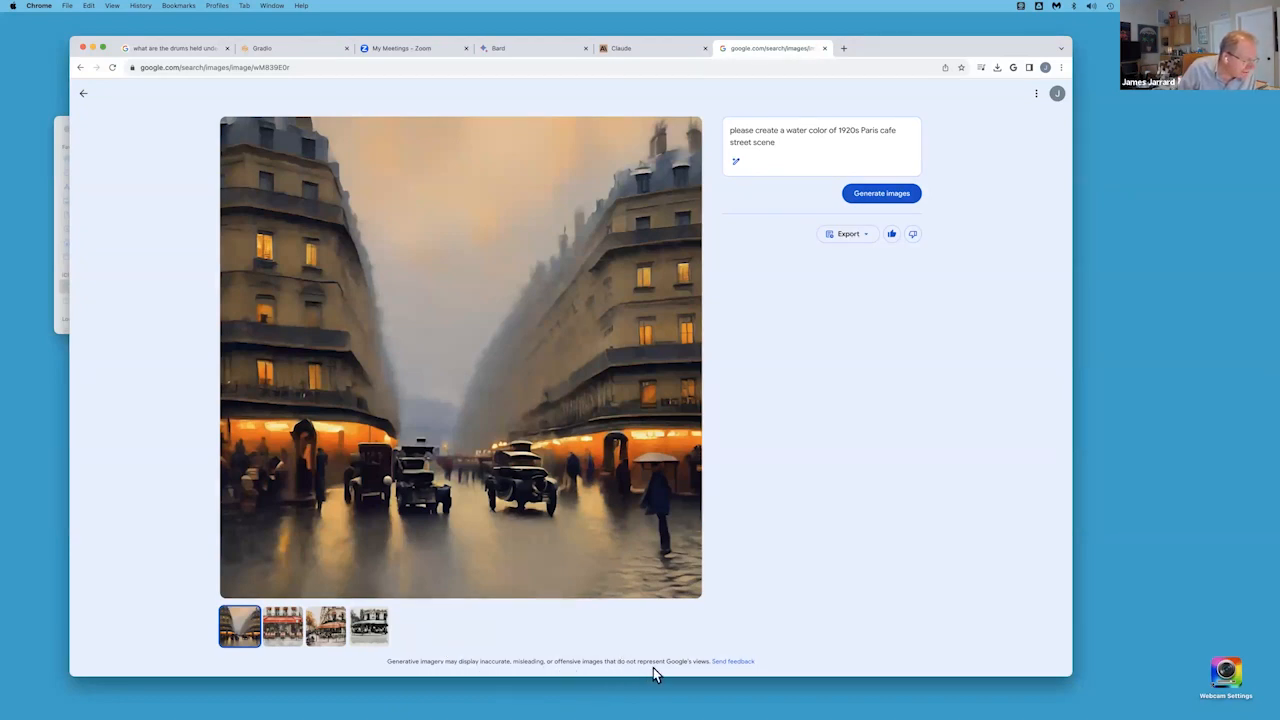
mouse_move(816, 628)
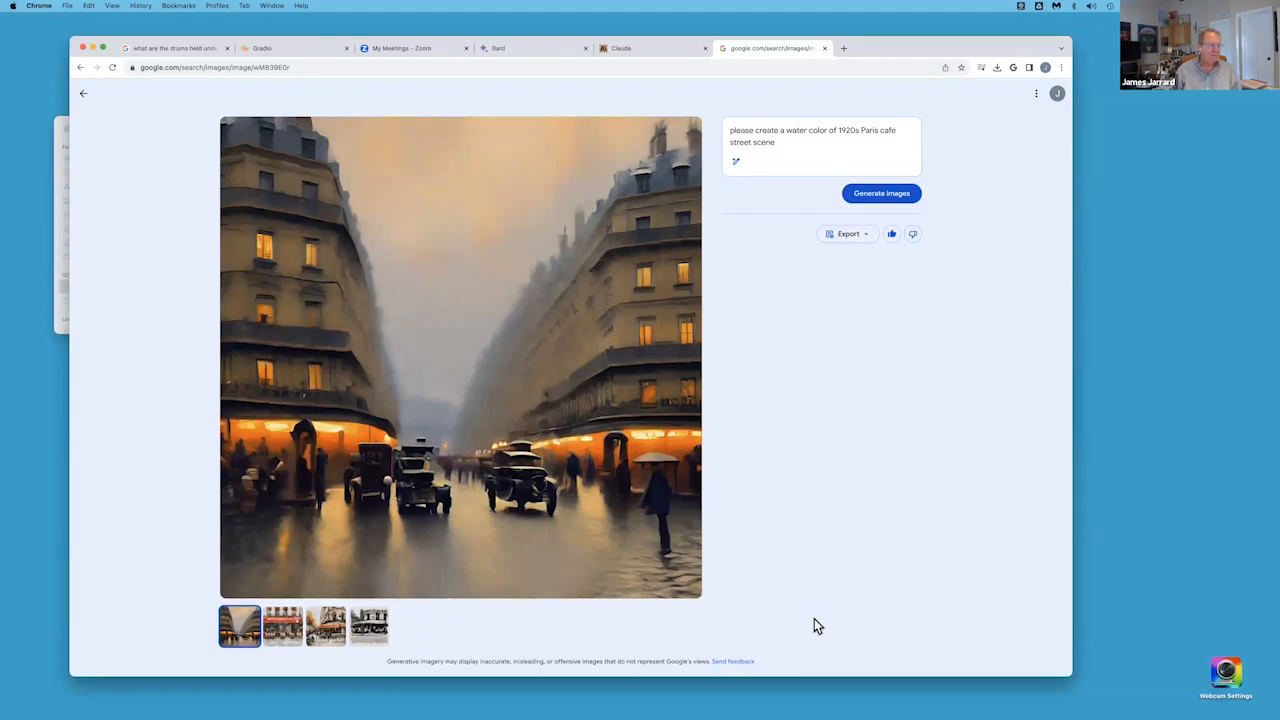
- Replace the prompt with a photorealistic mountain hiking scene with cloudy bokeh sky and generate
triple_click(816, 136)
type("please cre")
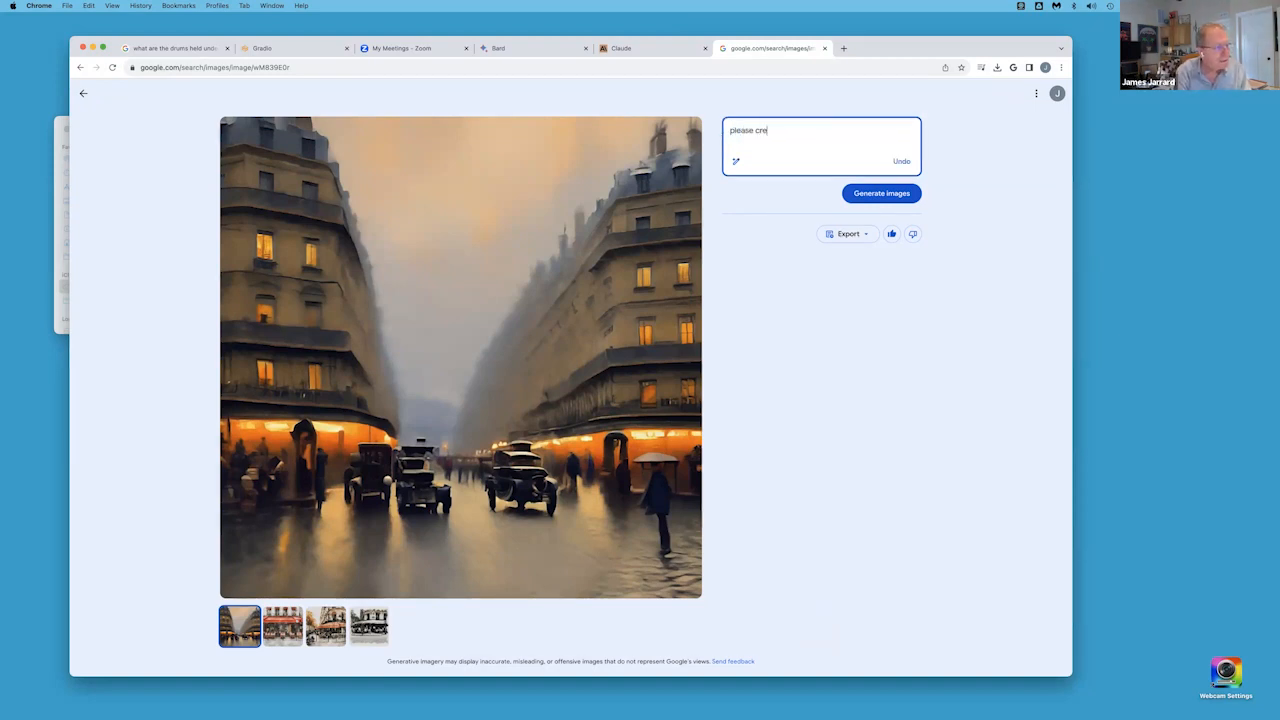
type("te a photorealistic")
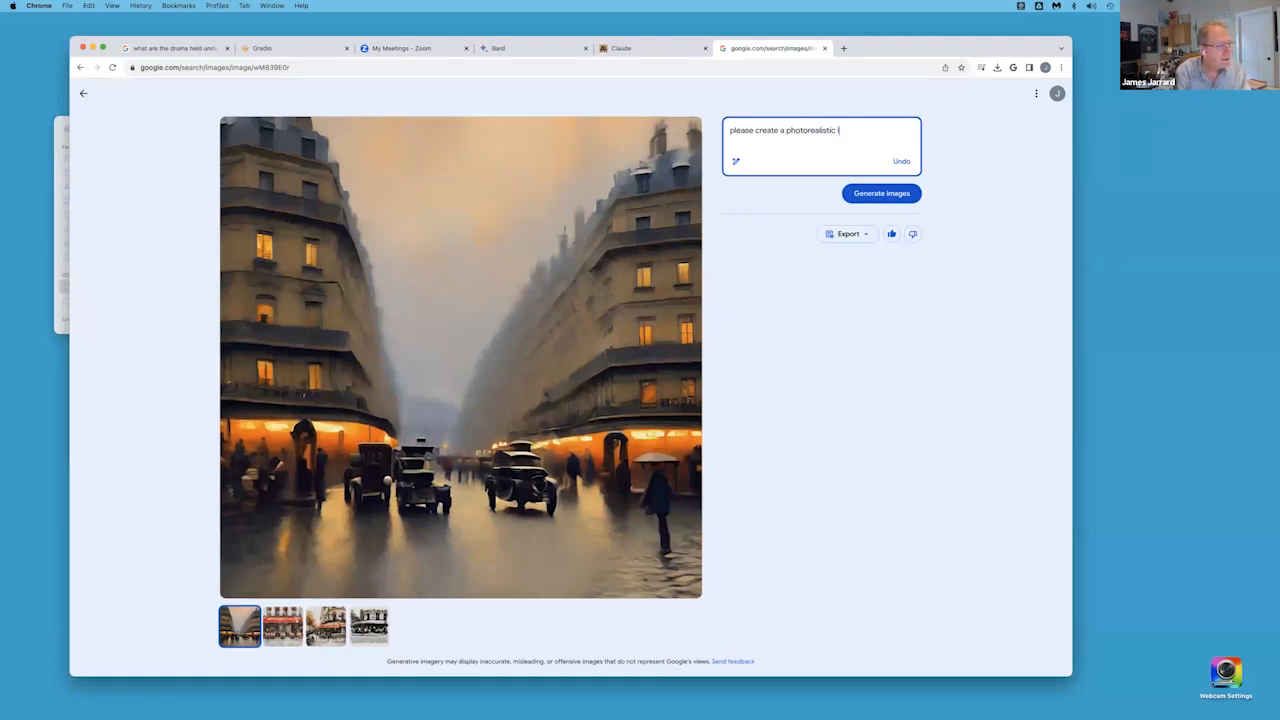
type("image of mountain")
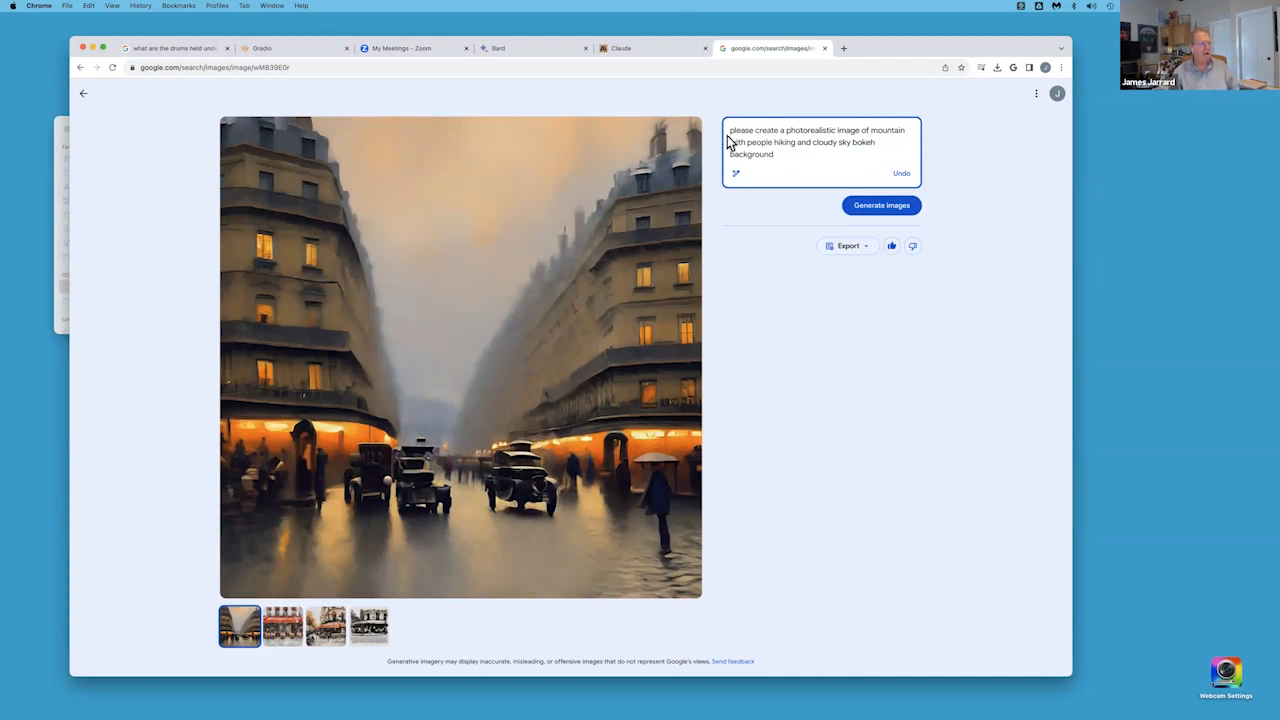
left_click(880, 204)
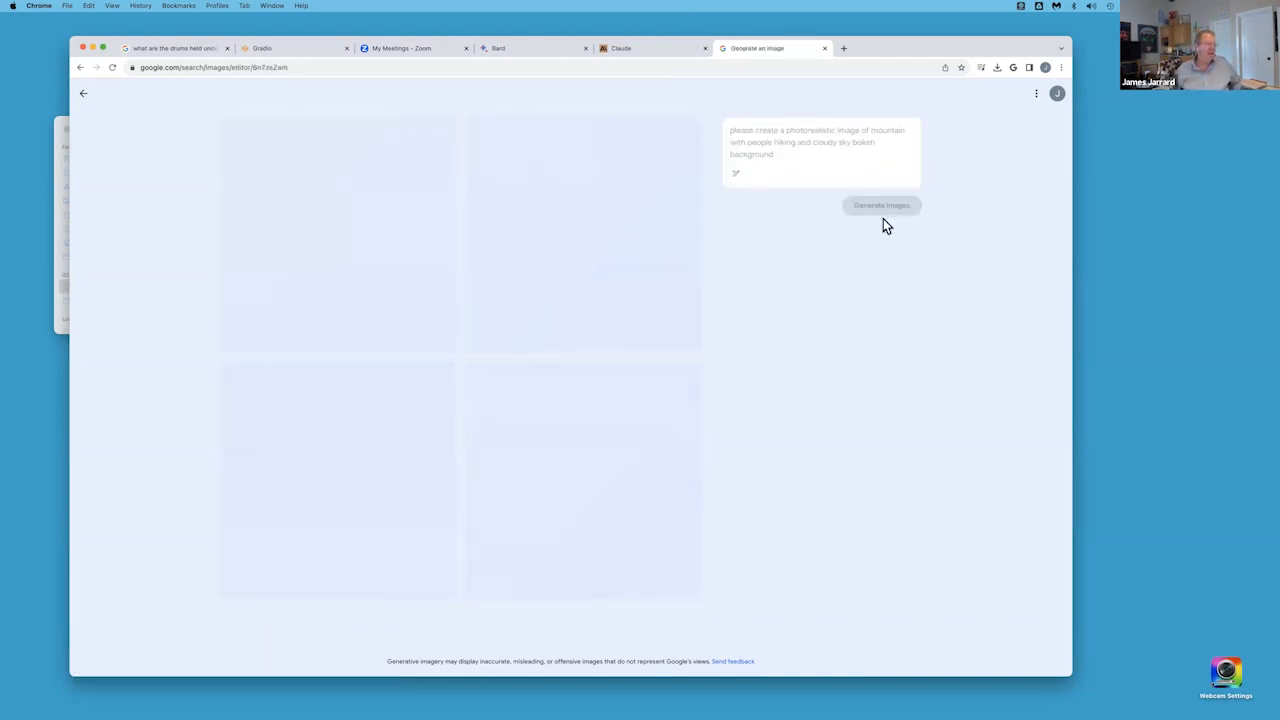
- Enlarge a generated hiker image, then view the hiker on the misty valley path
left_click(880, 204)
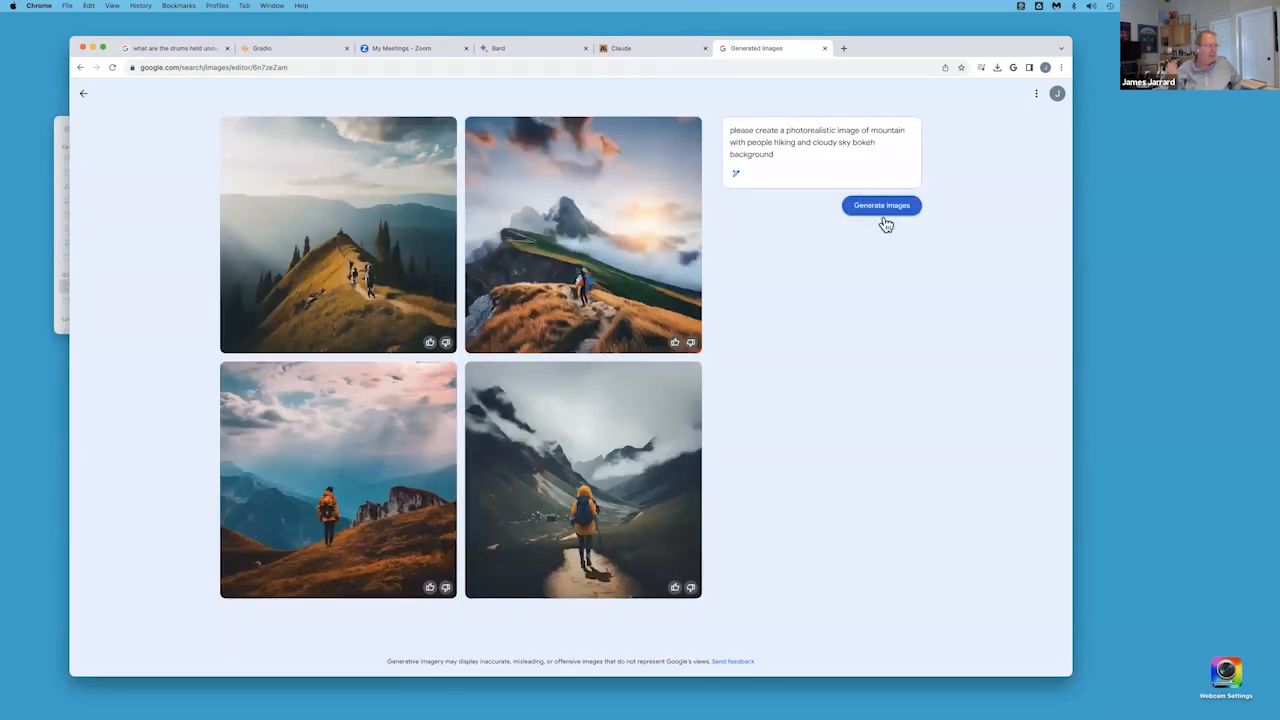
mouse_move(622, 648)
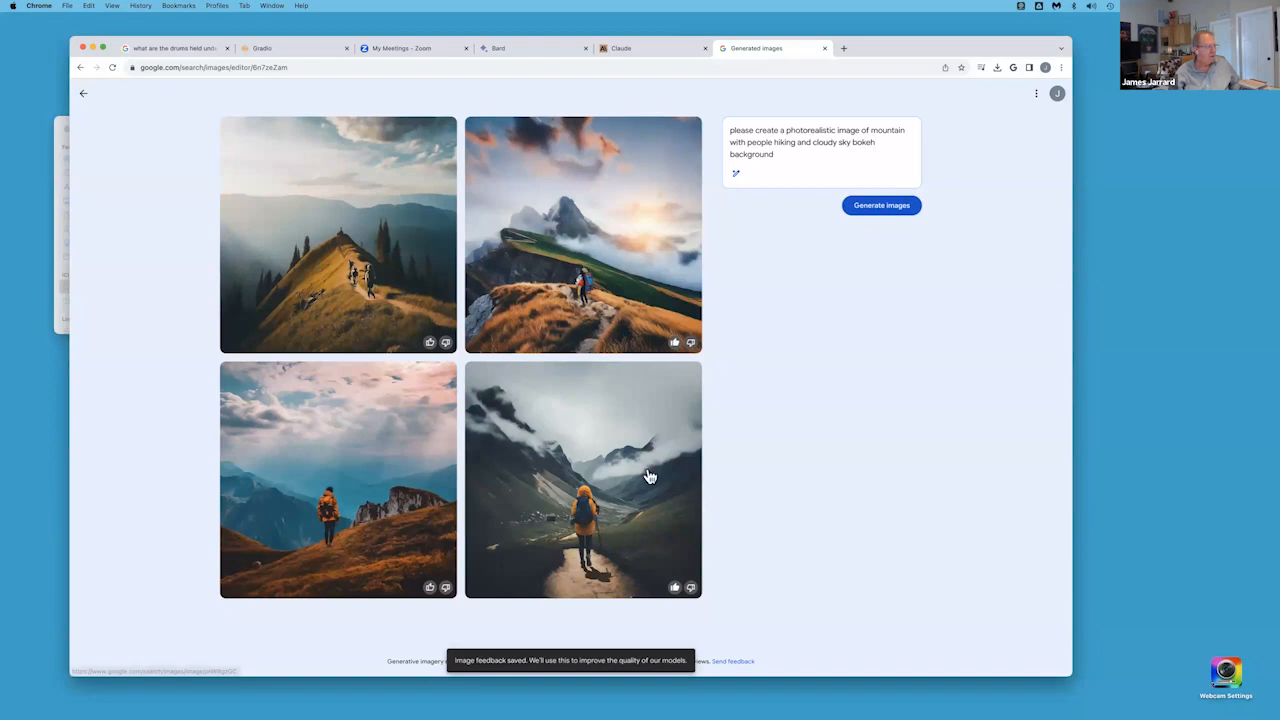
left_click(330, 496)
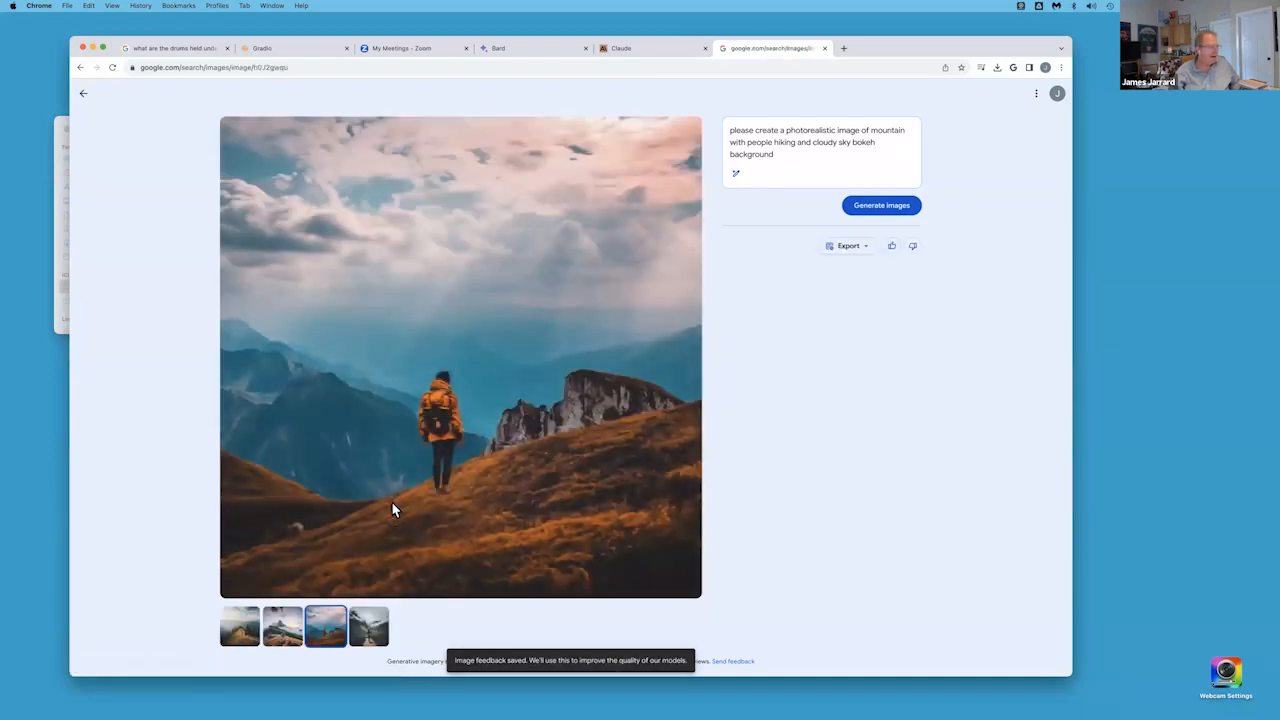
mouse_move(560, 660)
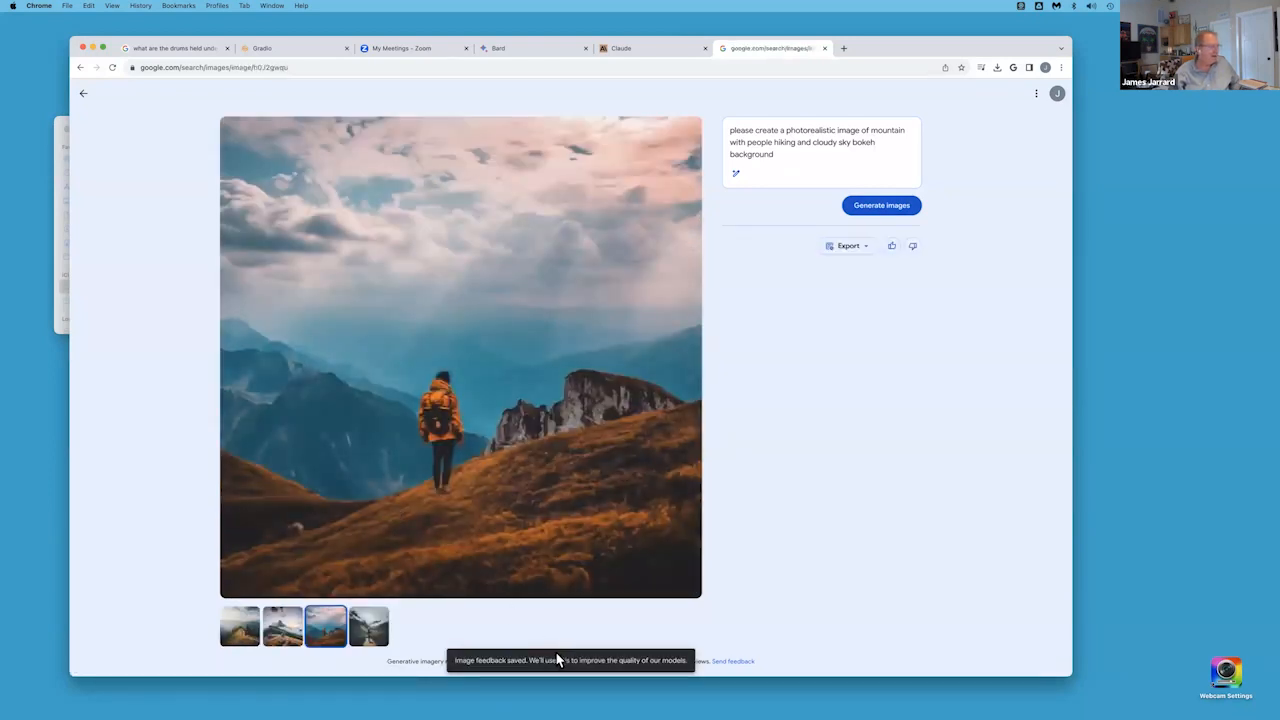
mouse_move(376, 480)
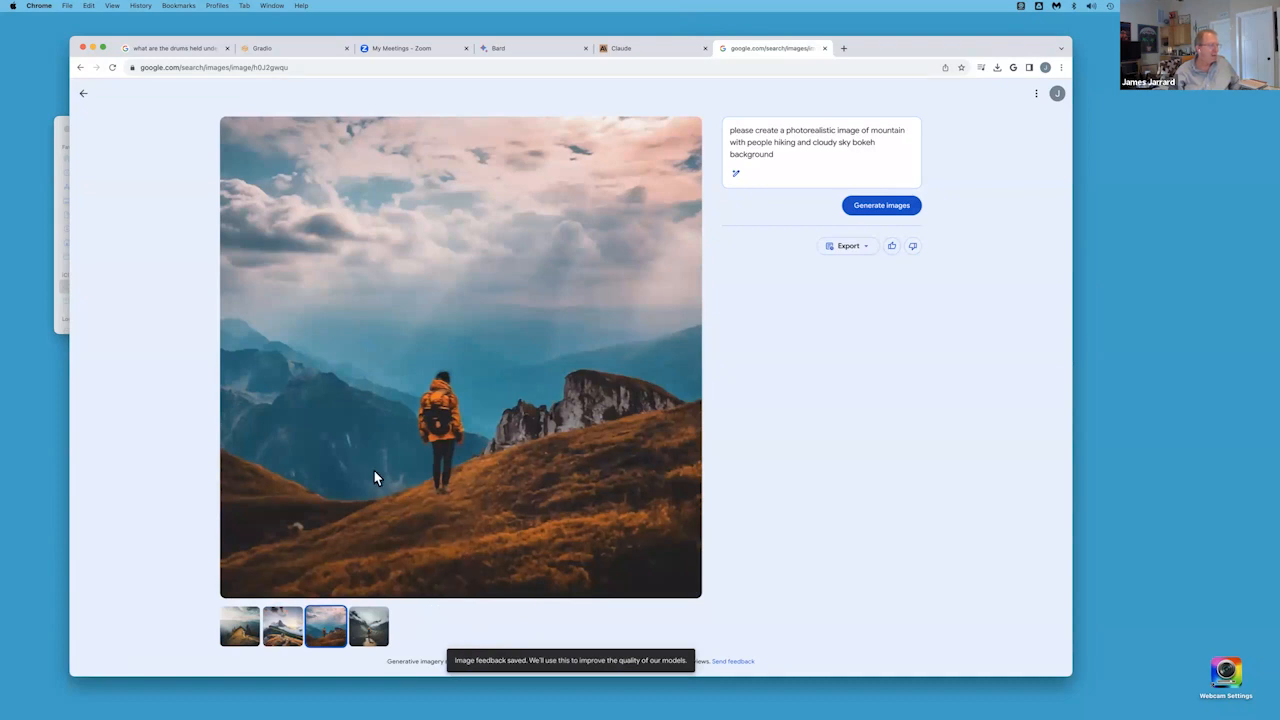
mouse_move(380, 628)
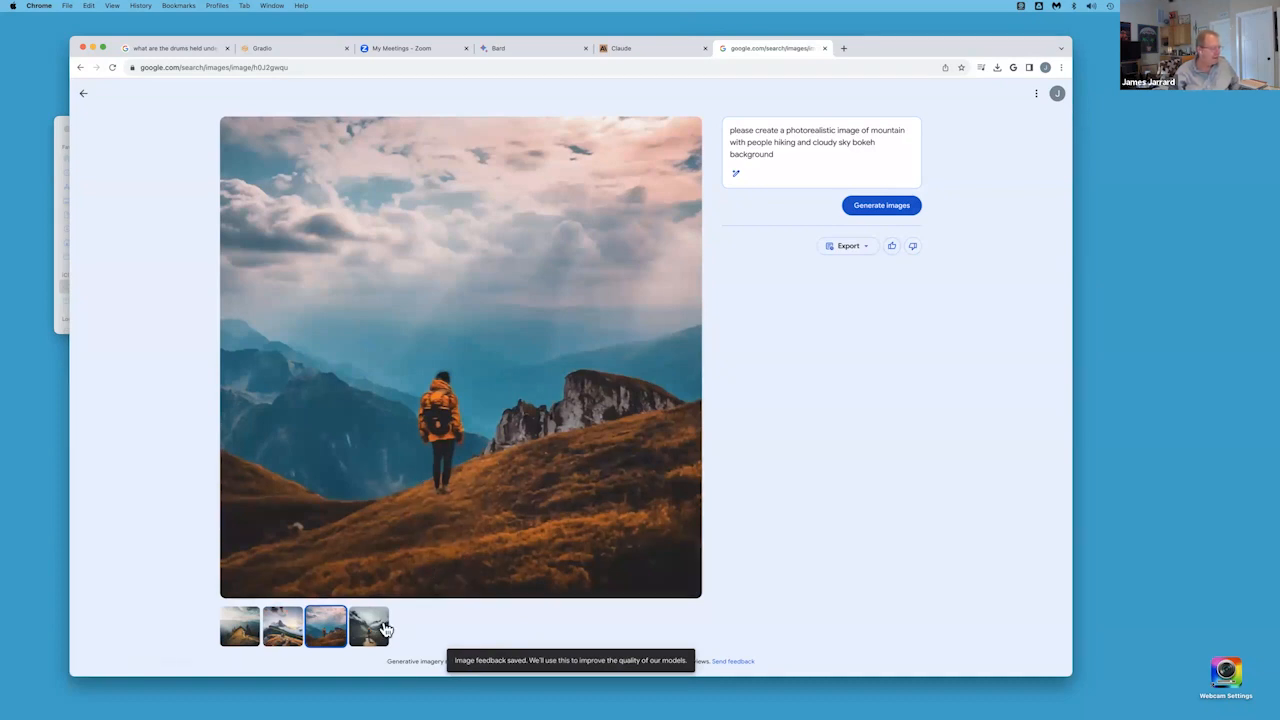
left_click(366, 628)
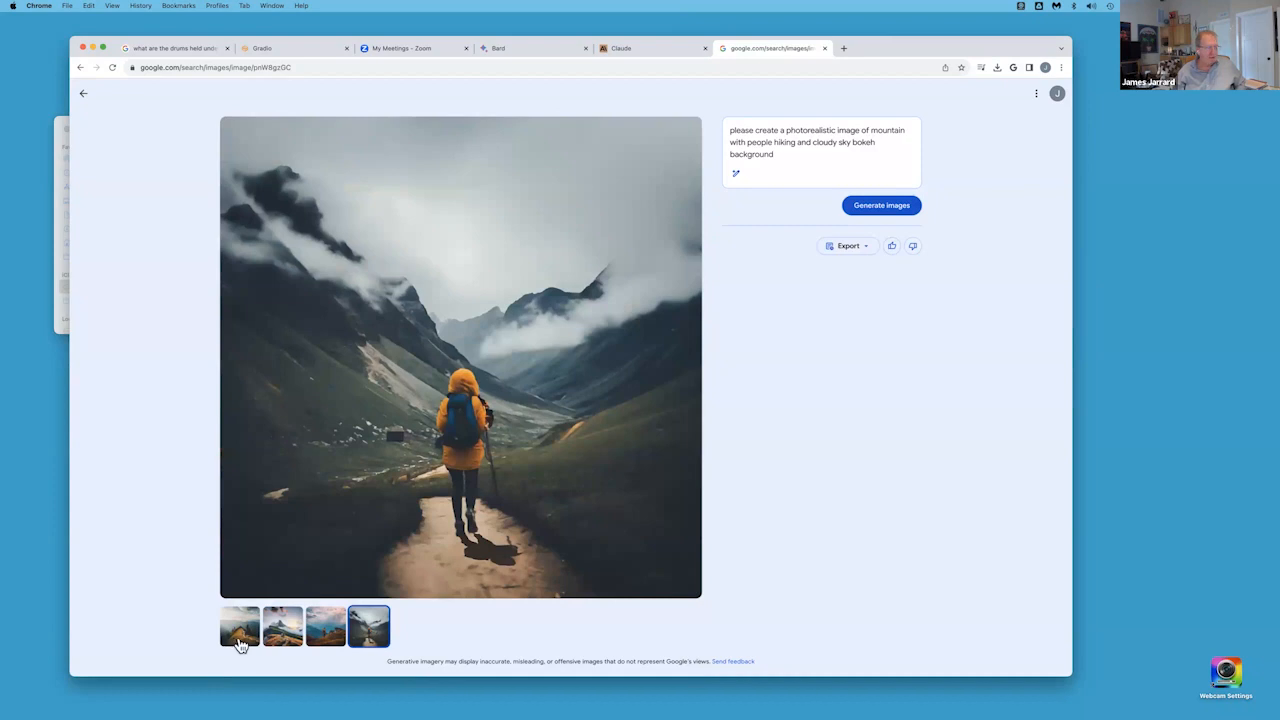
- View the sunlit ridge hikers image, then switch to the armpit-drum search results tab
left_click(240, 628)
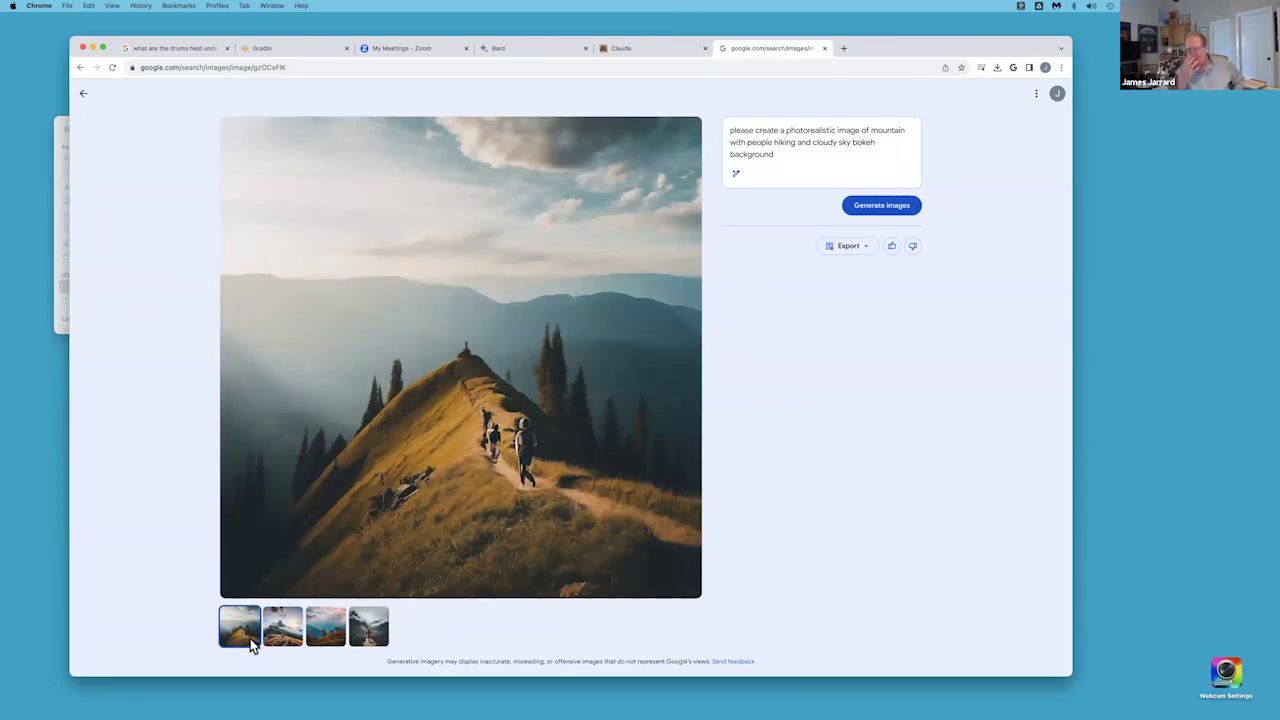
mouse_move(716, 420)
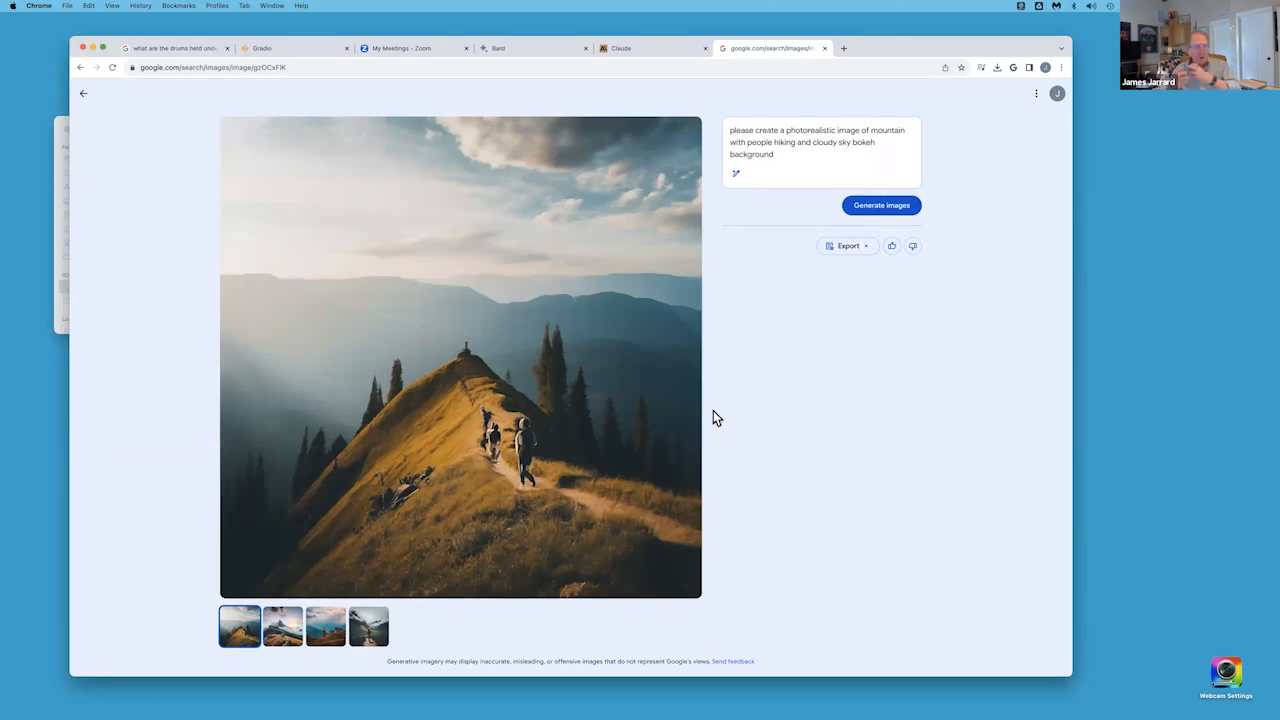
mouse_move(492, 86)
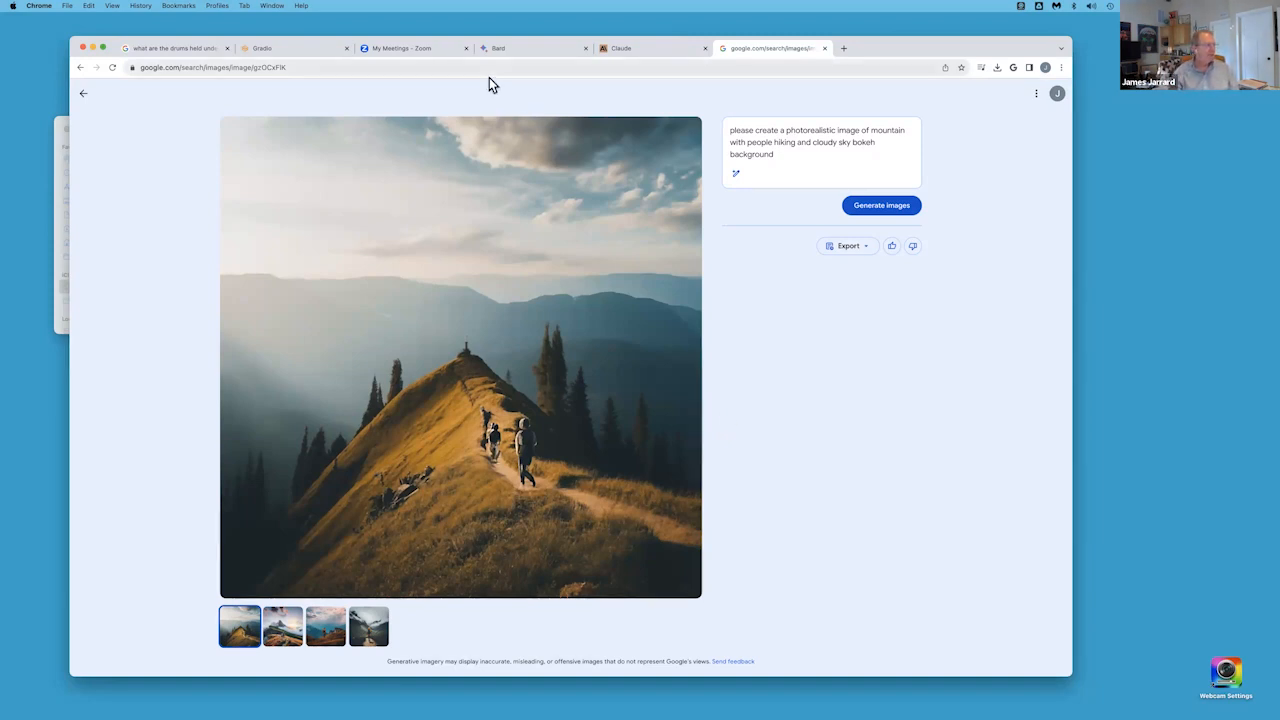
mouse_move(440, 56)
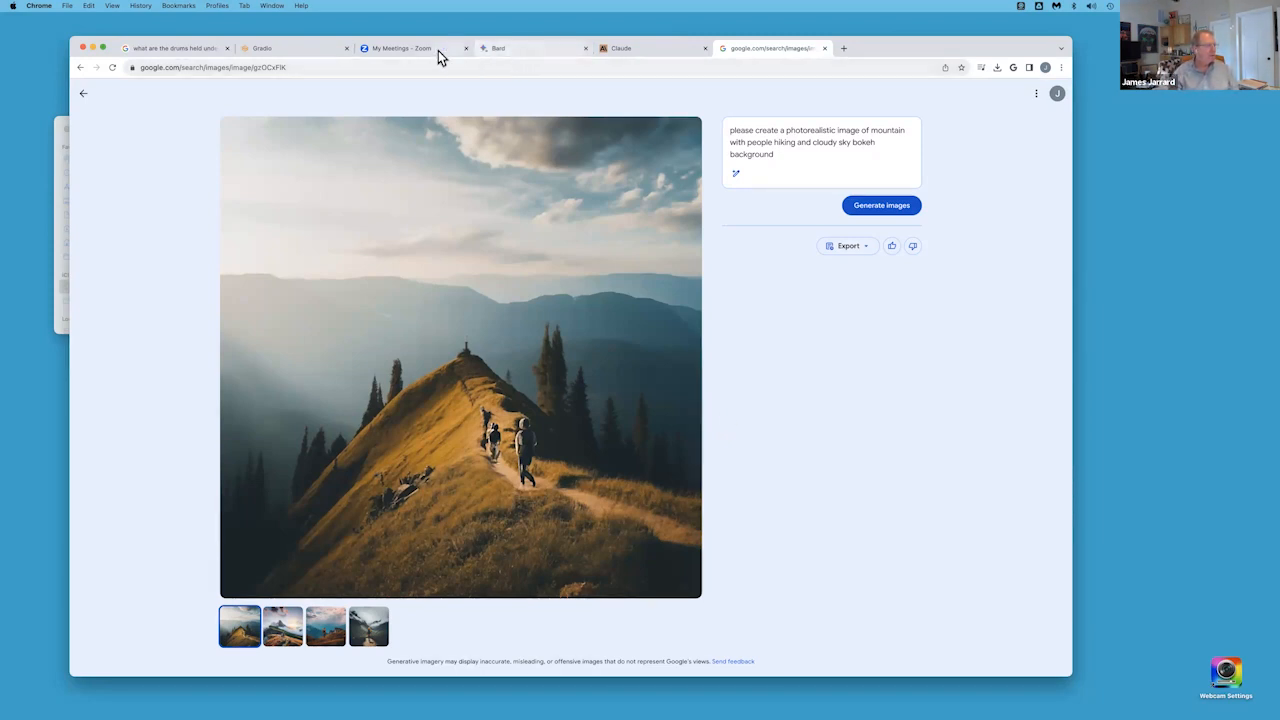
left_click(184, 48)
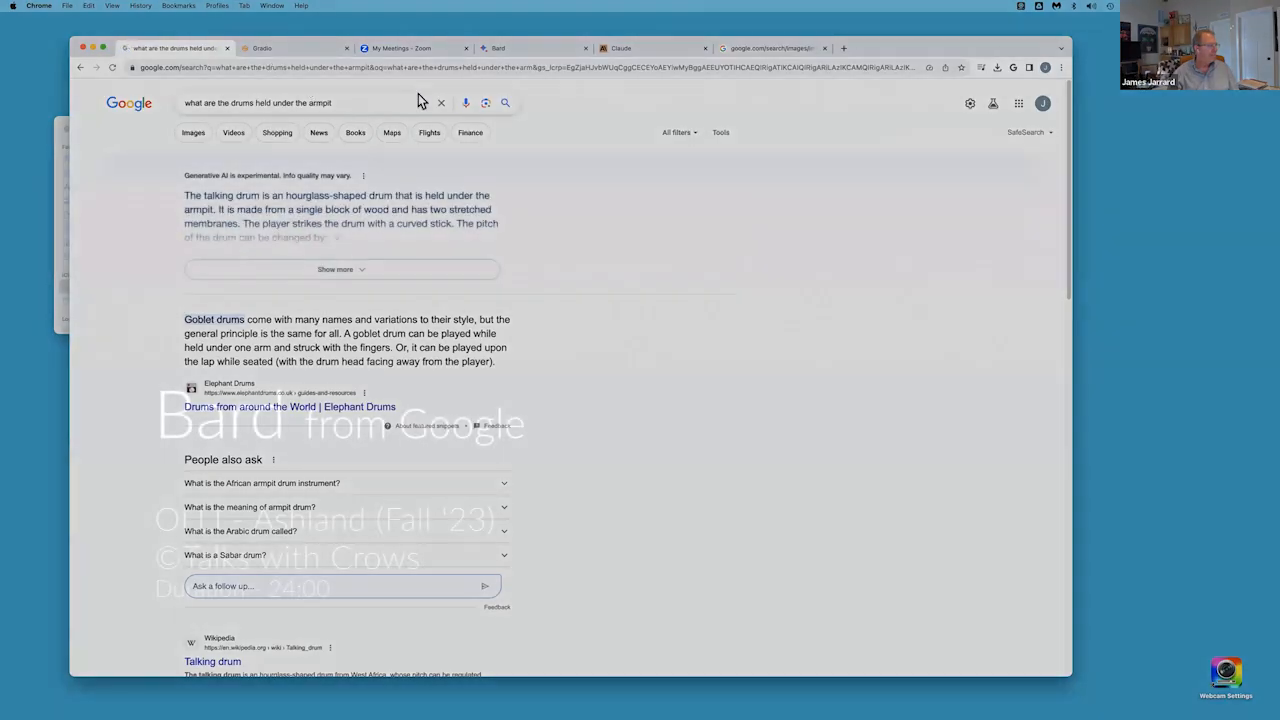